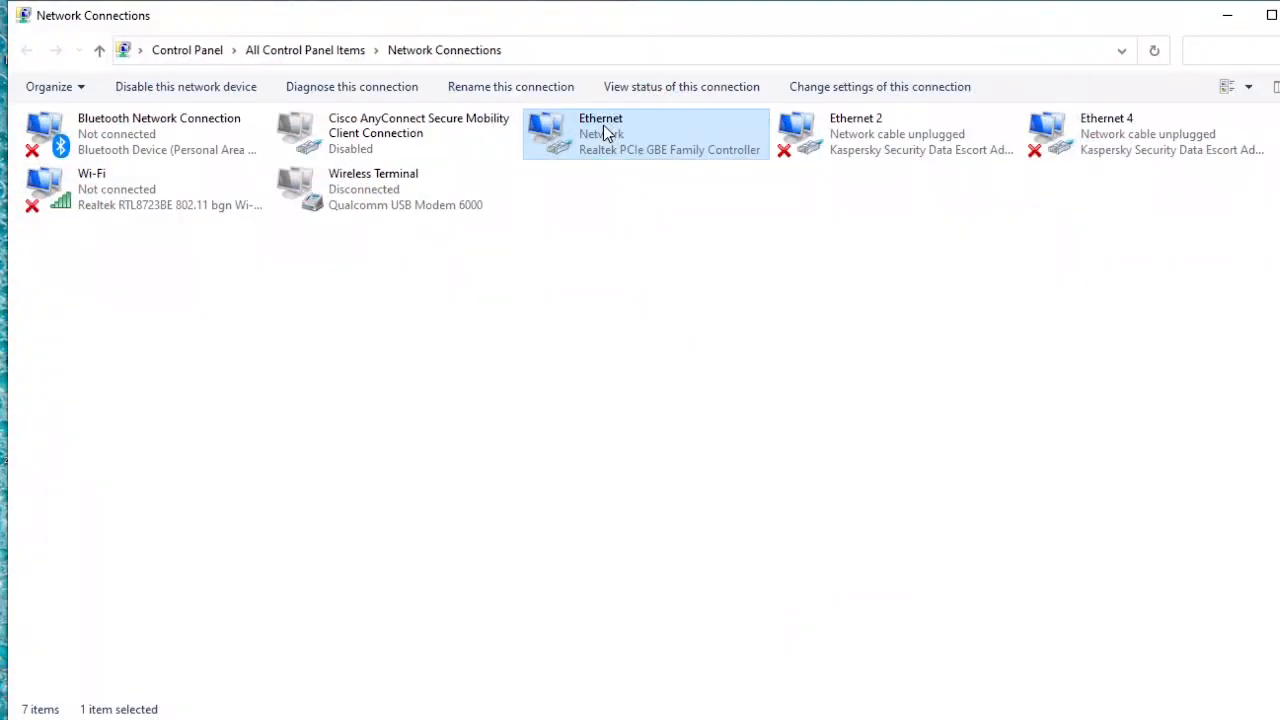
{"action": "mouse_move", "coordinate": [420, 74]}
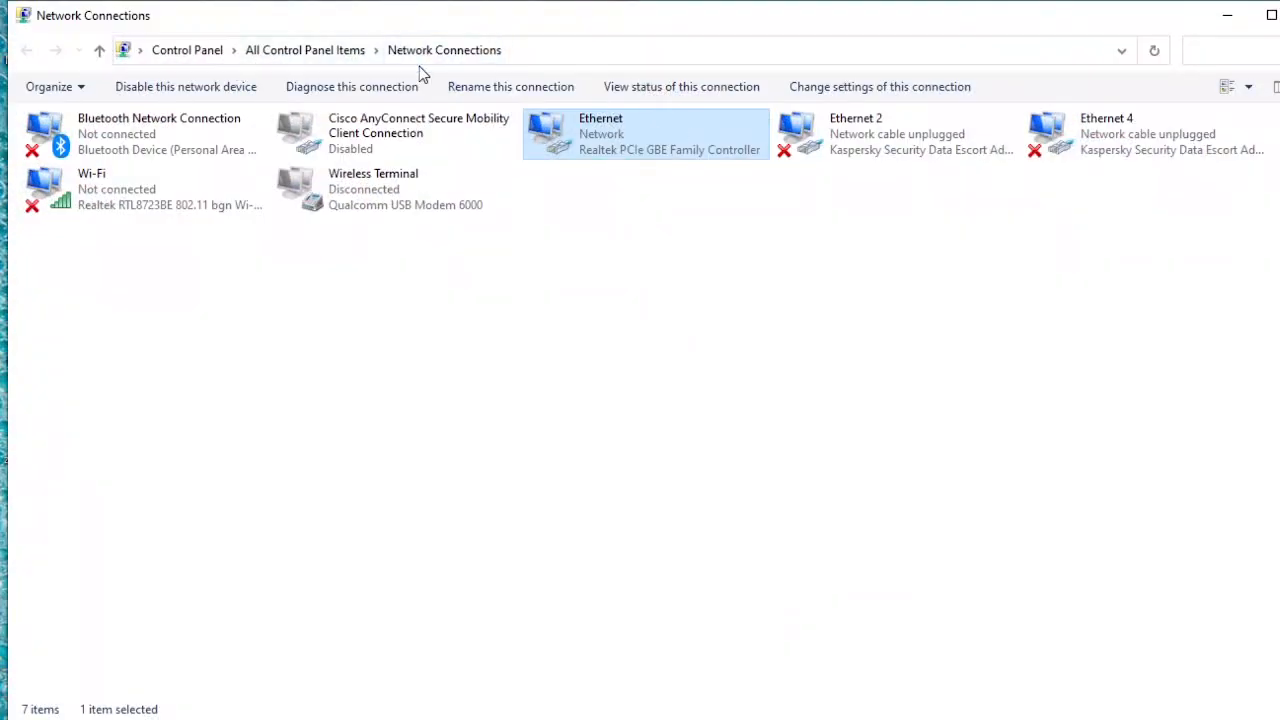
{"action": "mouse_move", "coordinate": [607, 136]}
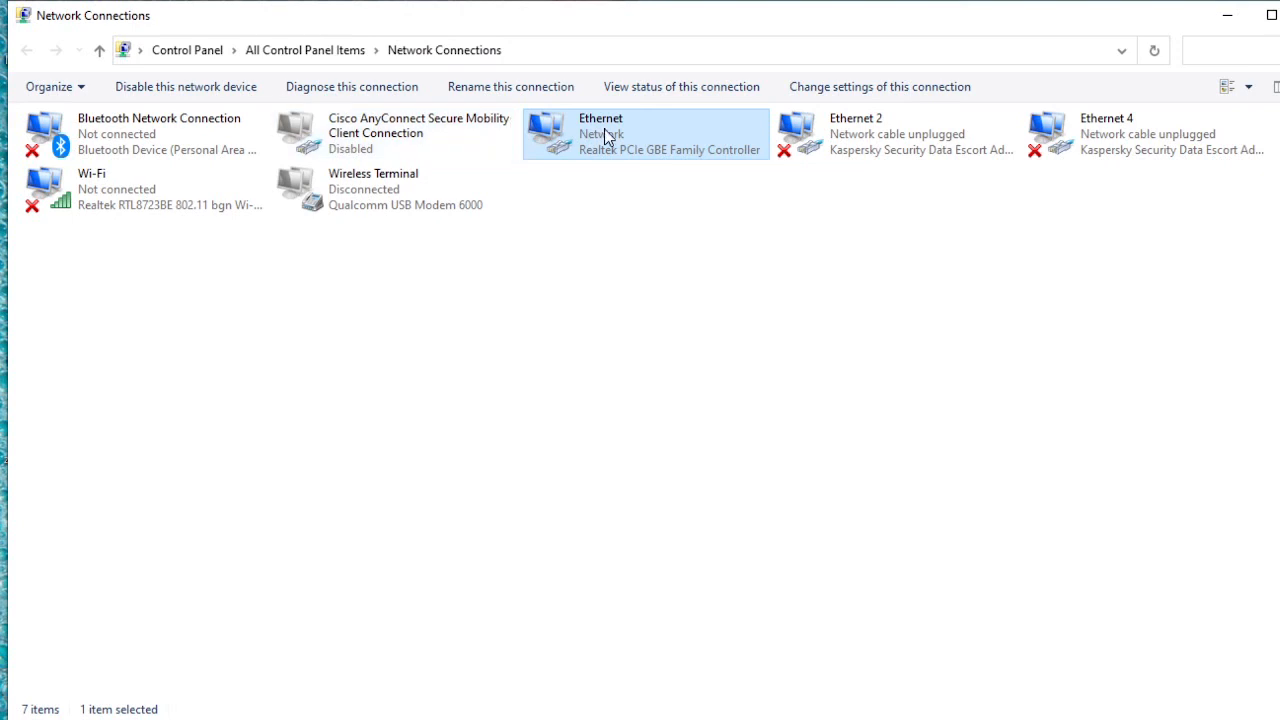
- Open the Ethernet adapter's Status and Properties, then view the available wireless networks
{"action": "double_click", "coordinate": [600, 133]}
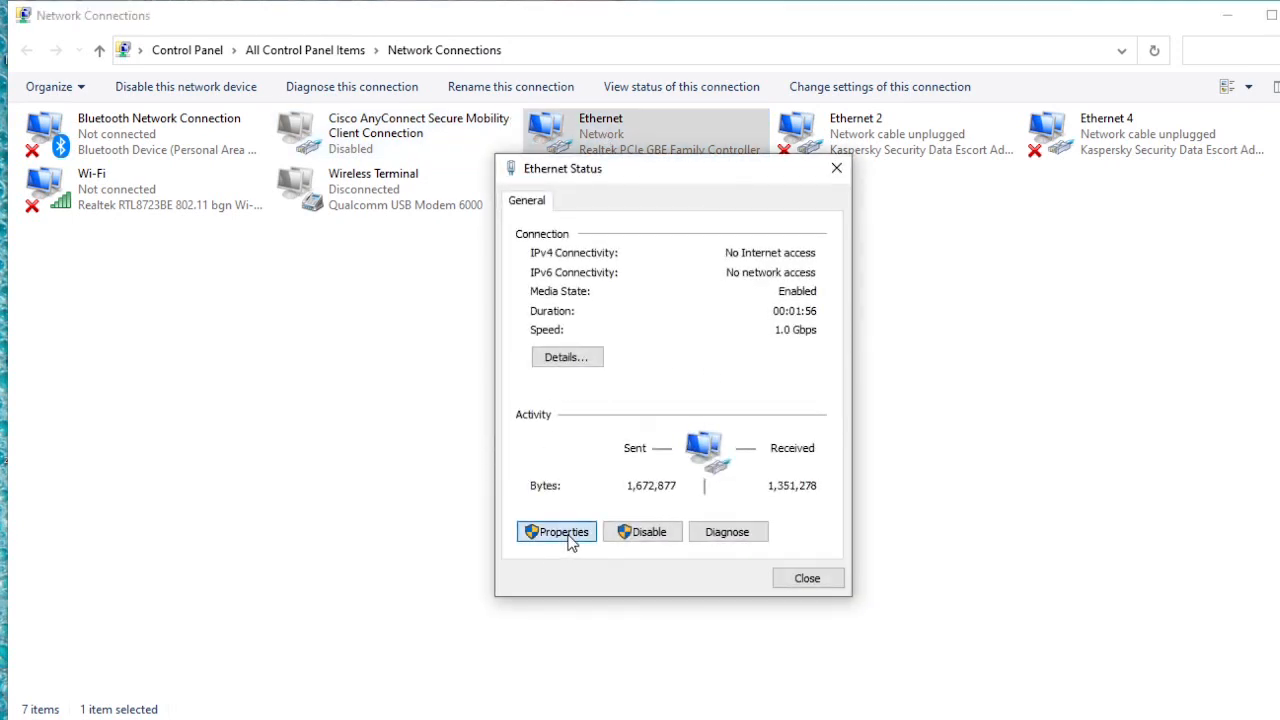
{"action": "left_click", "coordinate": [556, 531]}
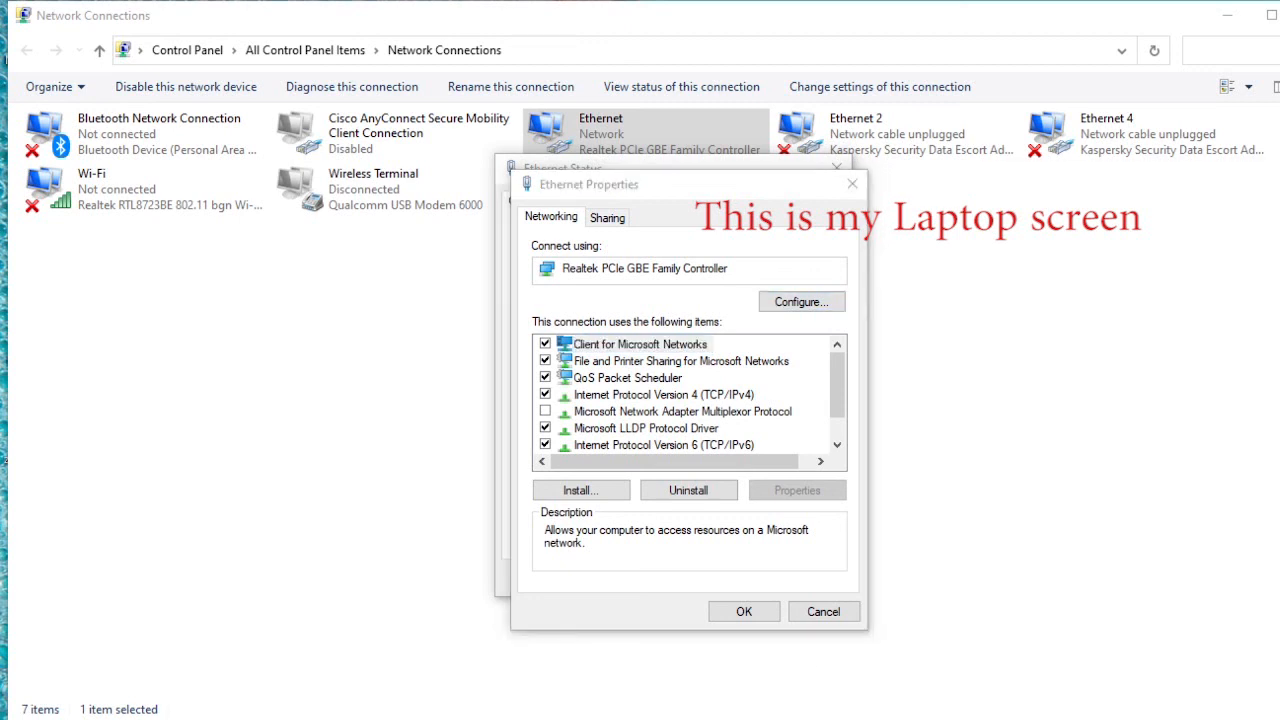
{"action": "left_click", "coordinate": [1270, 710]}
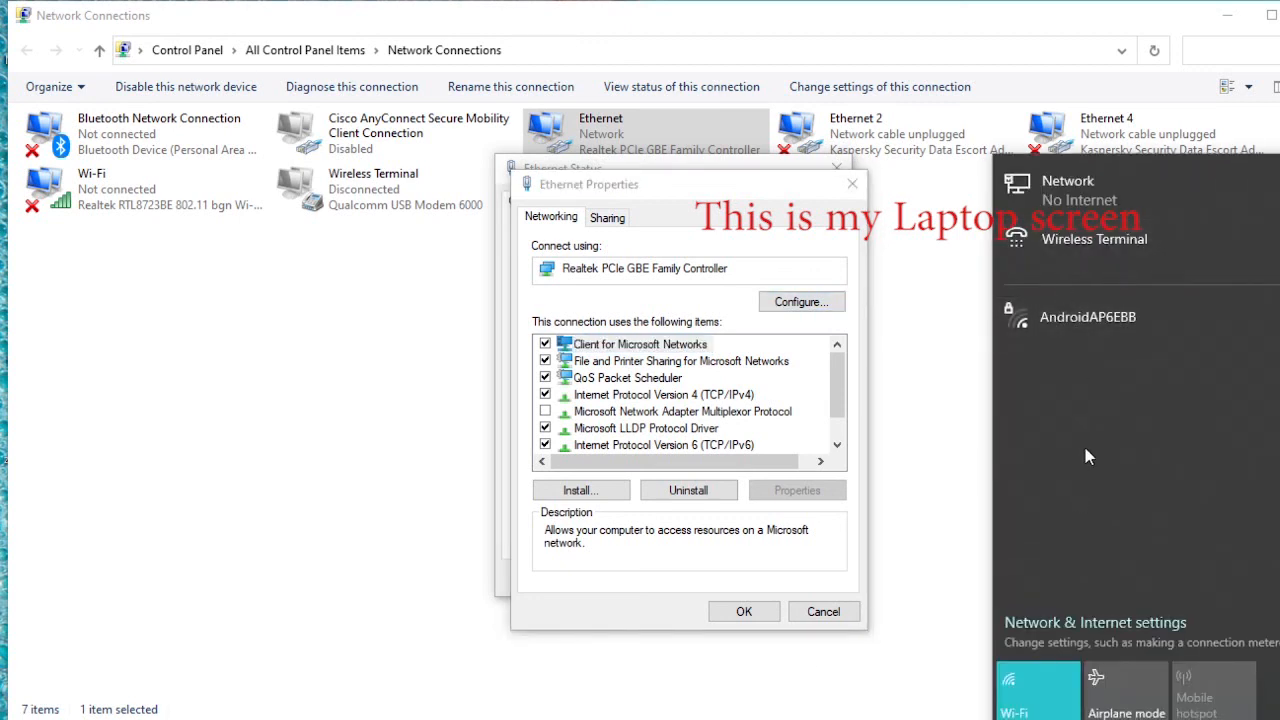
{"action": "mouse_move", "coordinate": [1081, 390]}
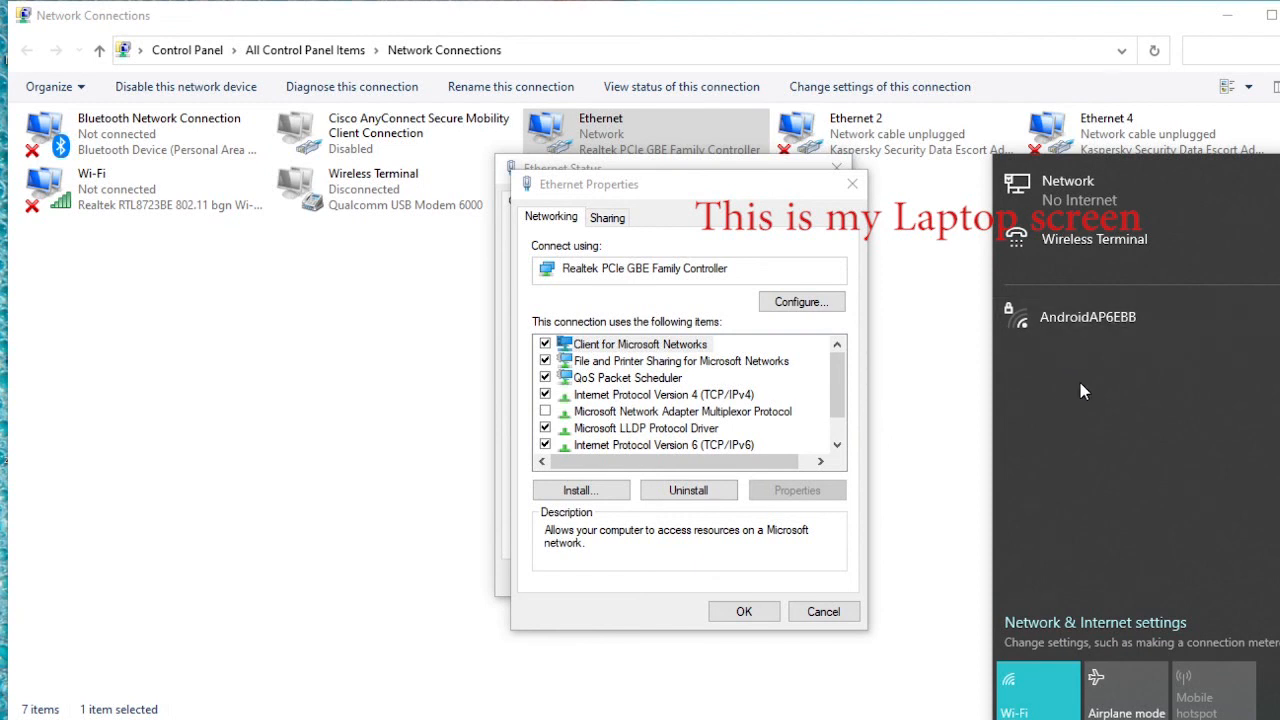
{"action": "mouse_move", "coordinate": [1155, 382]}
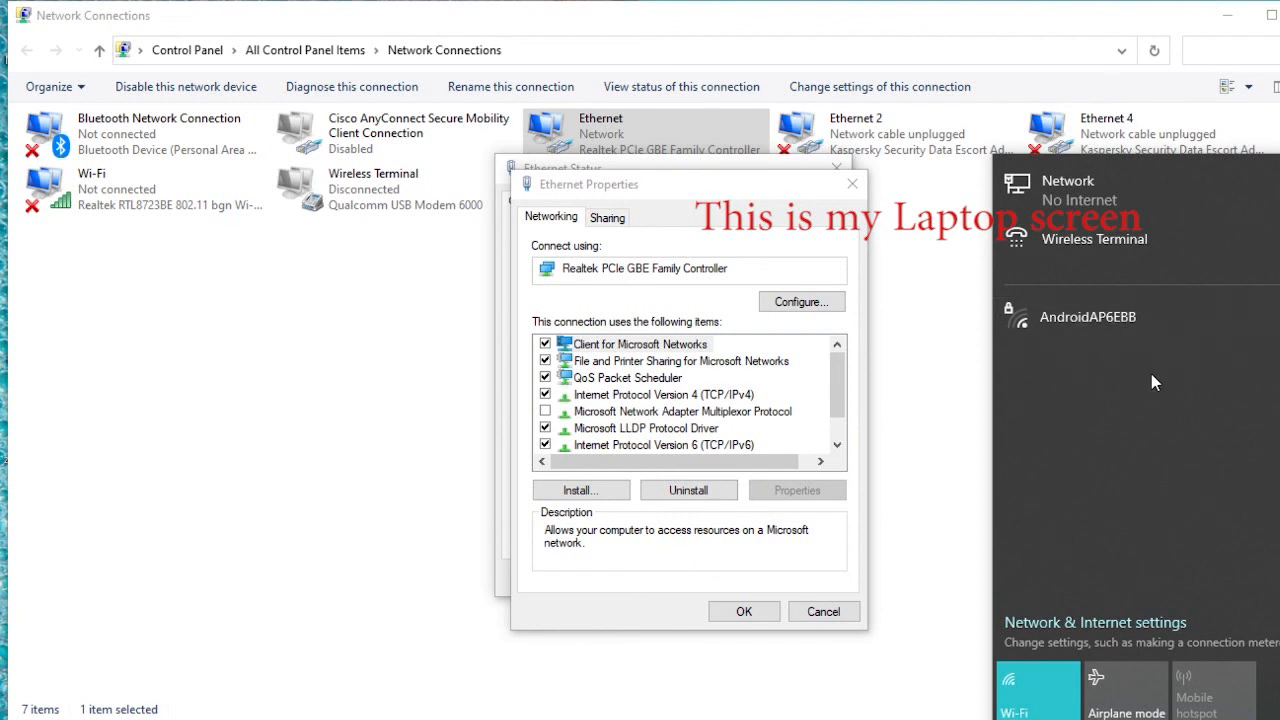
{"action": "mouse_move", "coordinate": [1174, 380]}
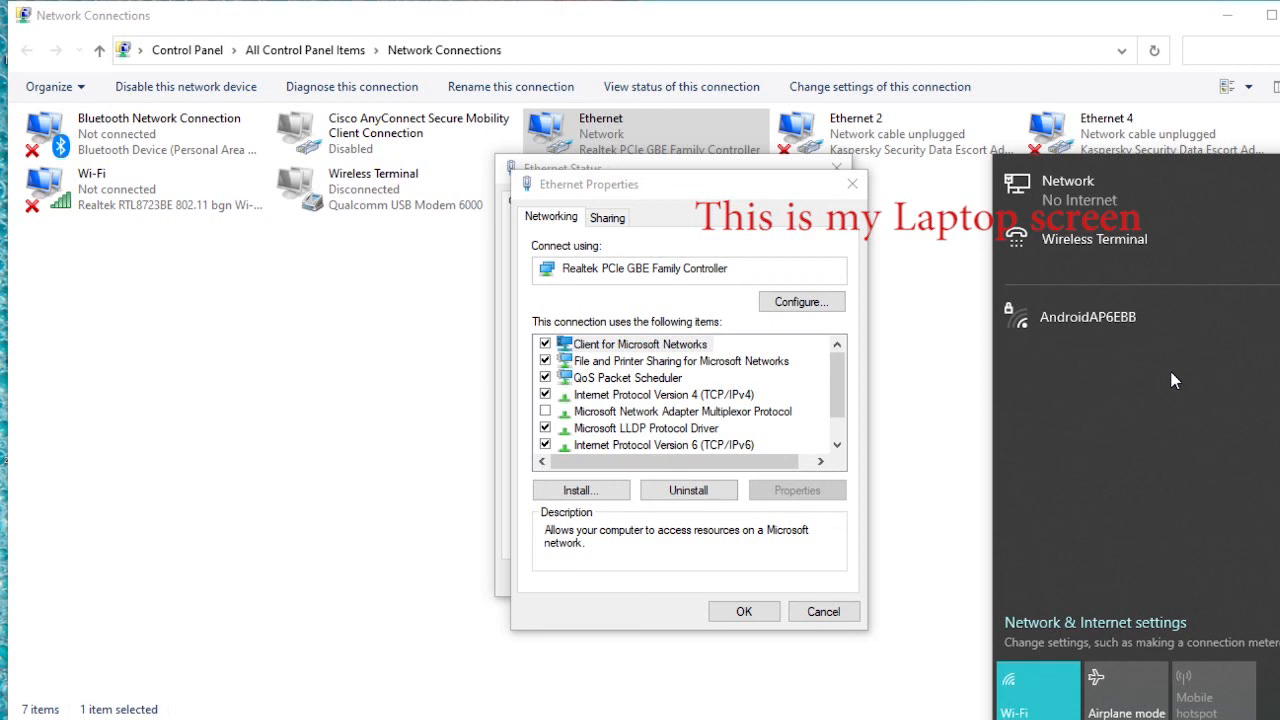
{"action": "mouse_move", "coordinate": [918, 420]}
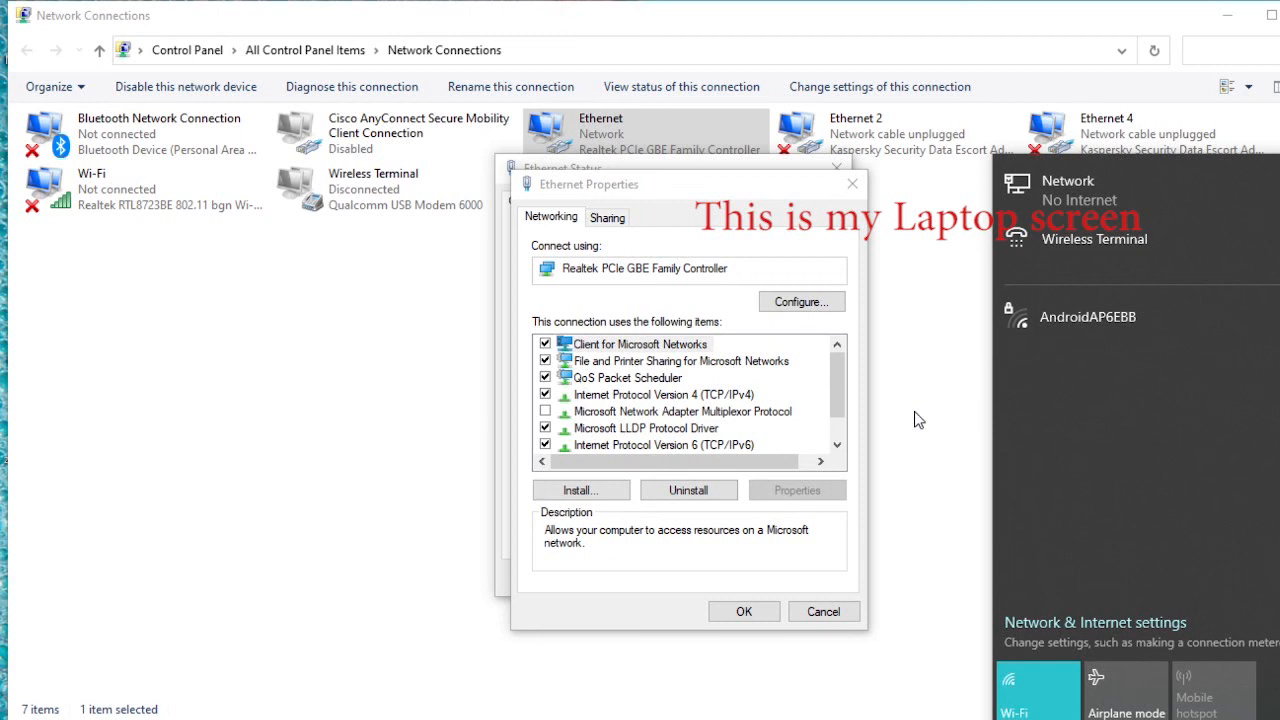
- Set Ethernet IPv4 to static 192.168.0.2, mask 255.255.255.0, and confirm with OK
{"action": "left_click", "coordinate": [663, 394]}
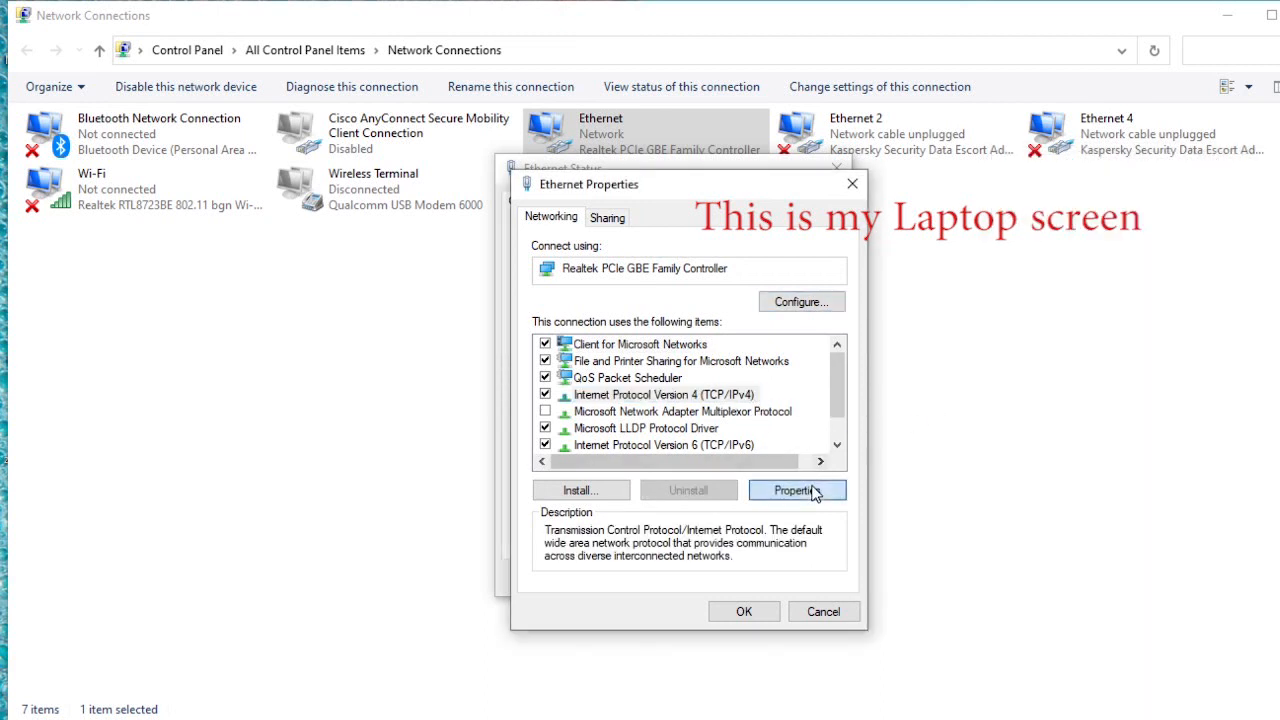
{"action": "left_click", "coordinate": [797, 490]}
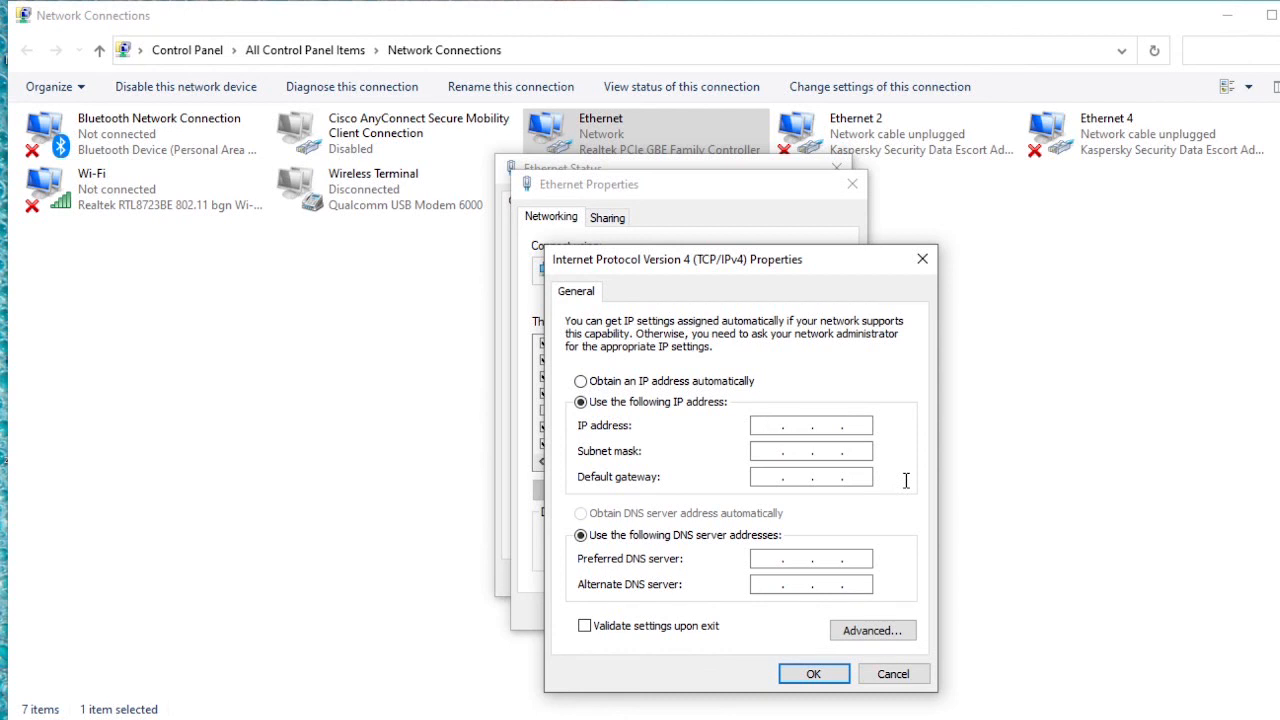
{"action": "type", "text": "1..."}
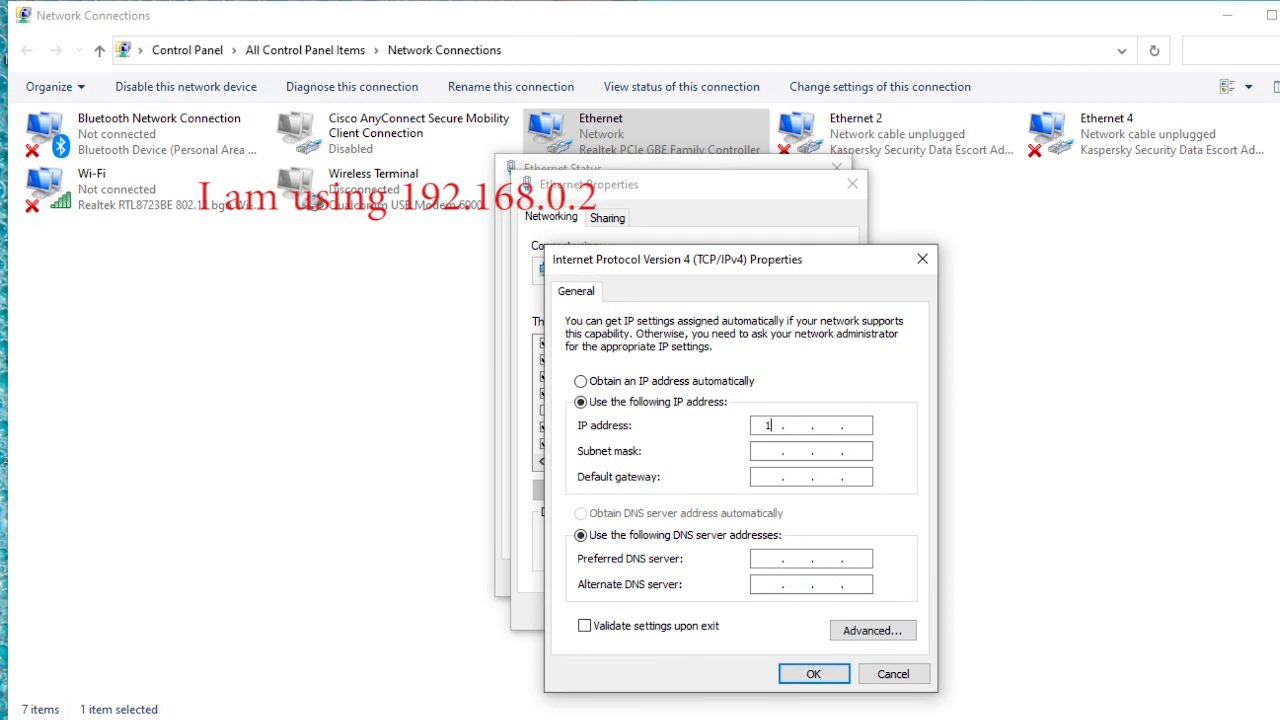
{"action": "type", "text": "92"}
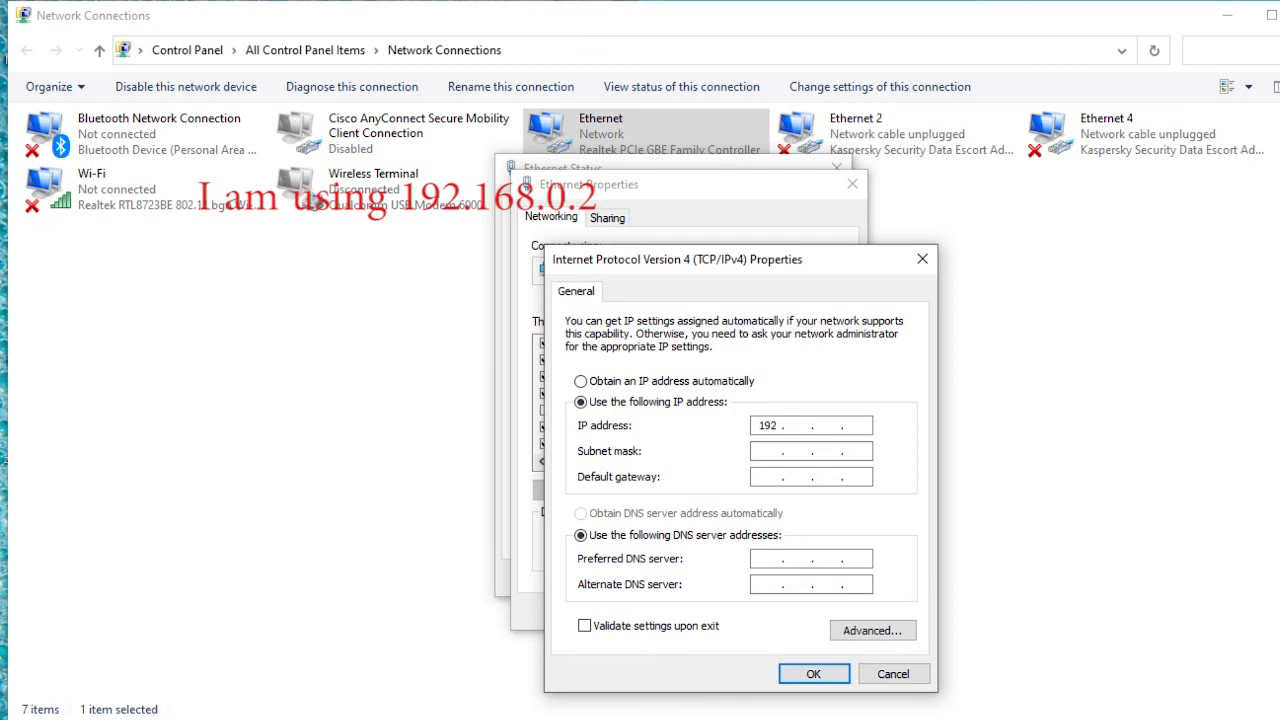
{"action": "type", "text": "1"}
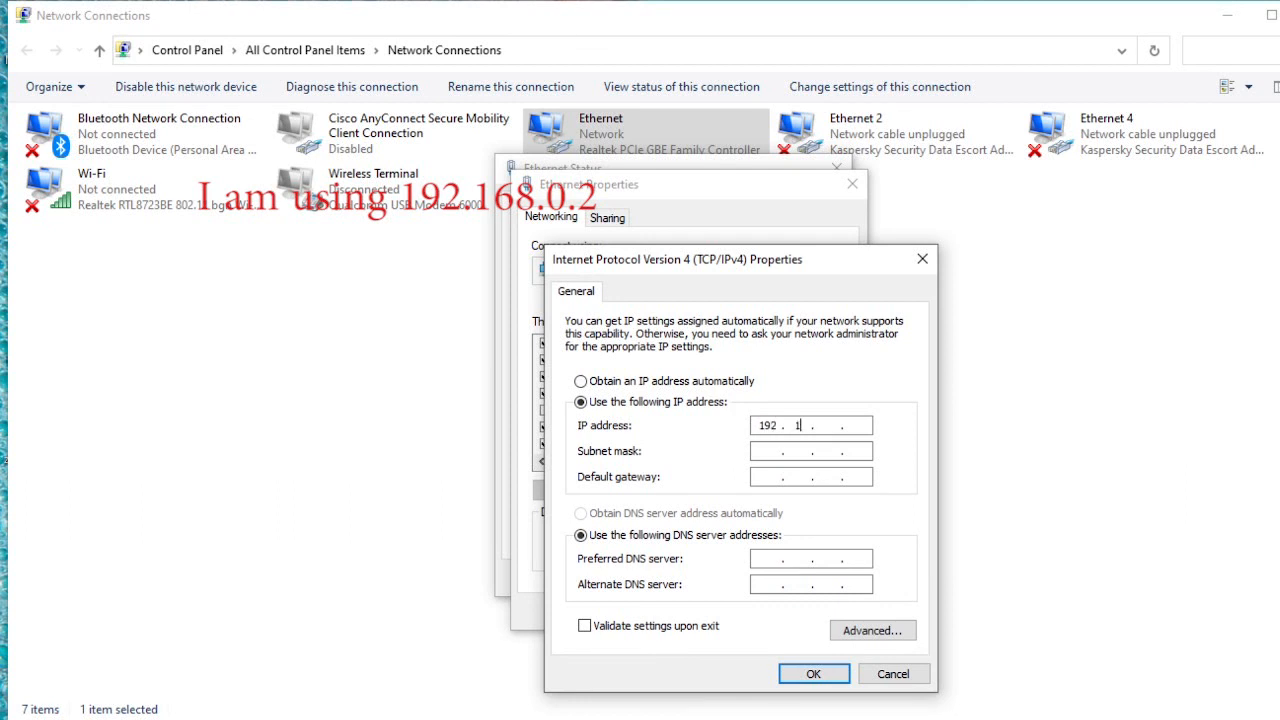
{"action": "type", "text": "68"}
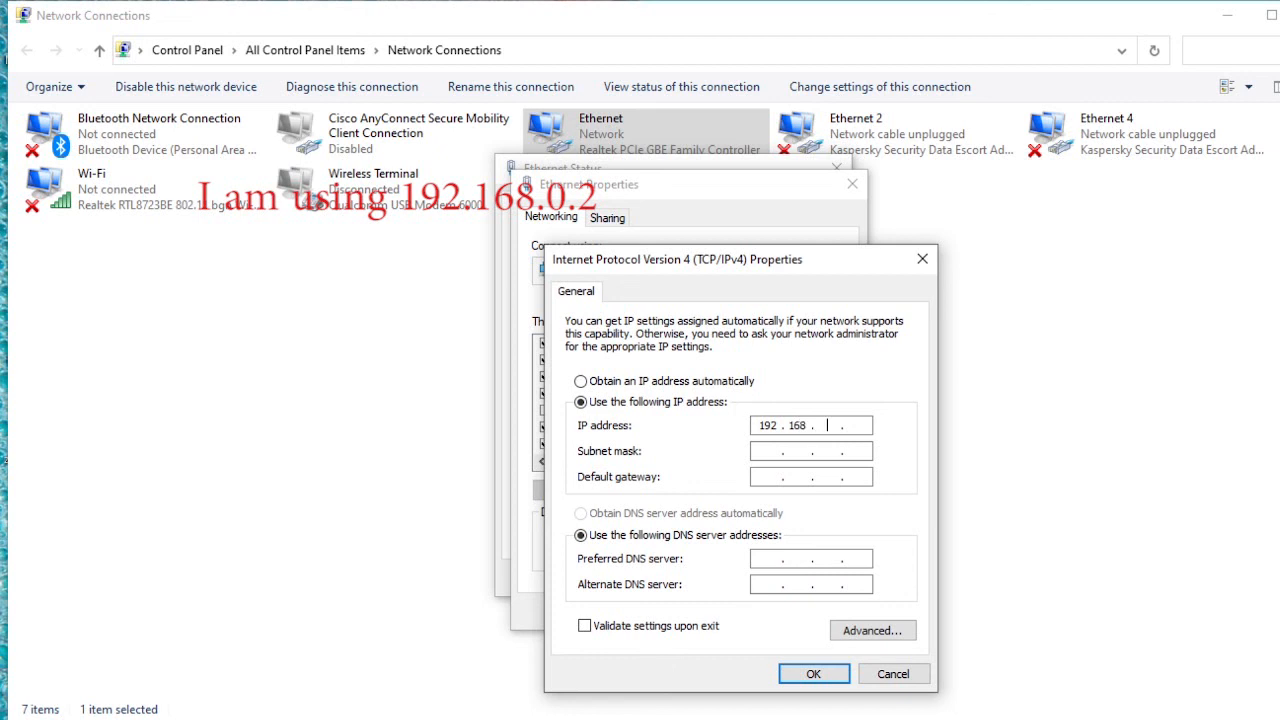
{"action": "type", "text": "0"}
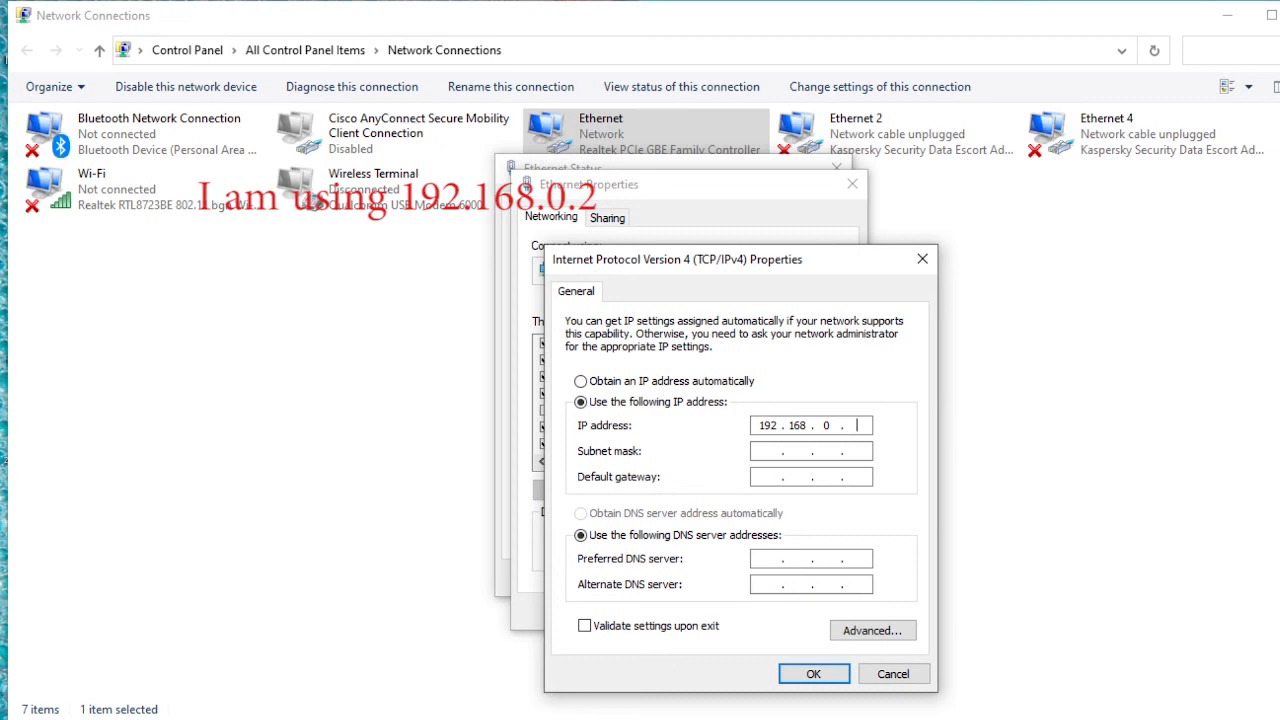
{"action": "type", "text": "2"}
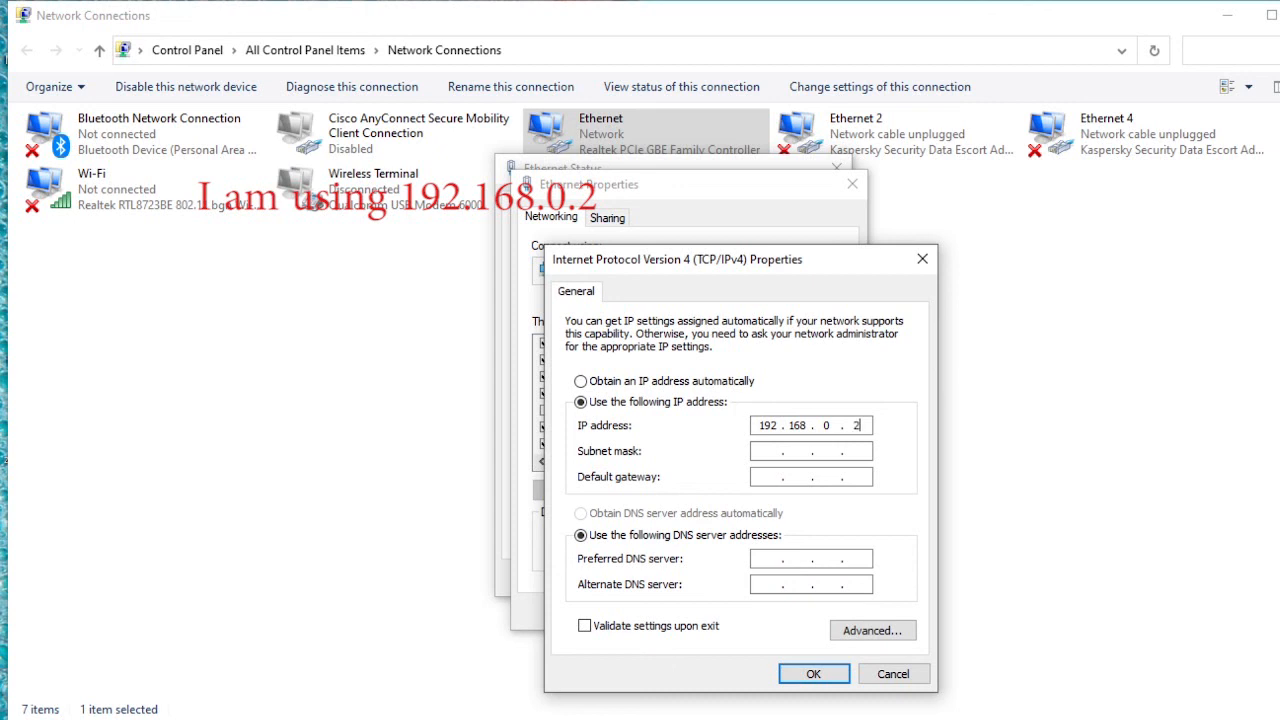
{"action": "left_click", "coordinate": [810, 451]}
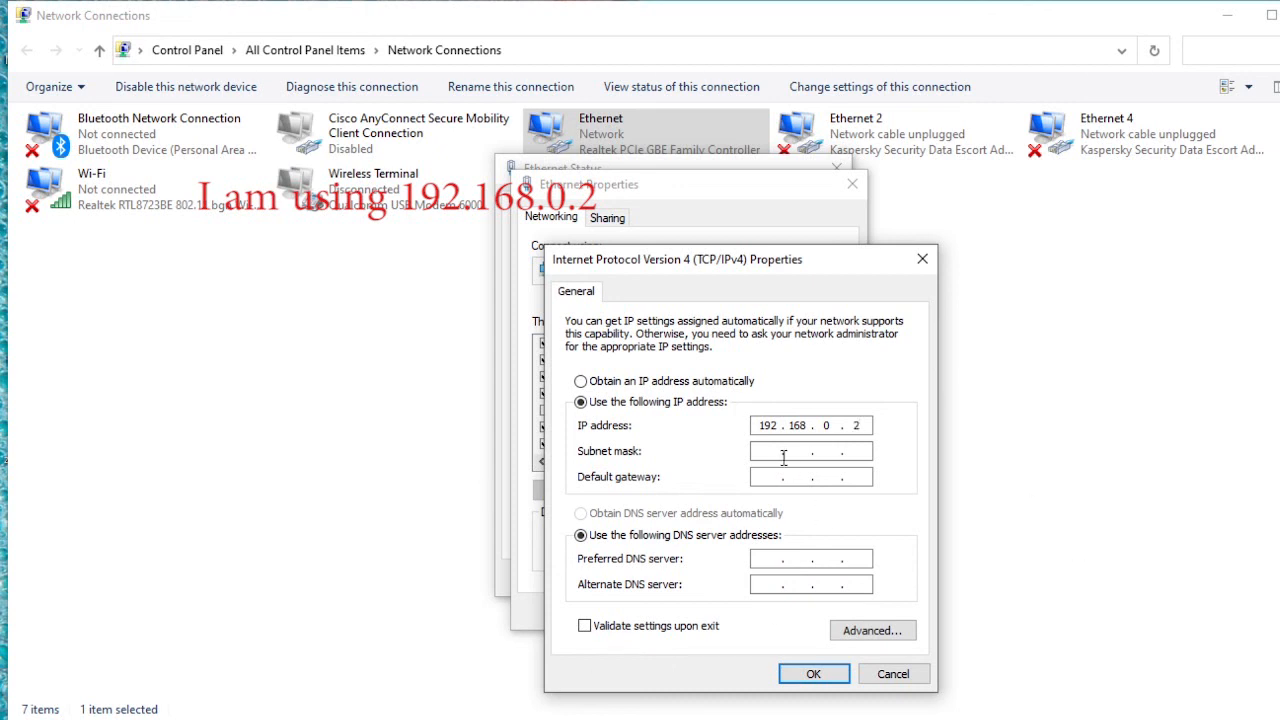
{"action": "type", "text": "255.255.255.0"}
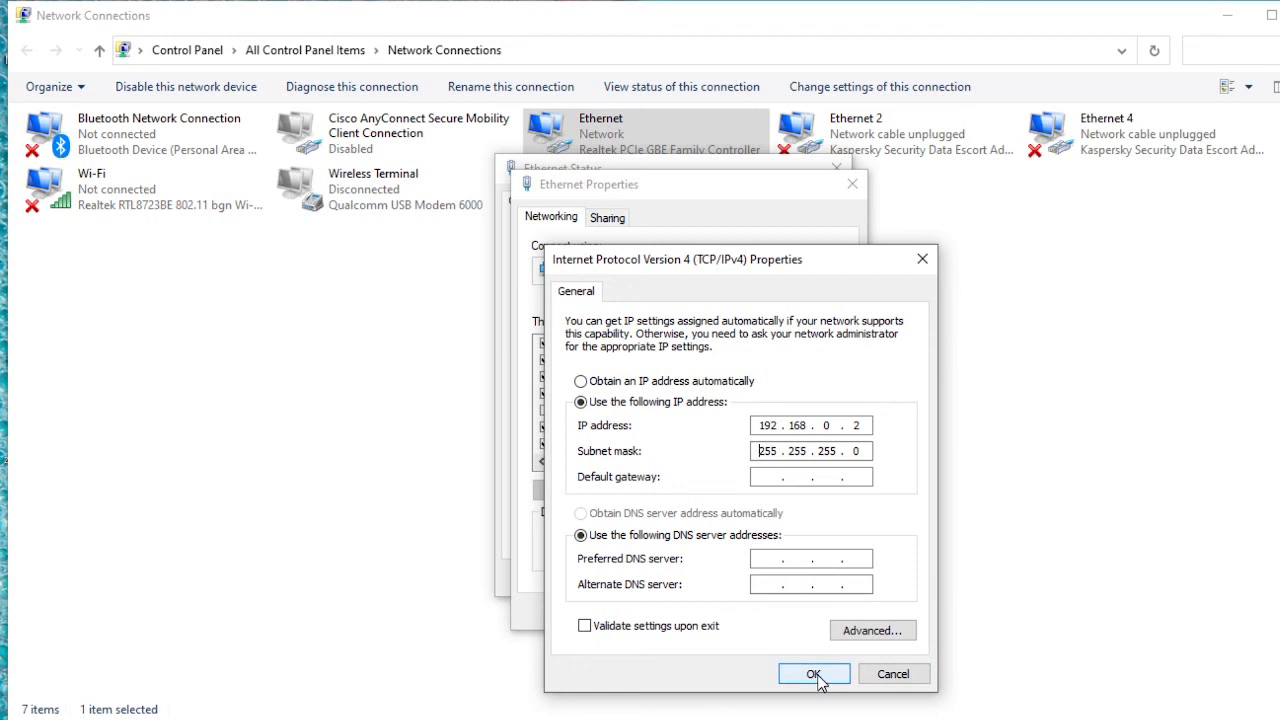
{"action": "left_click", "coordinate": [813, 673]}
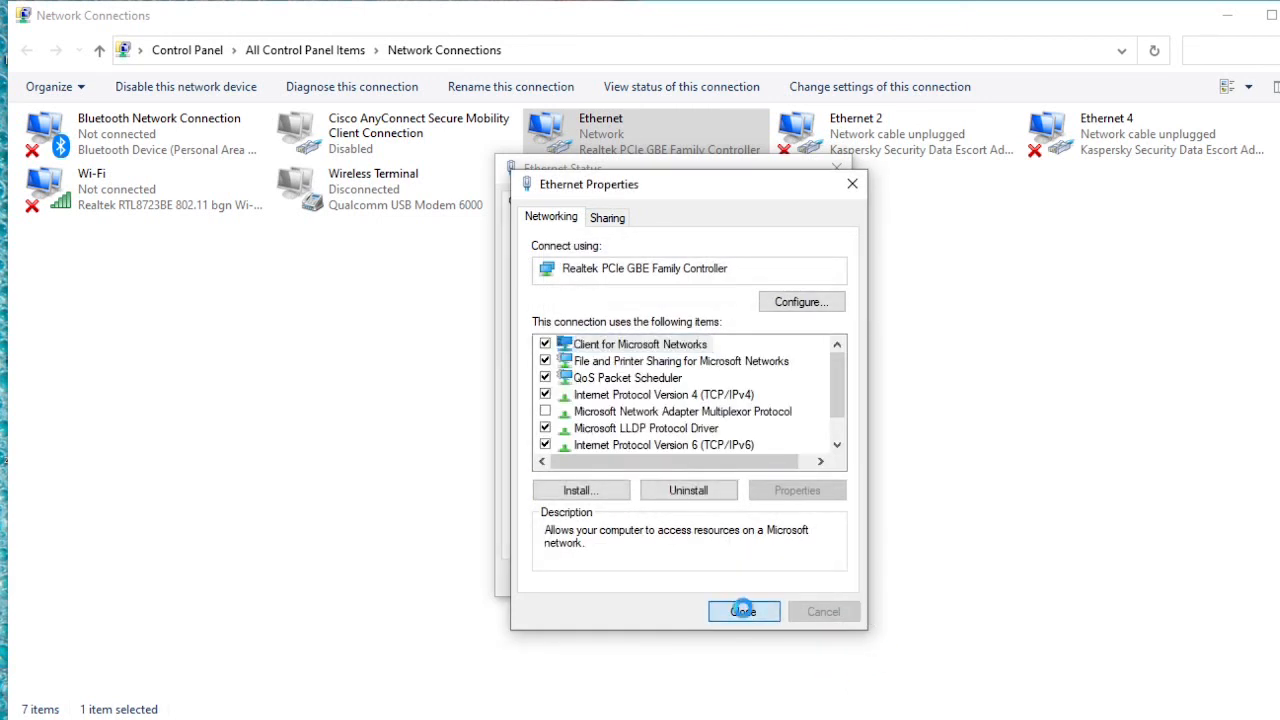
- Close the Ethernet Properties and Ethernet Status windows
{"action": "left_click", "coordinate": [744, 611]}
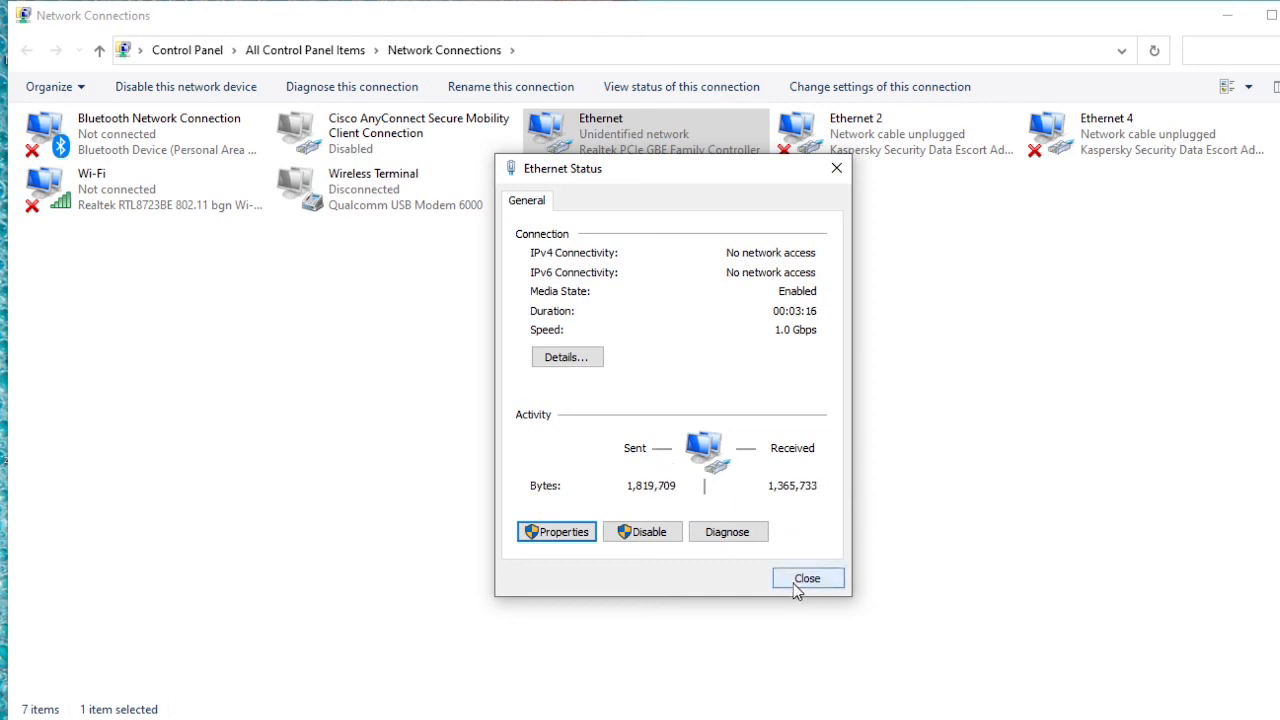
{"action": "left_click", "coordinate": [807, 578]}
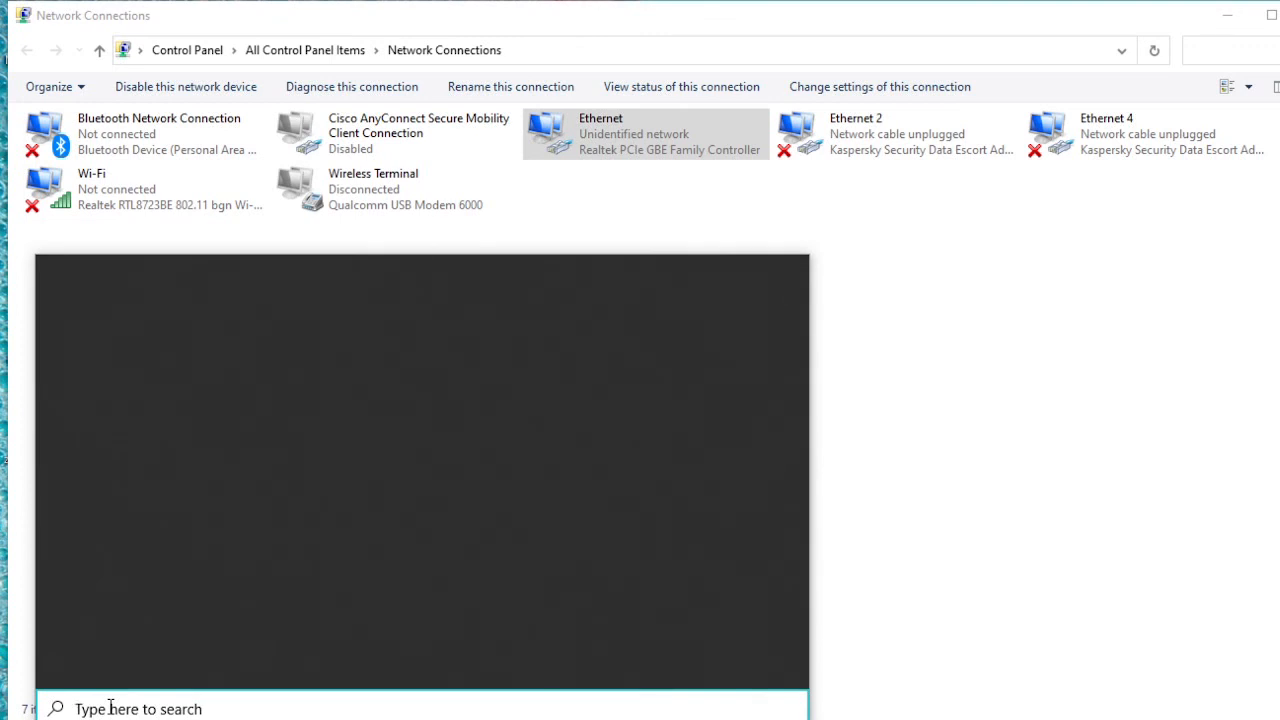
- Search Windows for 'cmd' and launch the Command Prompt result
{"action": "type", "text": "cm"}
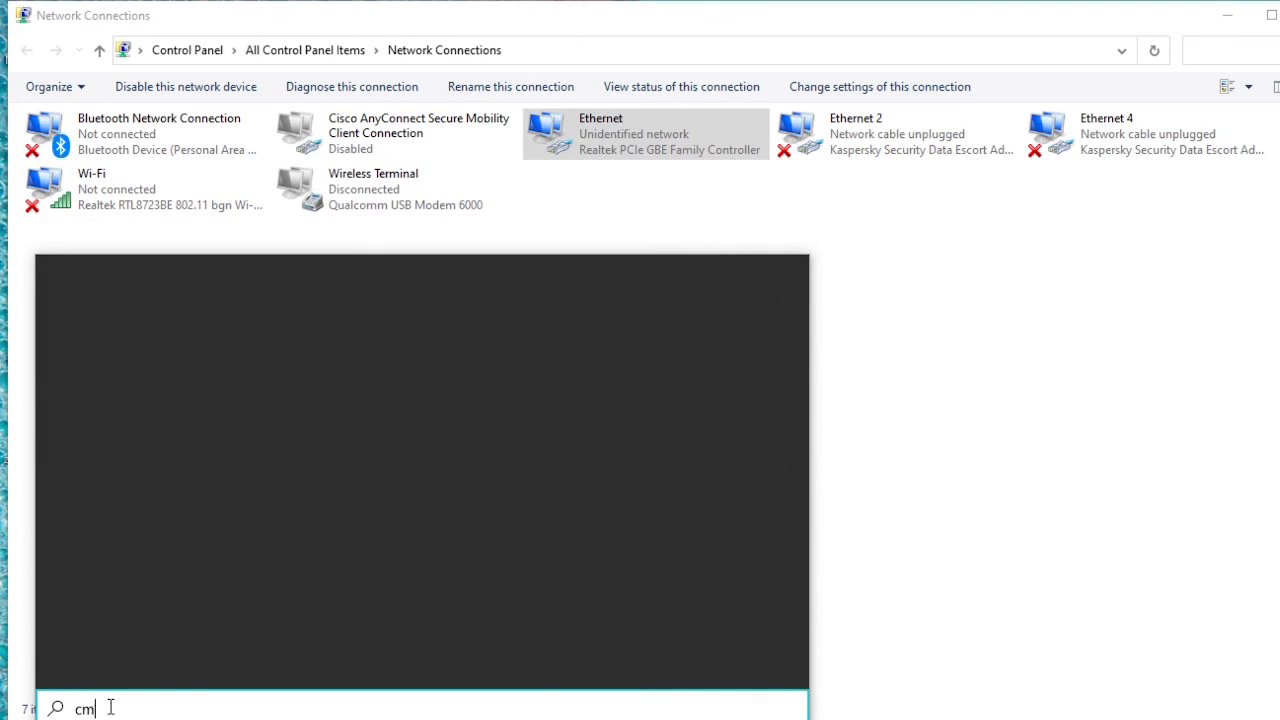
{"action": "type", "text": "d"}
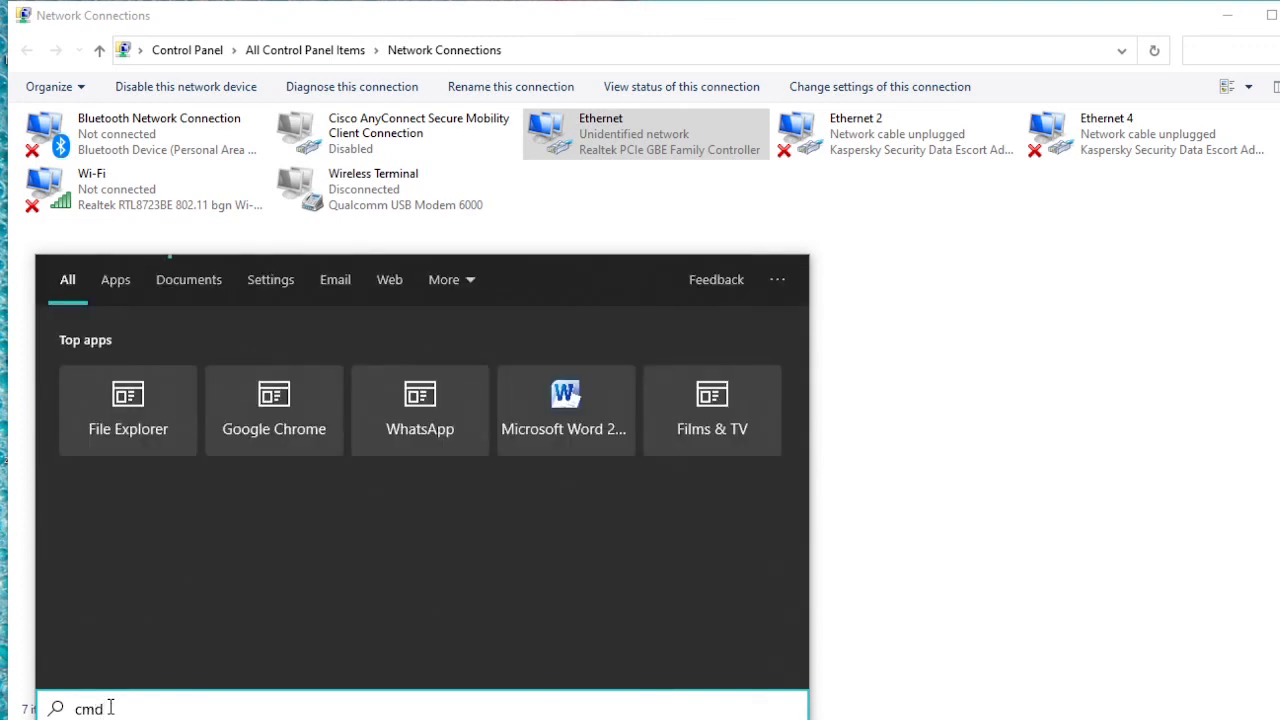
{"action": "type", "text": "cmd"}
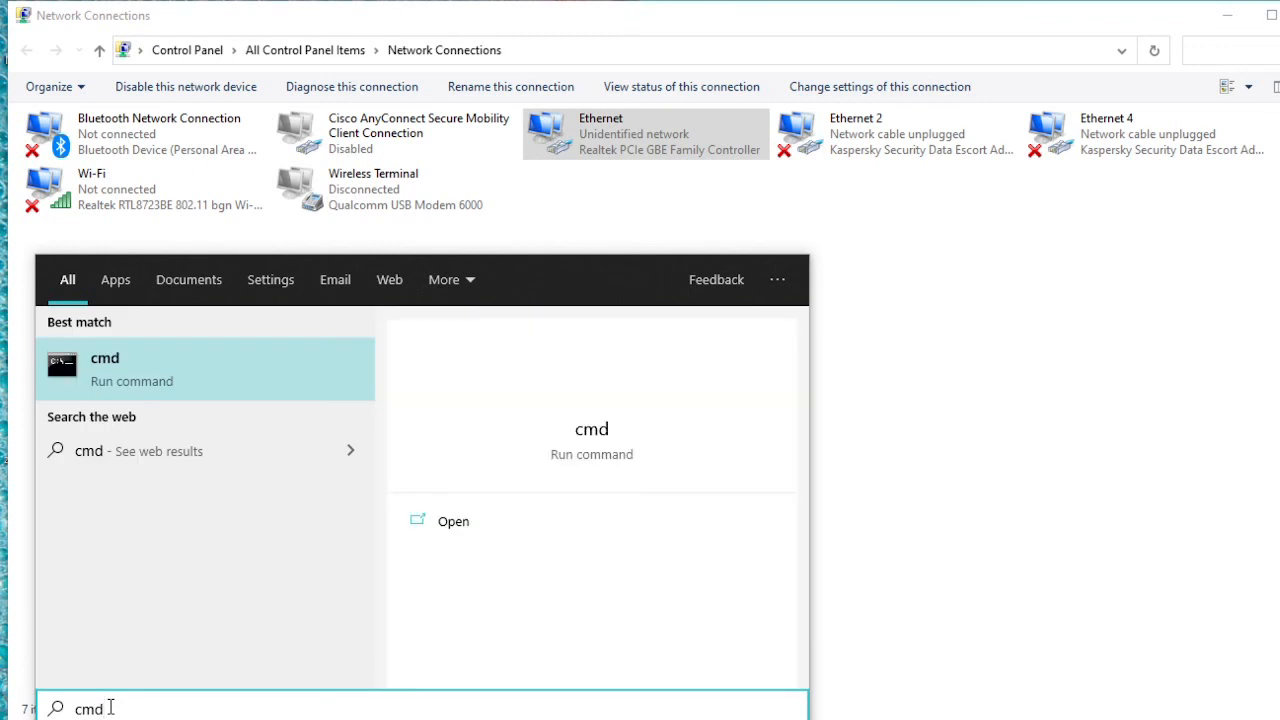
{"action": "left_click", "coordinate": [105, 358]}
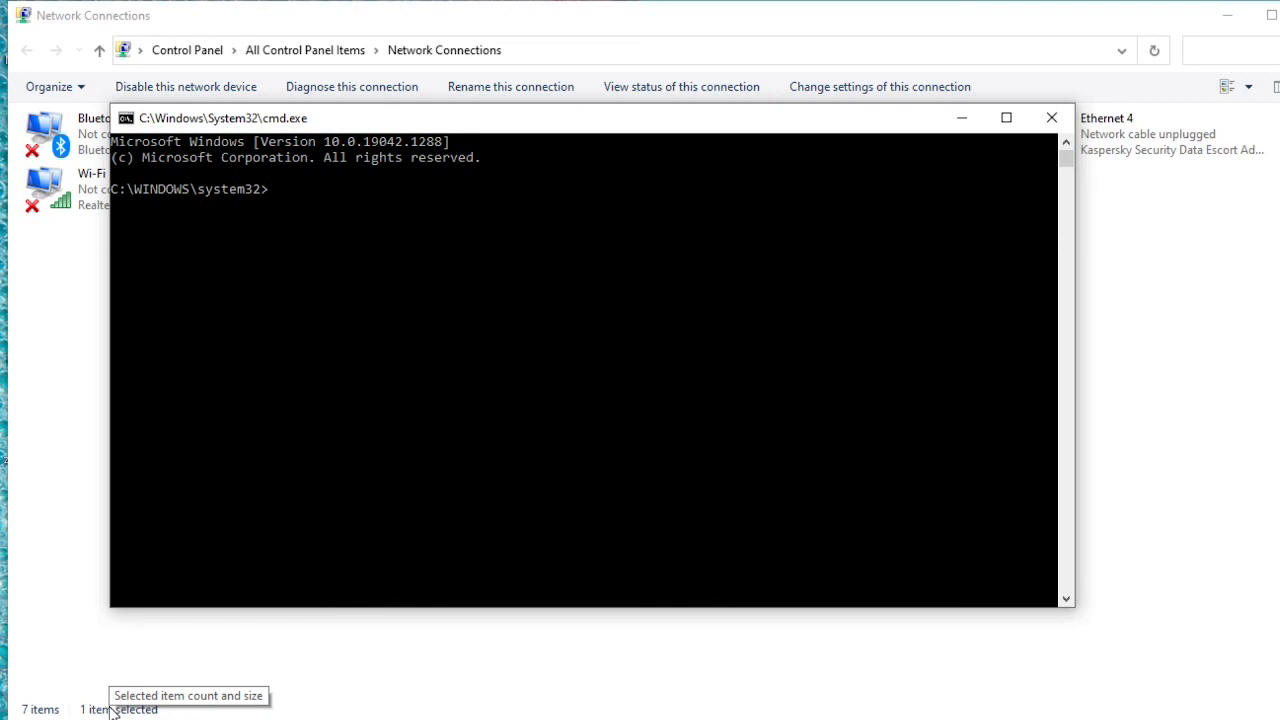
- Run 'ping 192.168.0.1 -t', confirm steady replies, then close Command Prompt
{"action": "type", "text": "ping"}
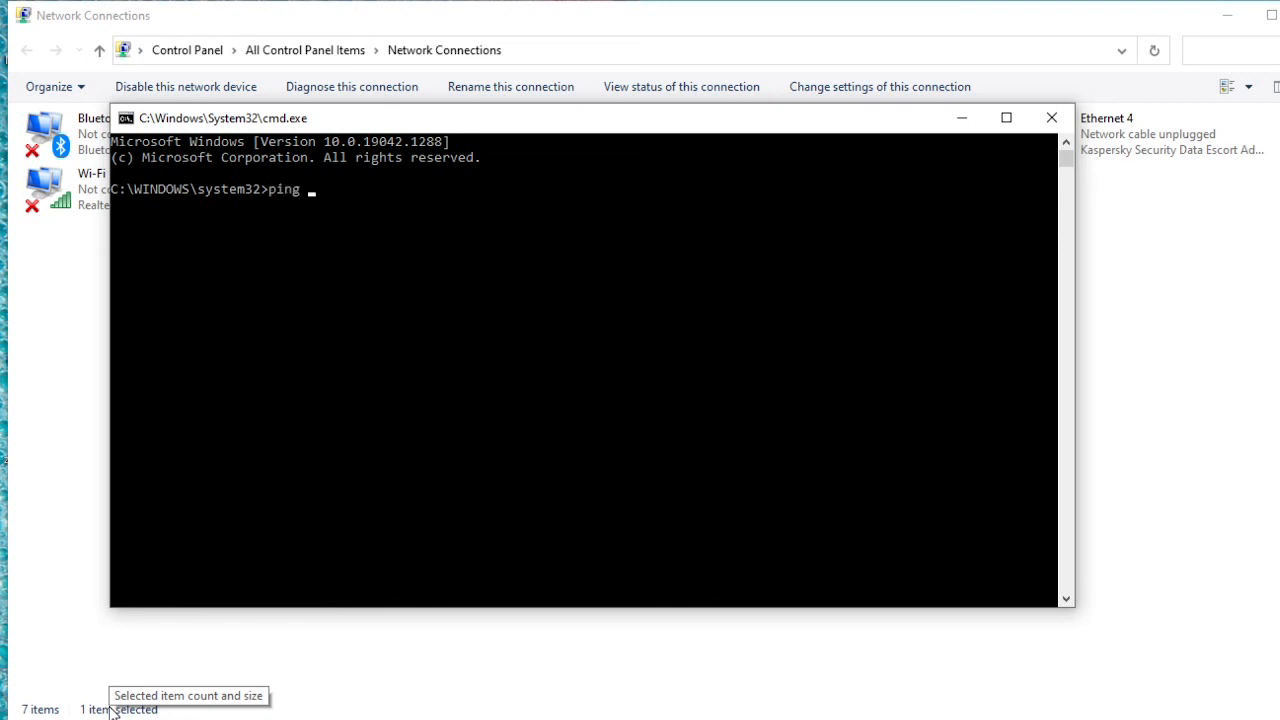
{"action": "type", "text": "19"}
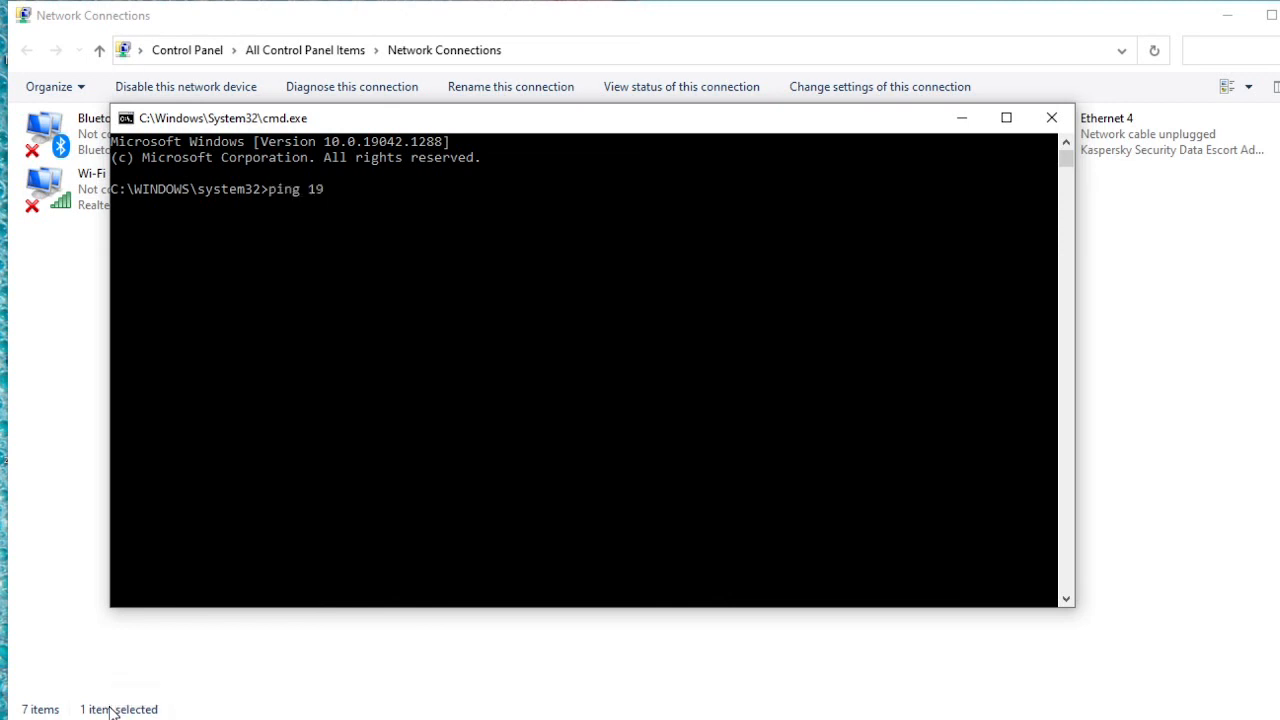
{"action": "type", "text": "2.1"}
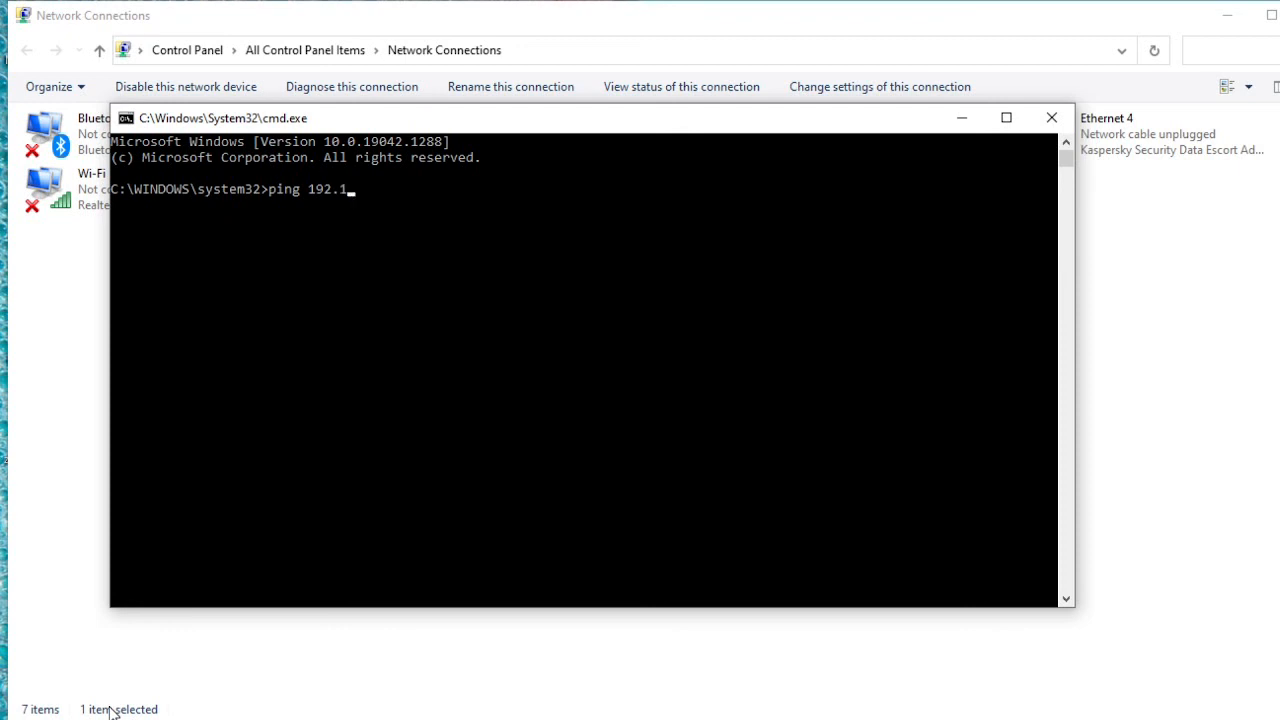
{"action": "type", "text": "68"}
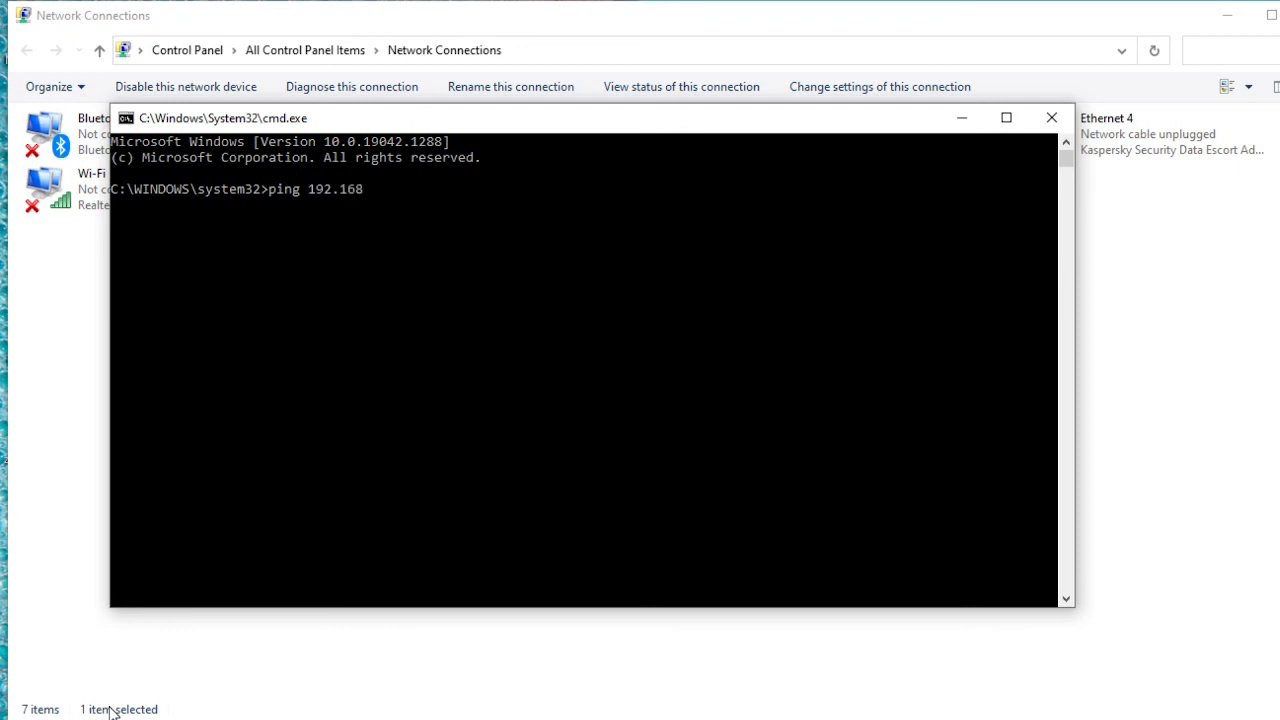
{"action": "type", "text": ".0.1"}
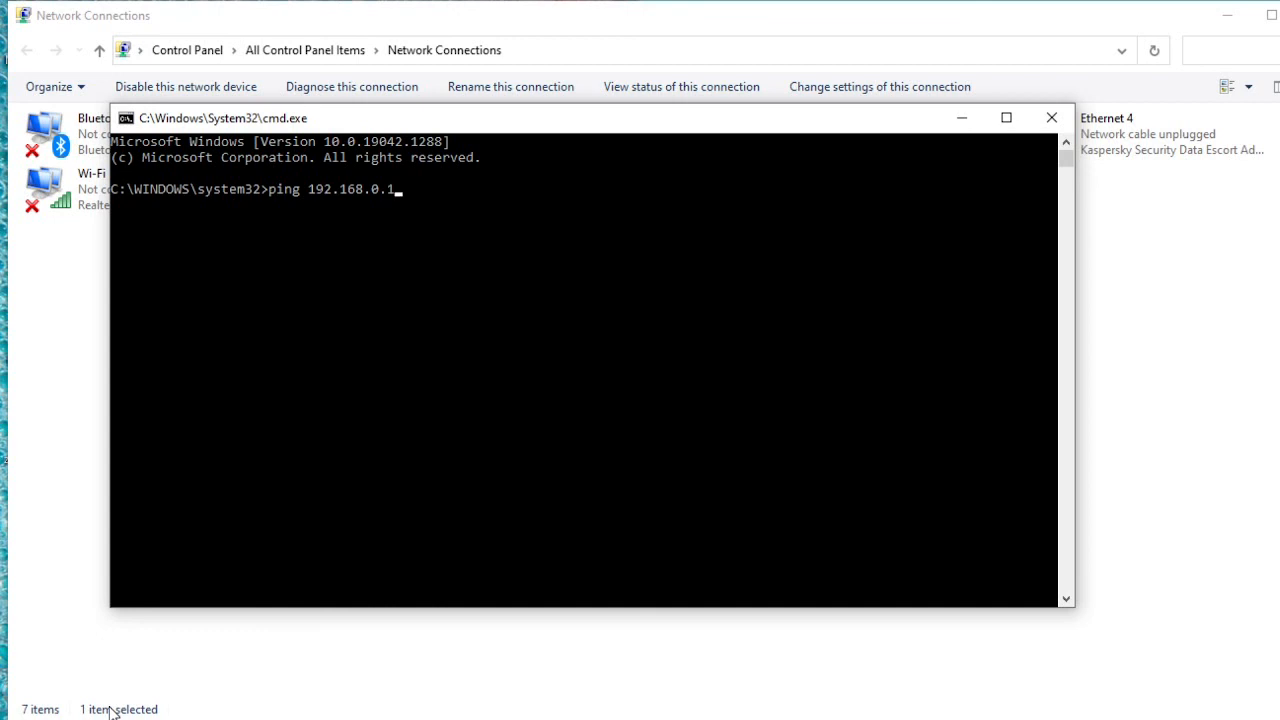
{"action": "type", "text": "-t"}
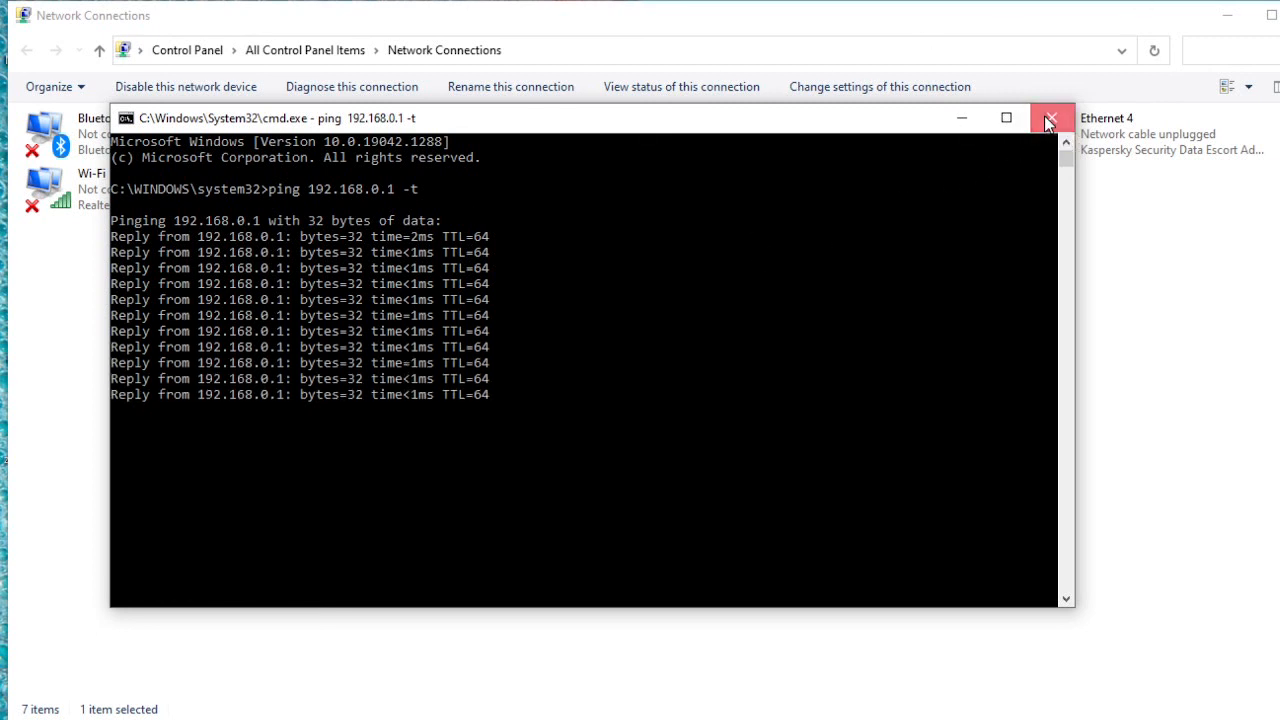
{"action": "left_click", "coordinate": [1050, 118]}
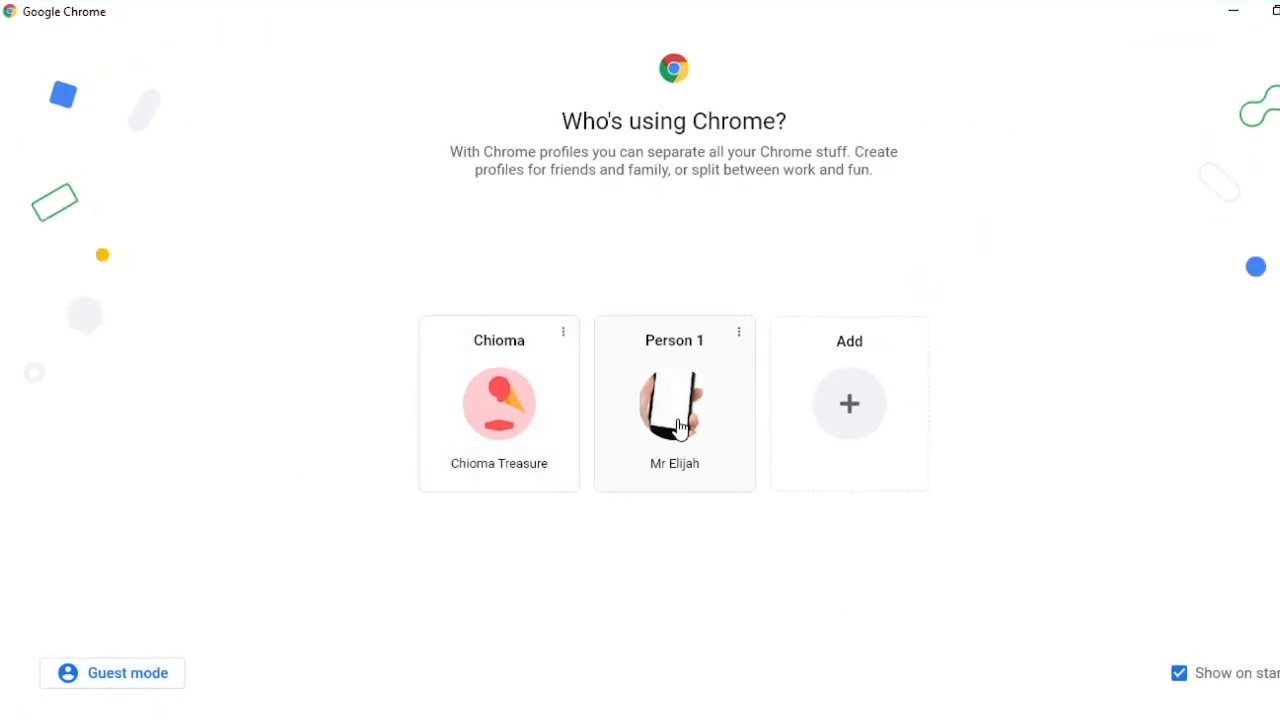
- Choose the second Chrome profile and load 192.168.0.1 in the address bar
{"action": "left_click", "coordinate": [674, 403]}
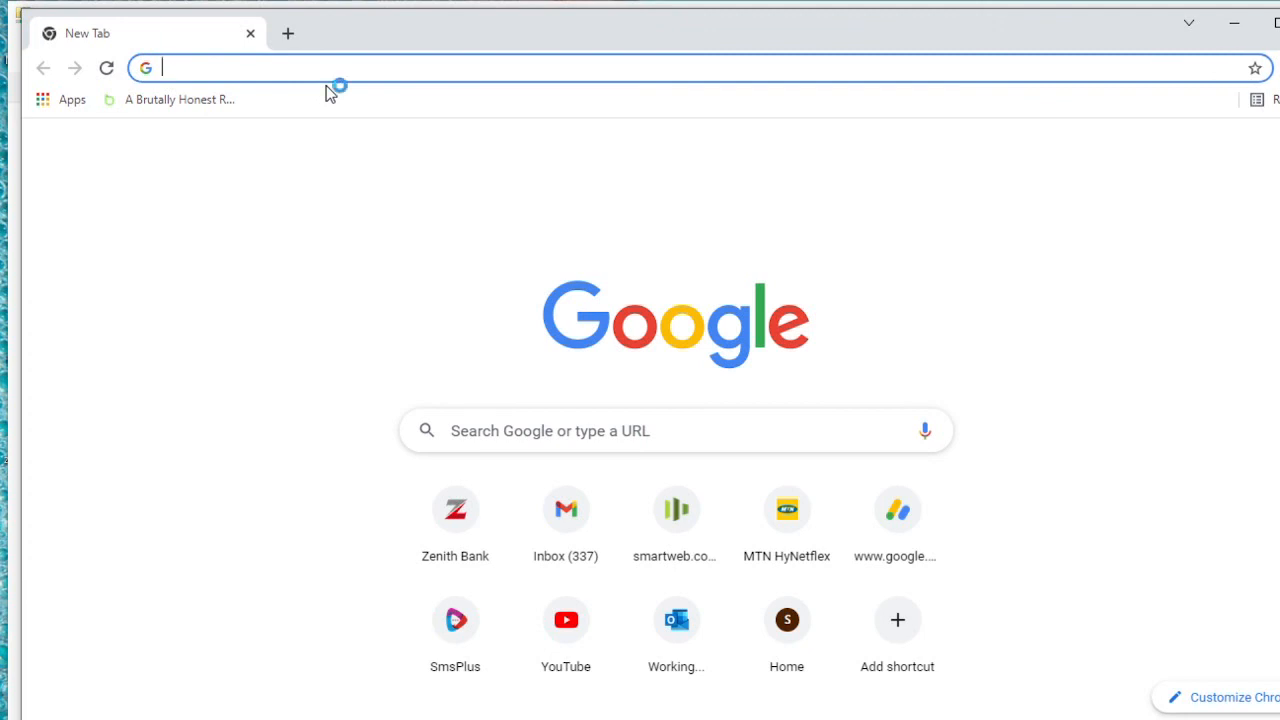
{"action": "type", "text": "192.168.0.1"}
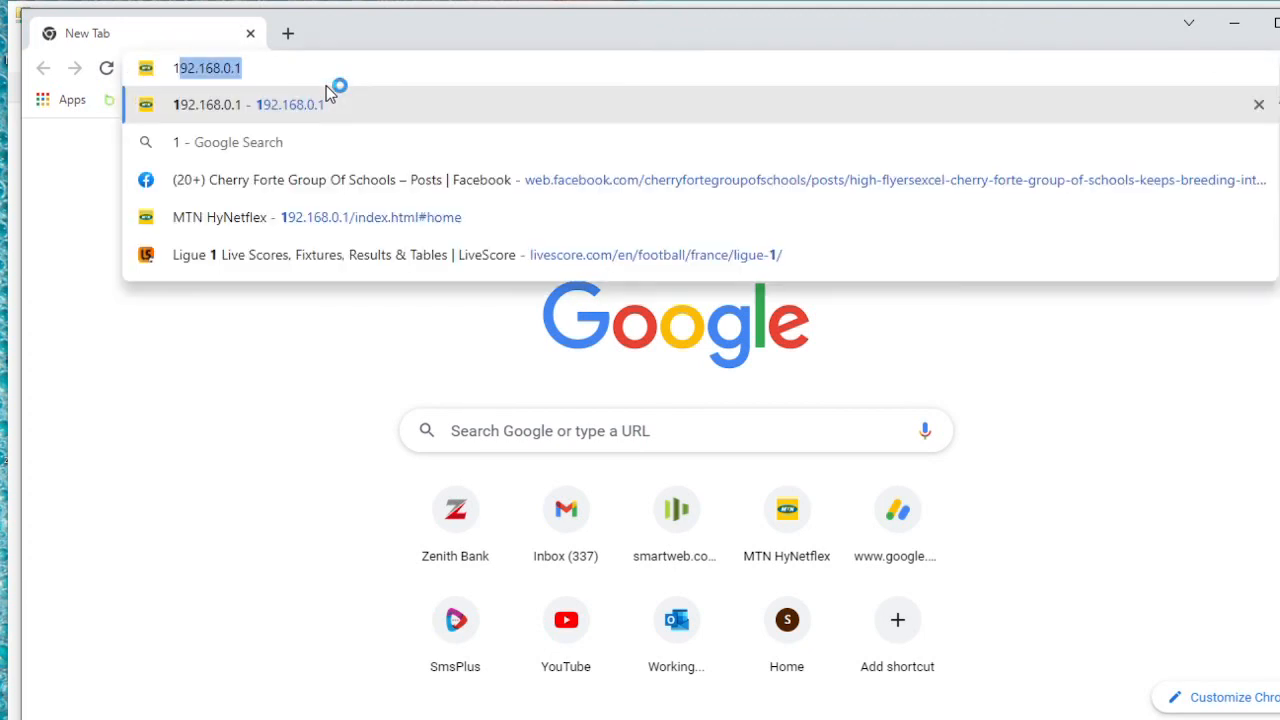
{"action": "mouse_move", "coordinate": [330, 93]}
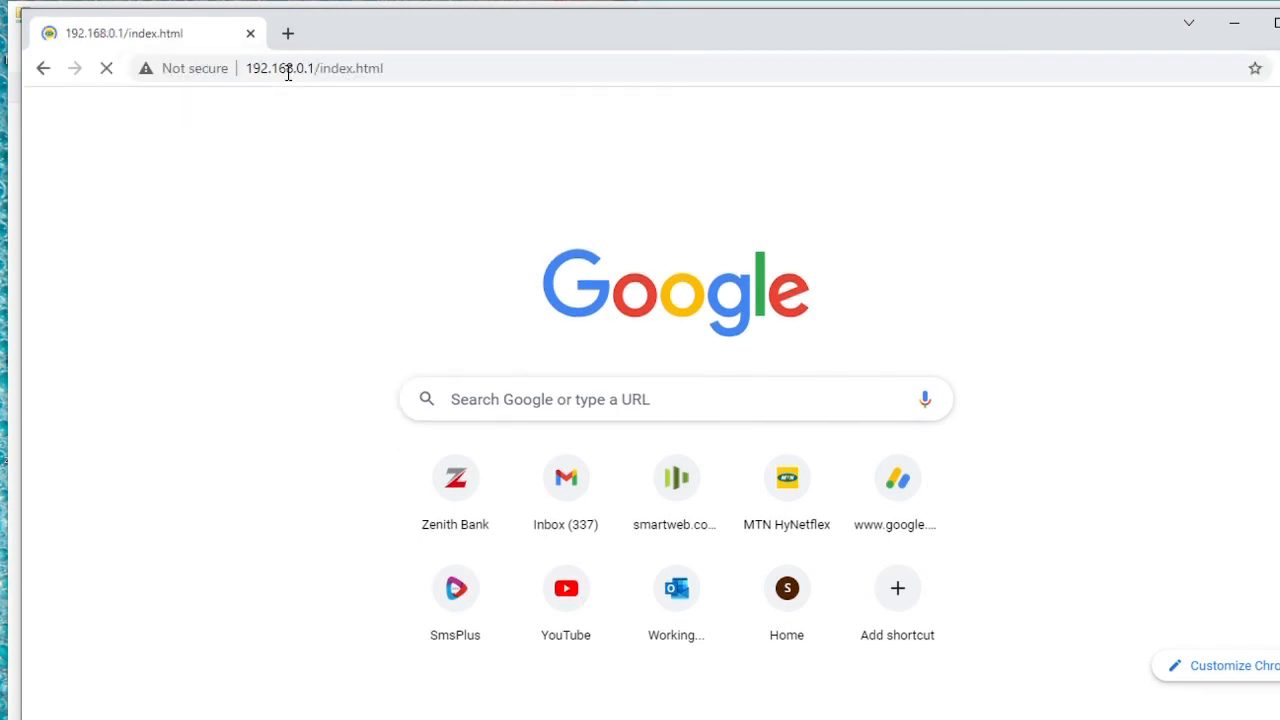
{"action": "left_click", "coordinate": [786, 477]}
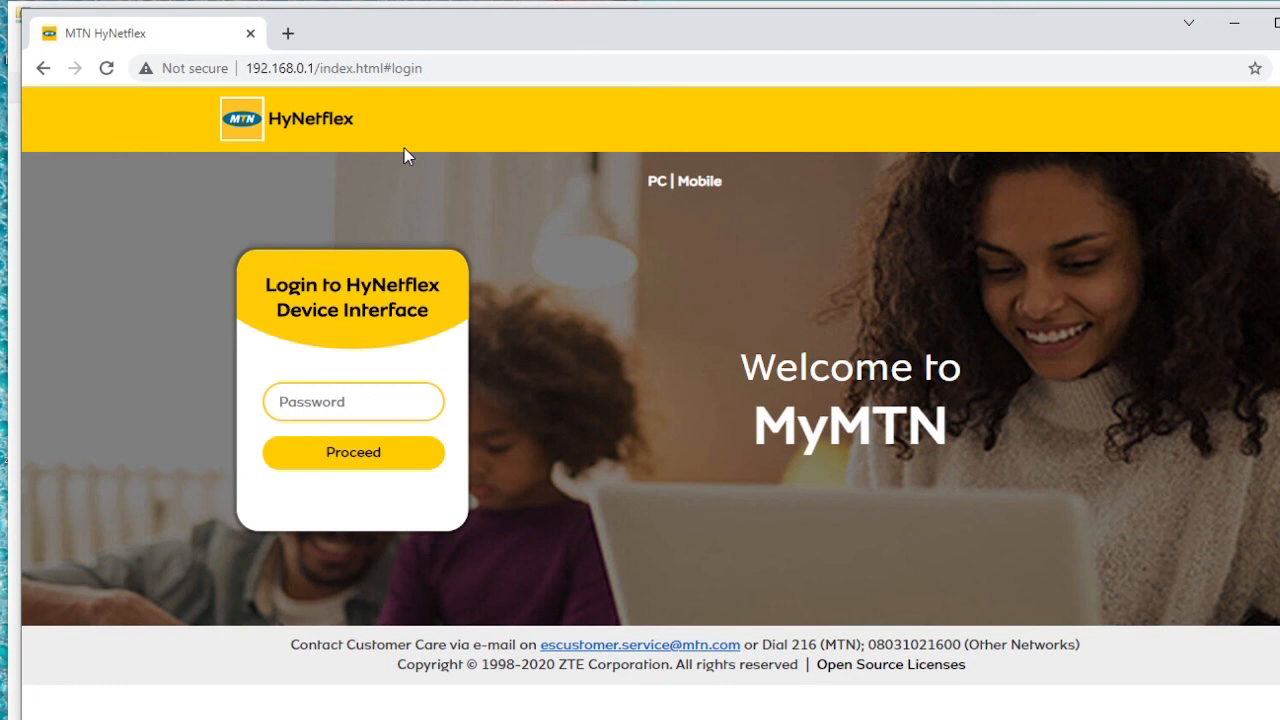
- Enter the admin password in the HyNetflex login page and proceed
{"action": "left_click", "coordinate": [353, 401]}
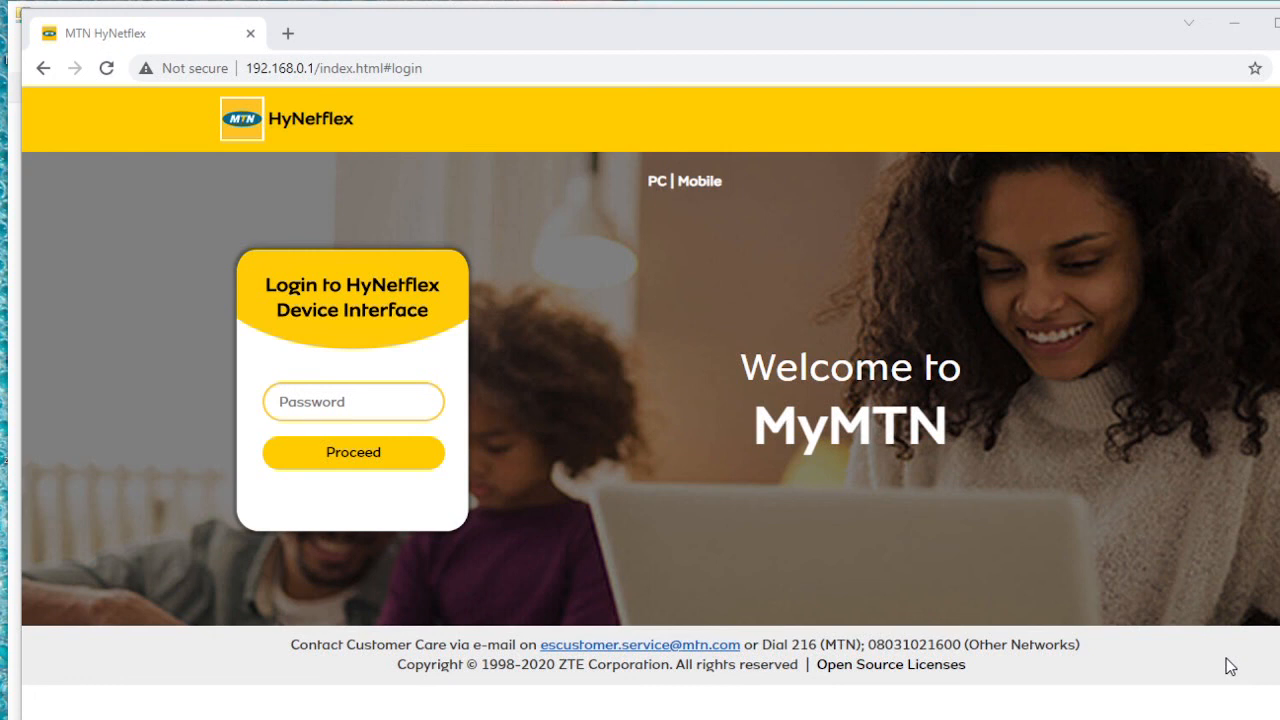
{"action": "left_click", "coordinate": [352, 401]}
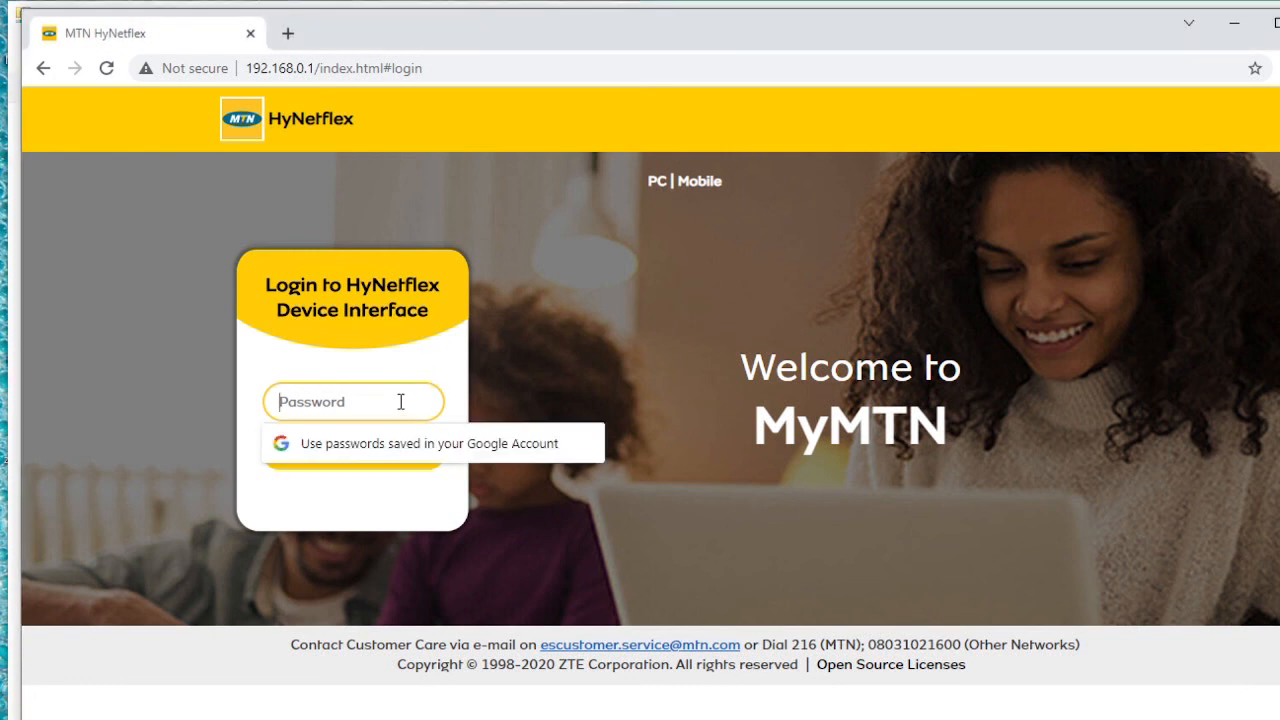
{"action": "type", "text": "••••"}
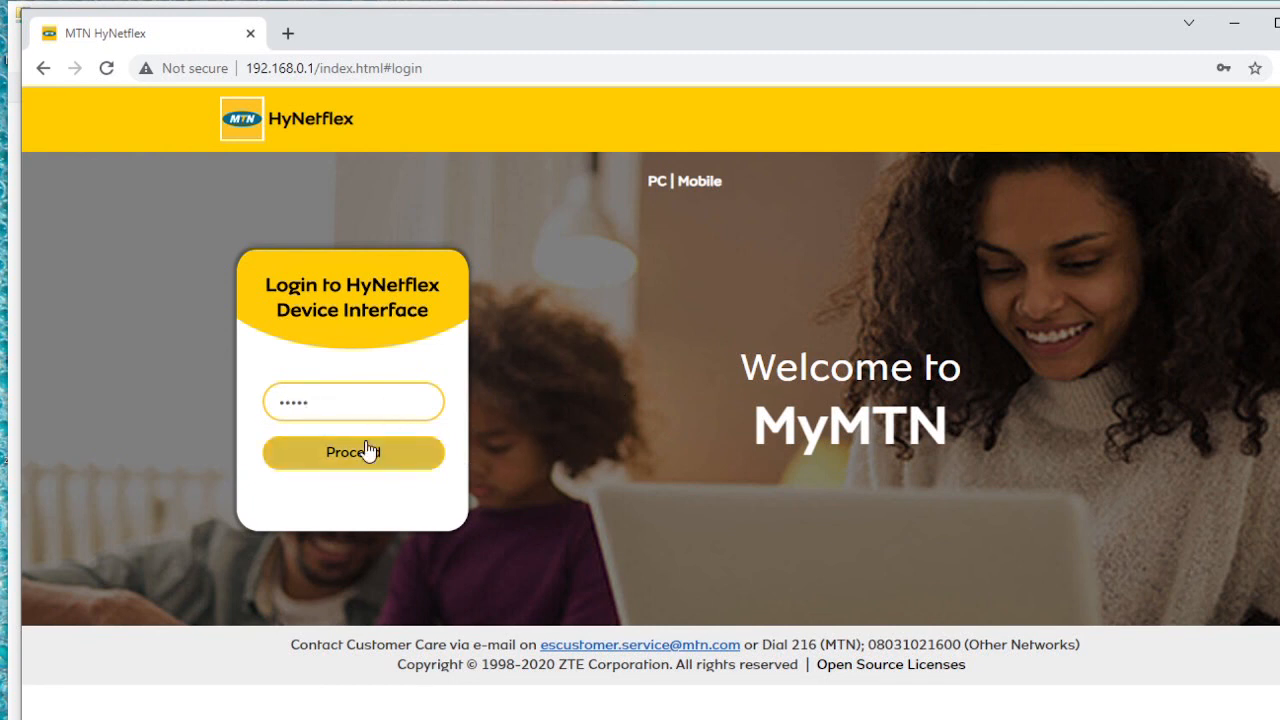
{"action": "left_click", "coordinate": [353, 452]}
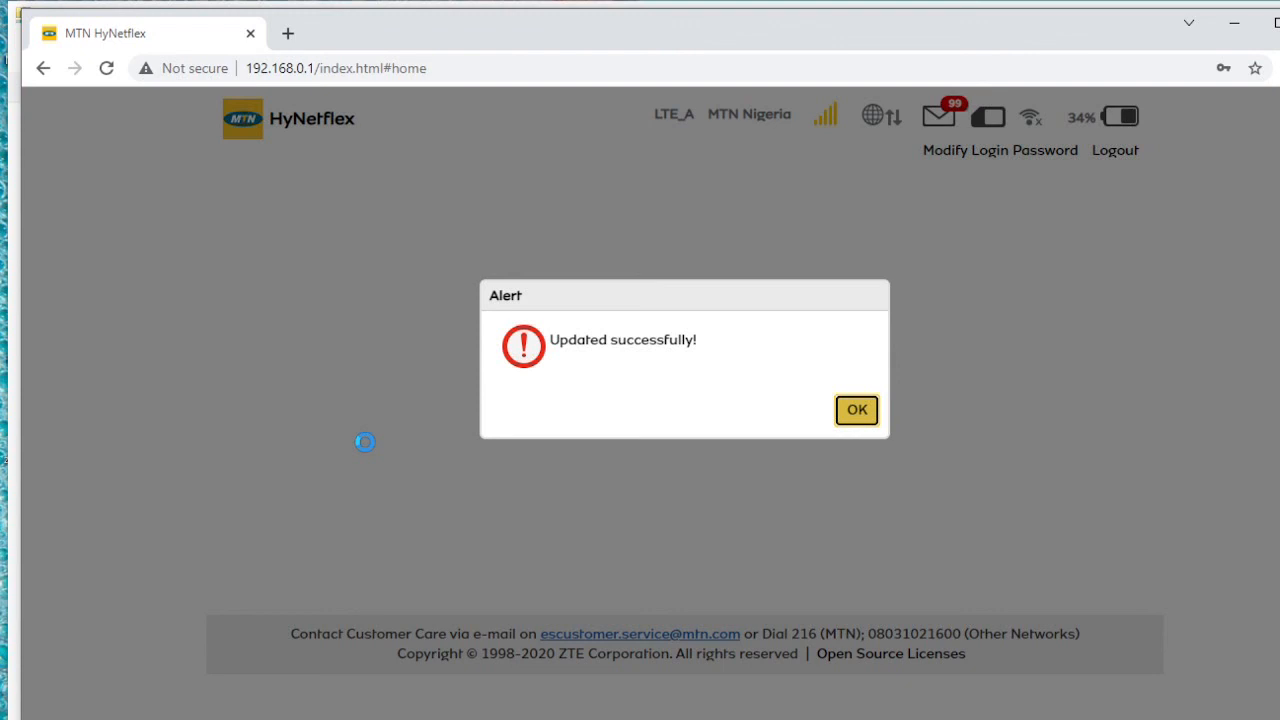
{"action": "mouse_move", "coordinate": [856, 410]}
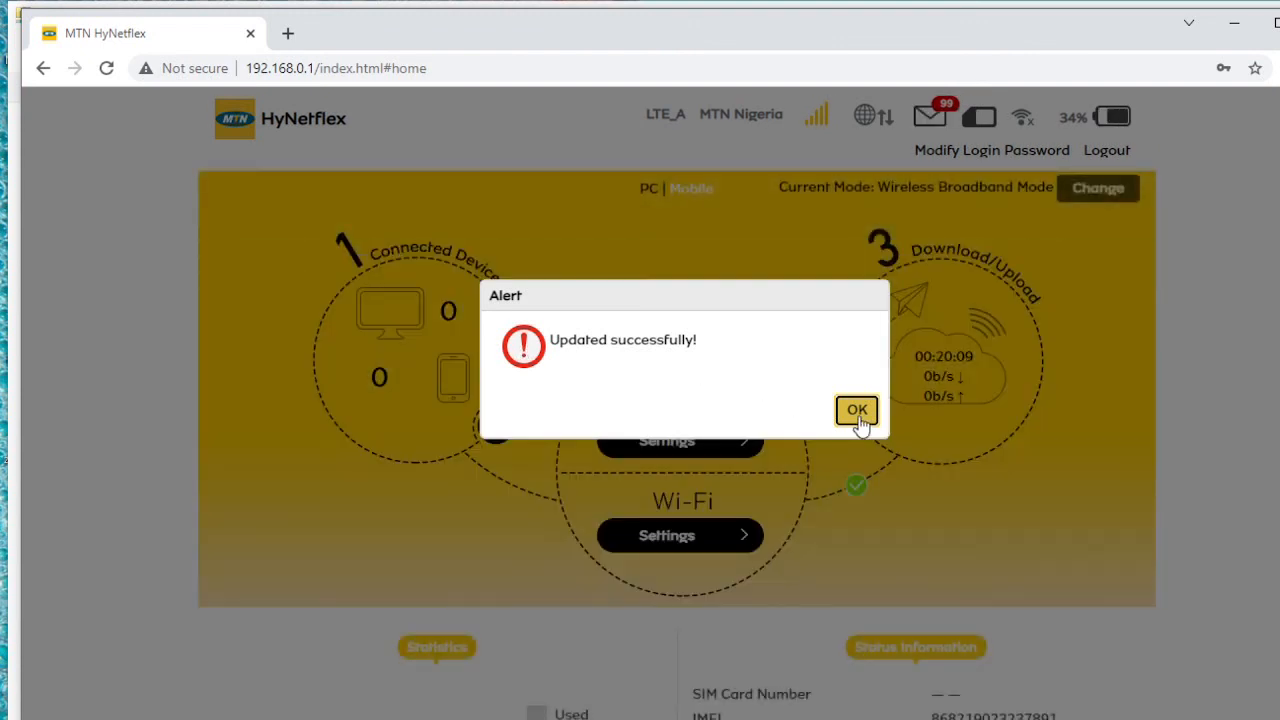
- Dismiss the 'Updated successfully!' alert and scroll through Statistics and Status Information
{"action": "left_click", "coordinate": [856, 410]}
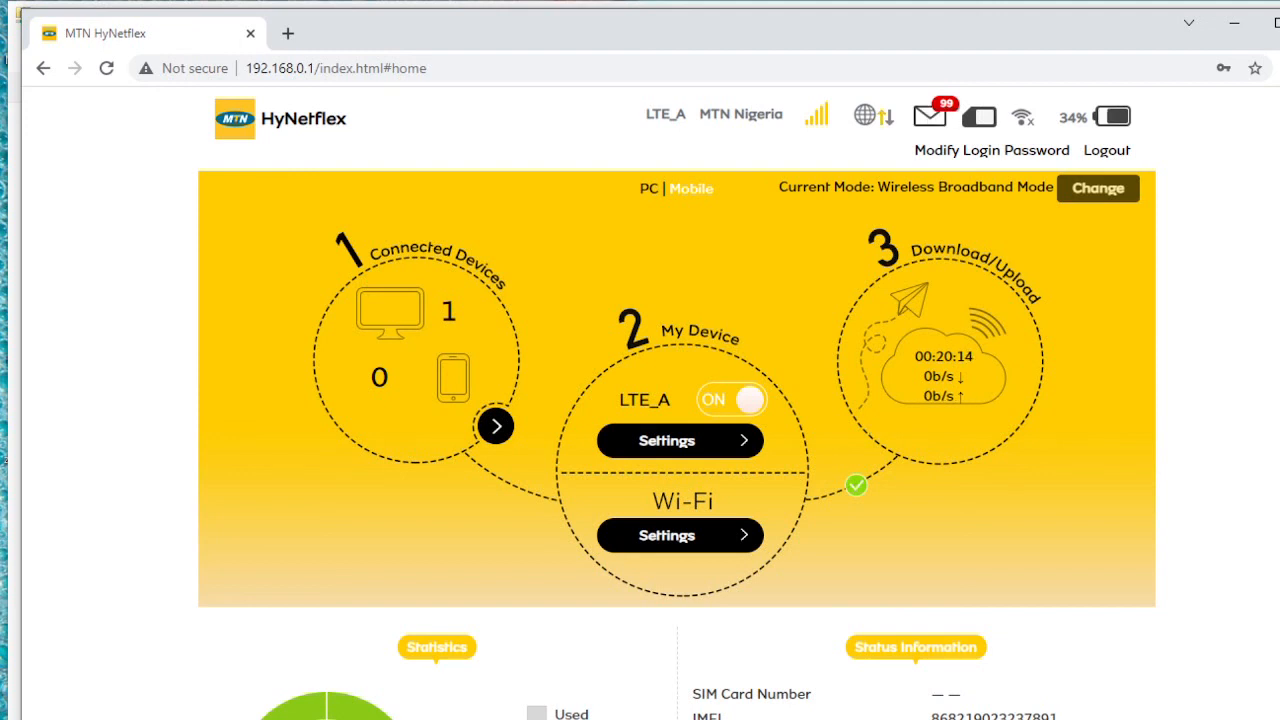
{"action": "scroll", "scroll_direction": "down", "scroll_amount": 3}
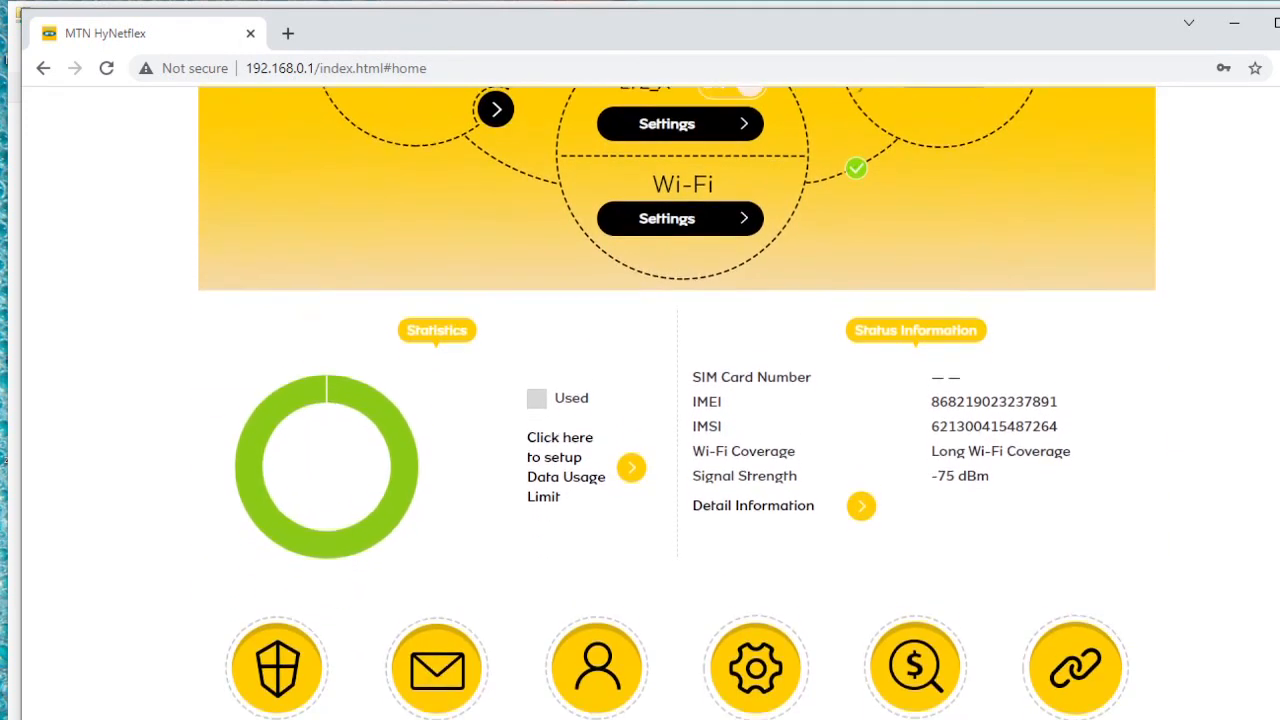
{"action": "scroll", "scroll_direction": "up", "scroll_amount": 3}
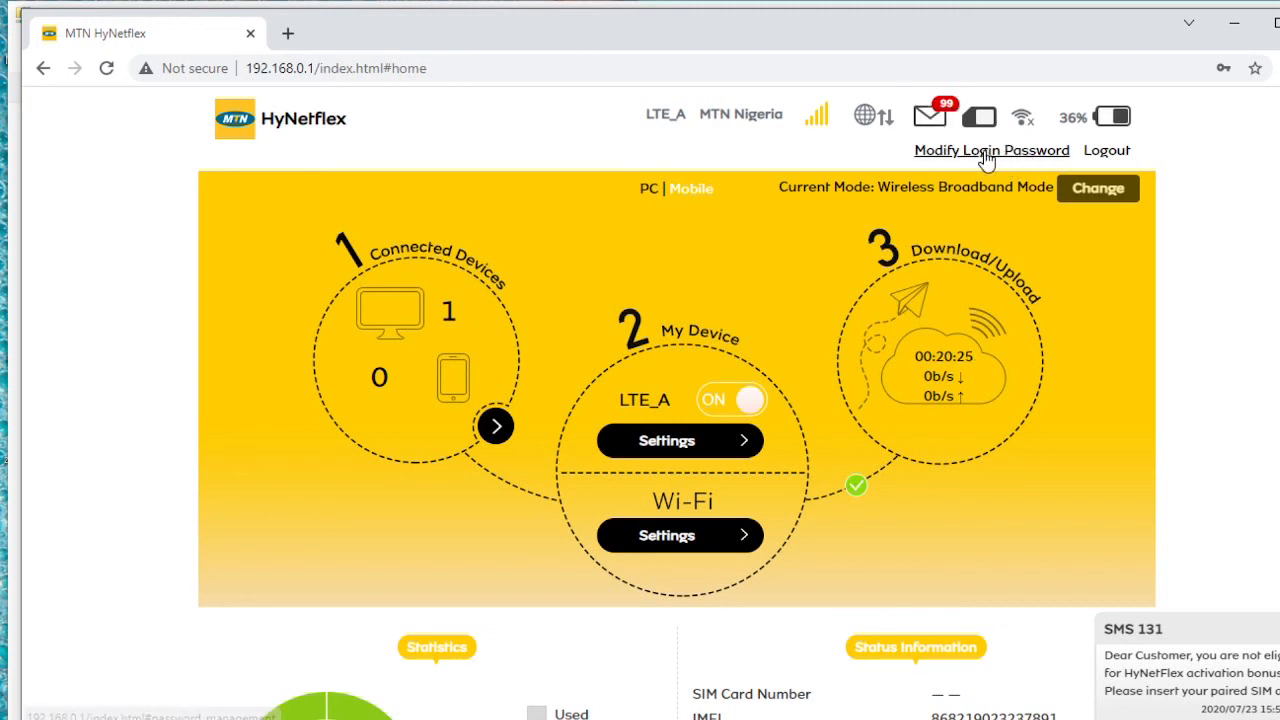
- On the Login Password page, enter the current and new admin passwords
{"action": "left_click", "coordinate": [991, 150]}
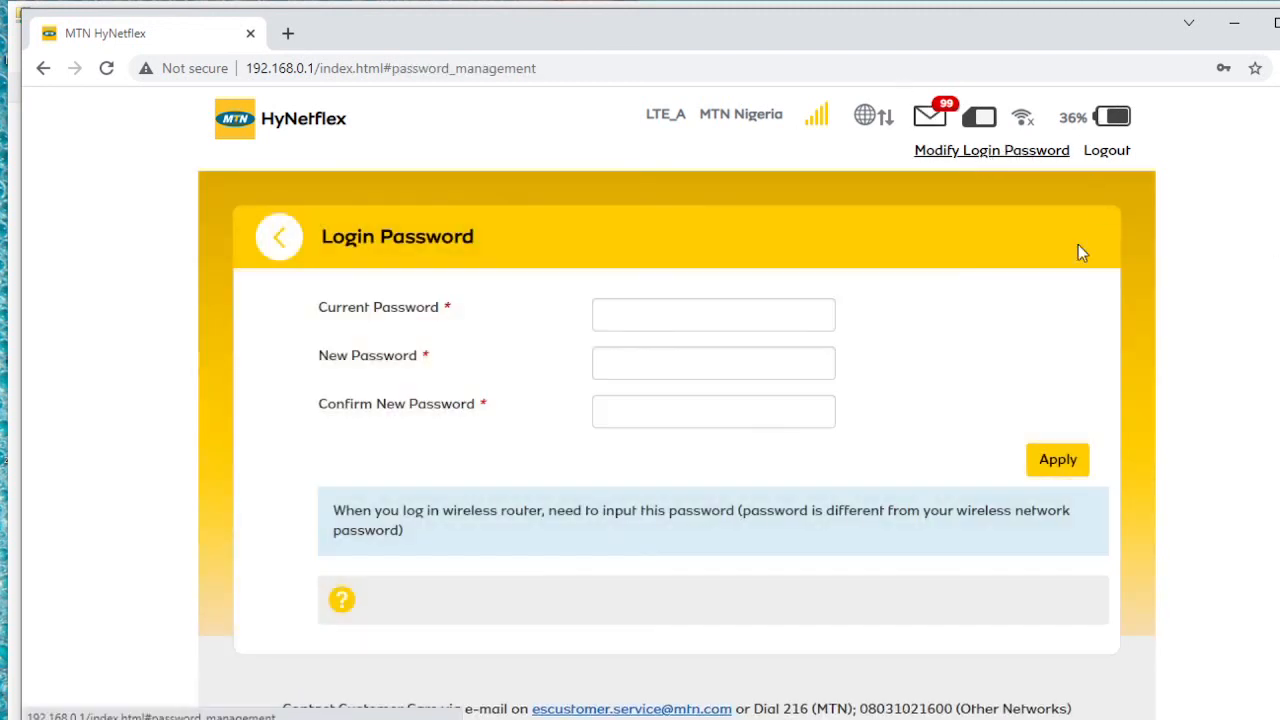
{"action": "left_click", "coordinate": [712, 314]}
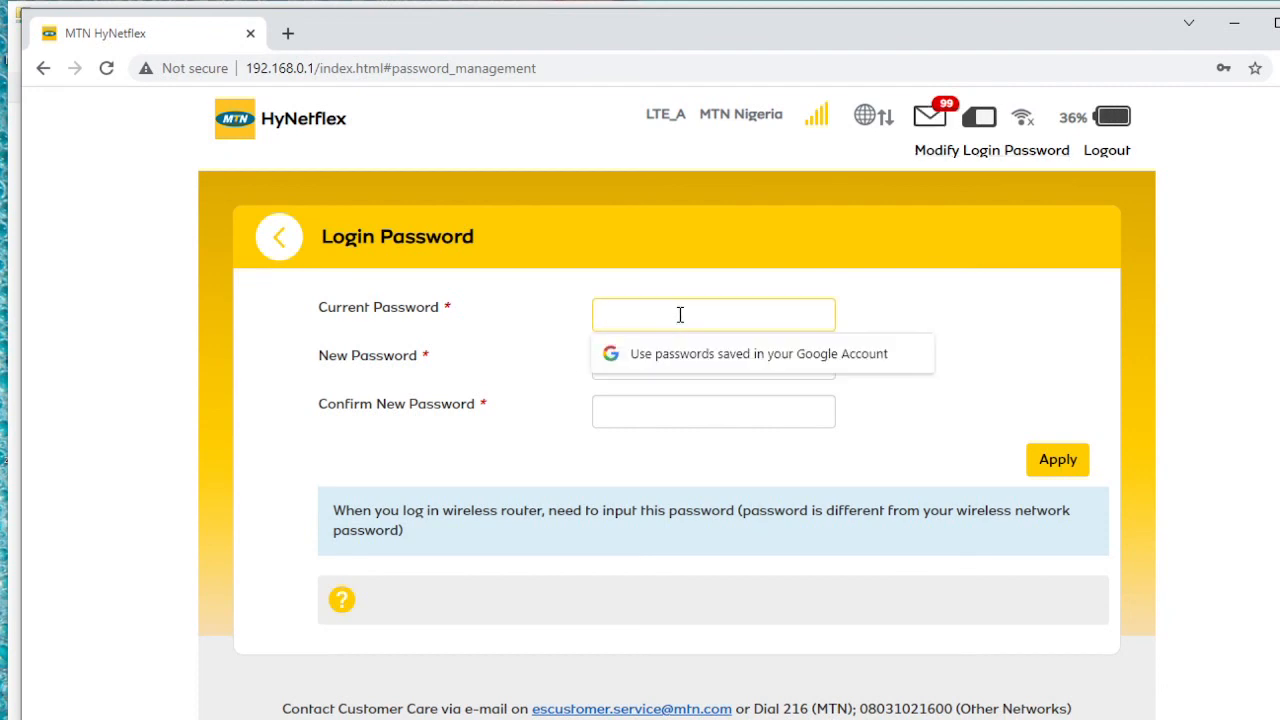
{"action": "type", "text": "•••••"}
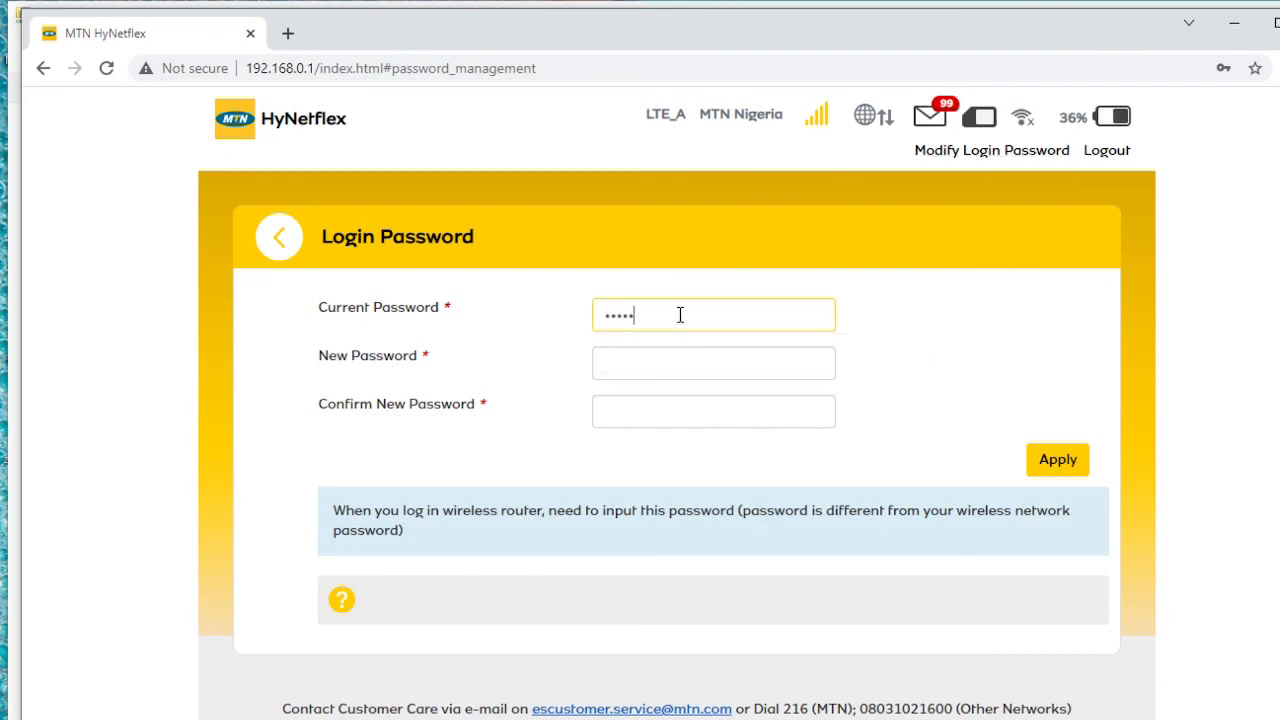
{"action": "left_click", "coordinate": [713, 362]}
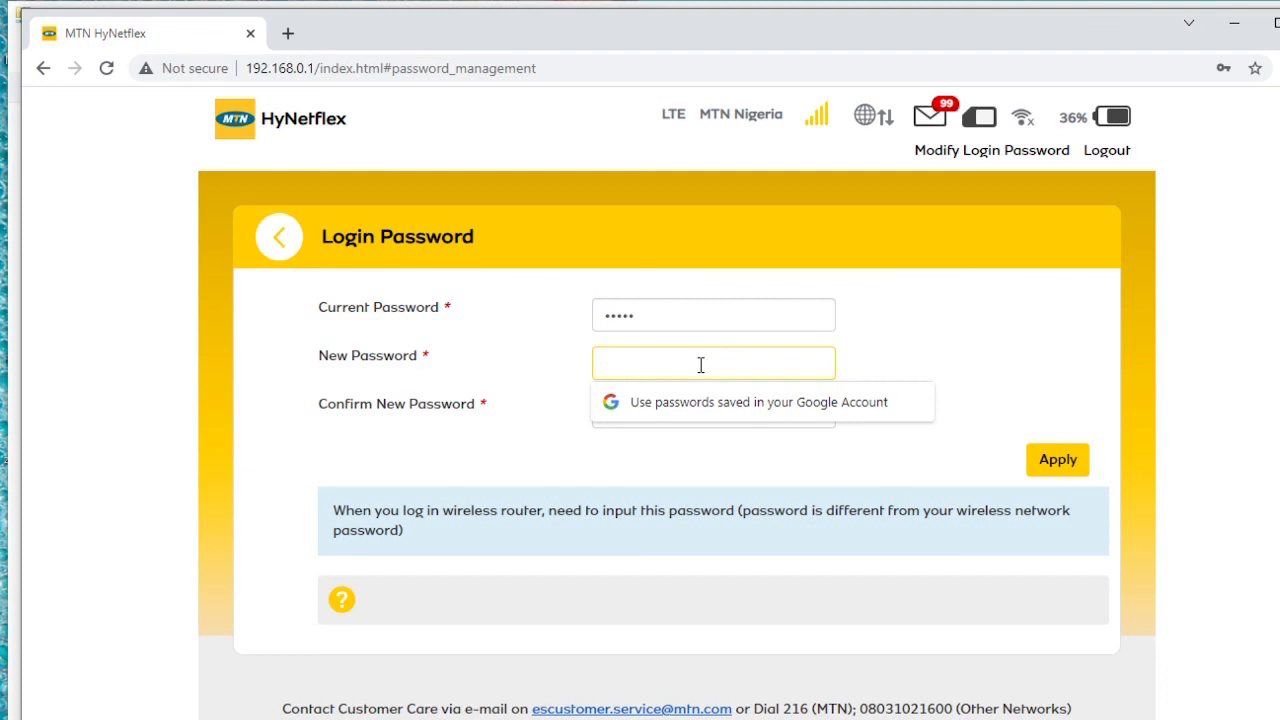
{"action": "left_click", "coordinate": [713, 363]}
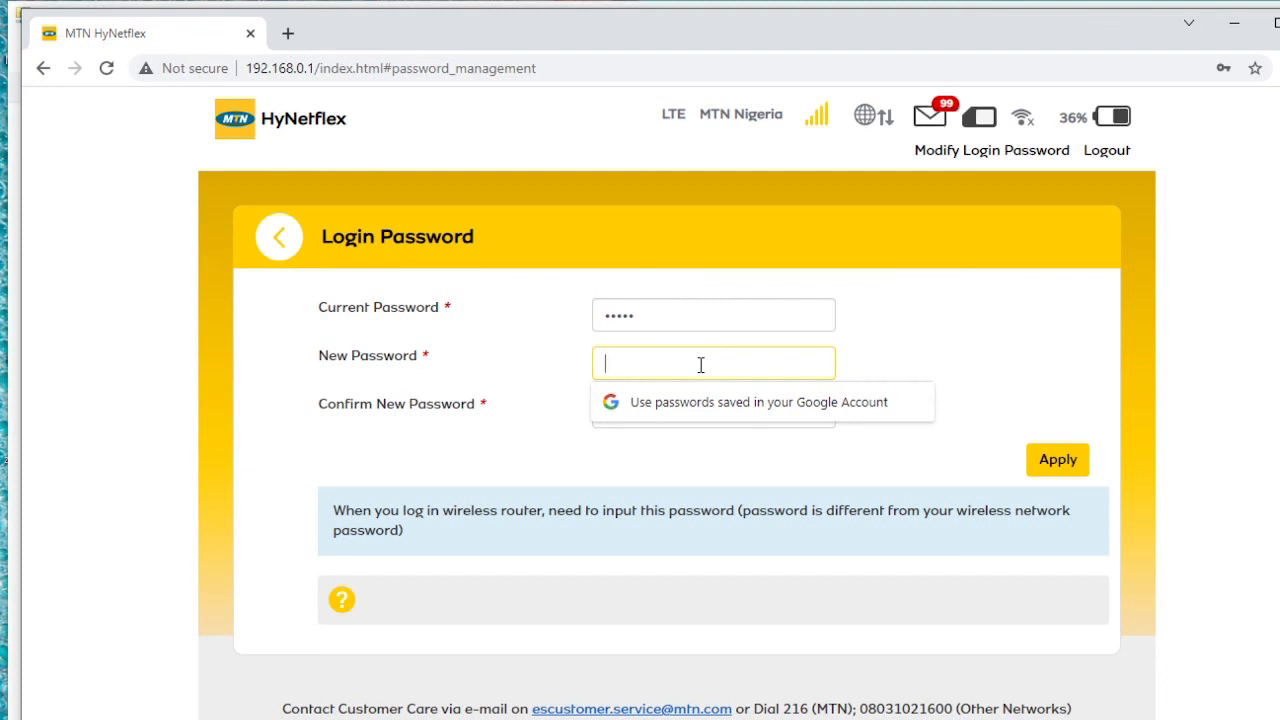
{"action": "type", "text": "a"}
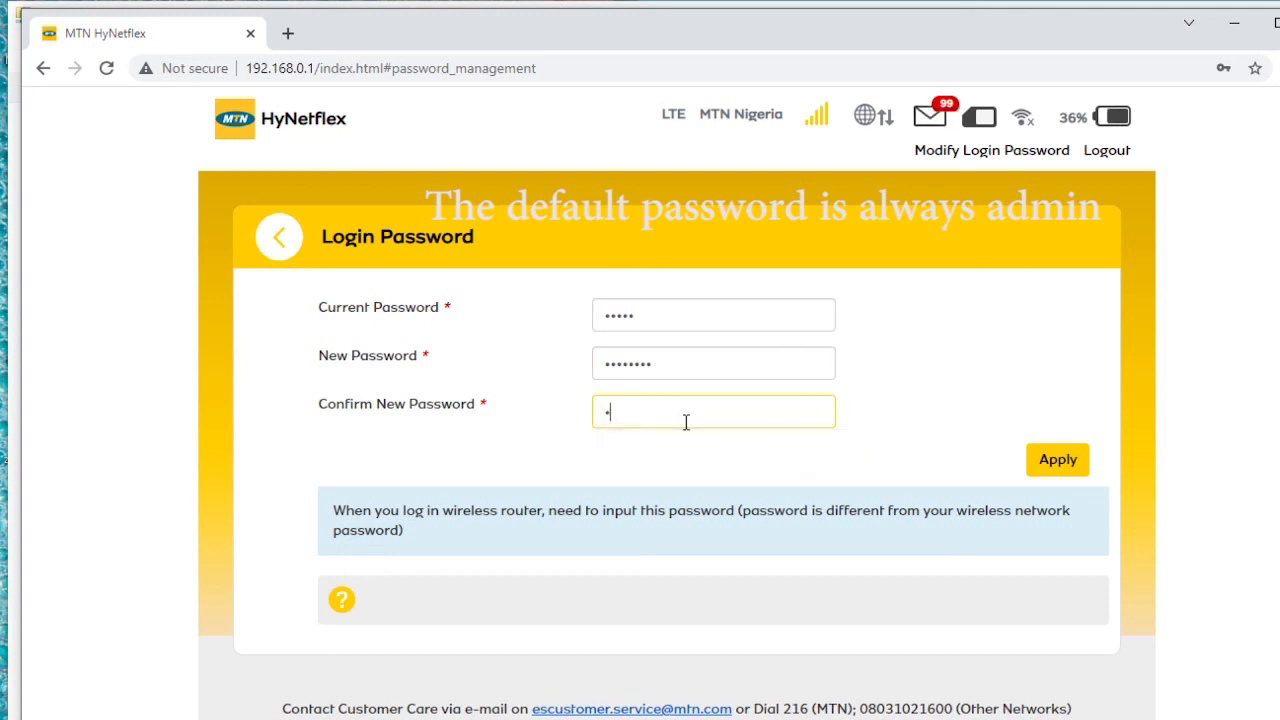
{"action": "type", "text": "•••••"}
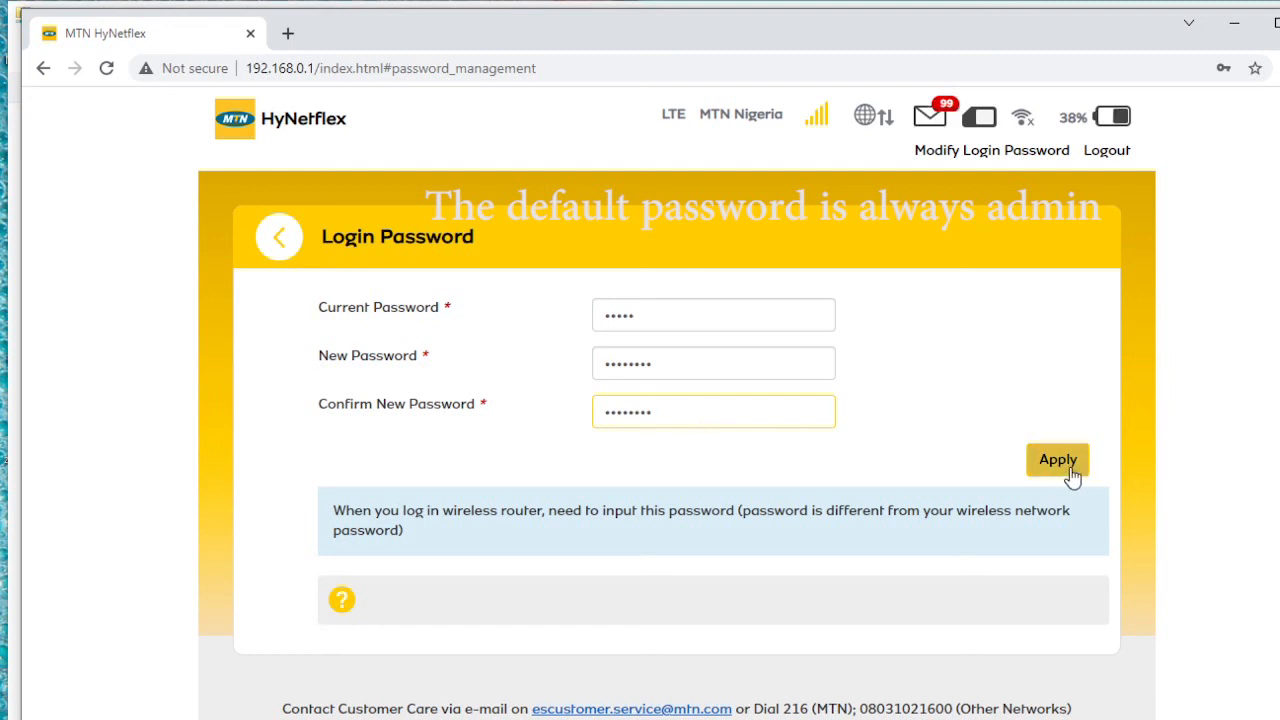
- Save the new login password, dismiss the success message, and return to the dashboard
{"action": "left_click", "coordinate": [1057, 459]}
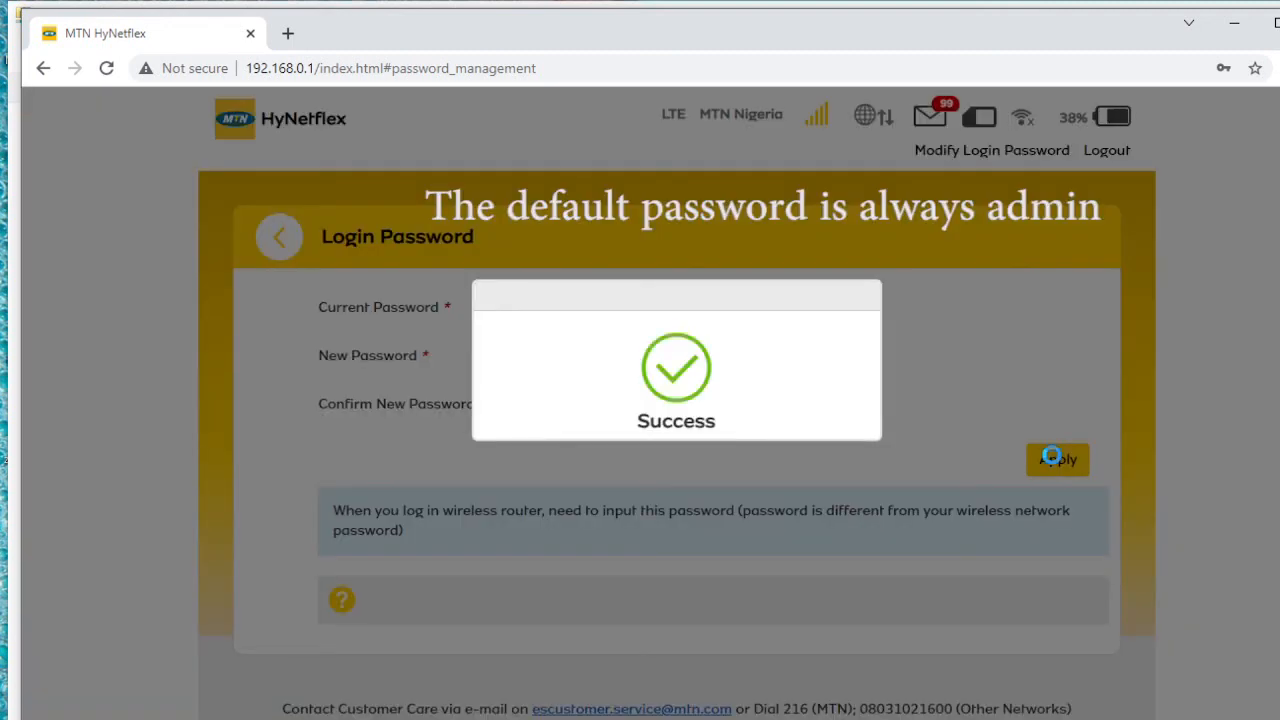
{"action": "left_click", "coordinate": [1057, 459]}
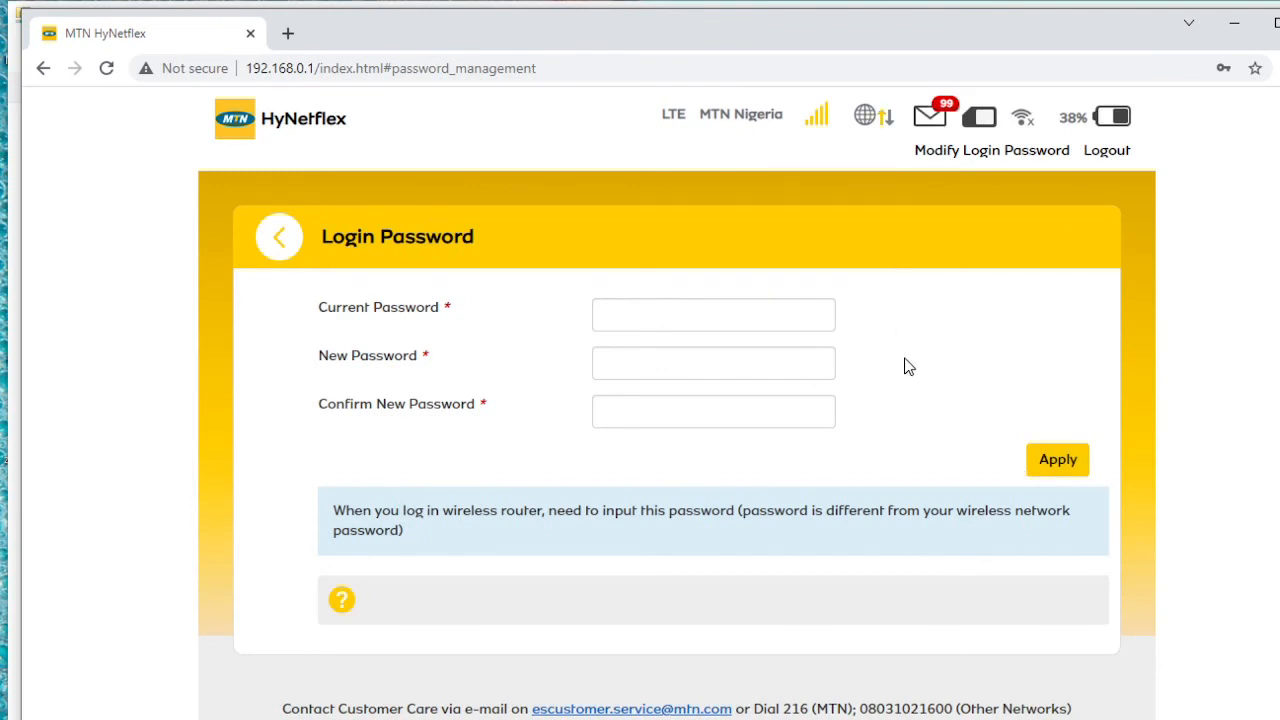
{"action": "scroll", "scroll_direction": "down", "scroll_amount": 3}
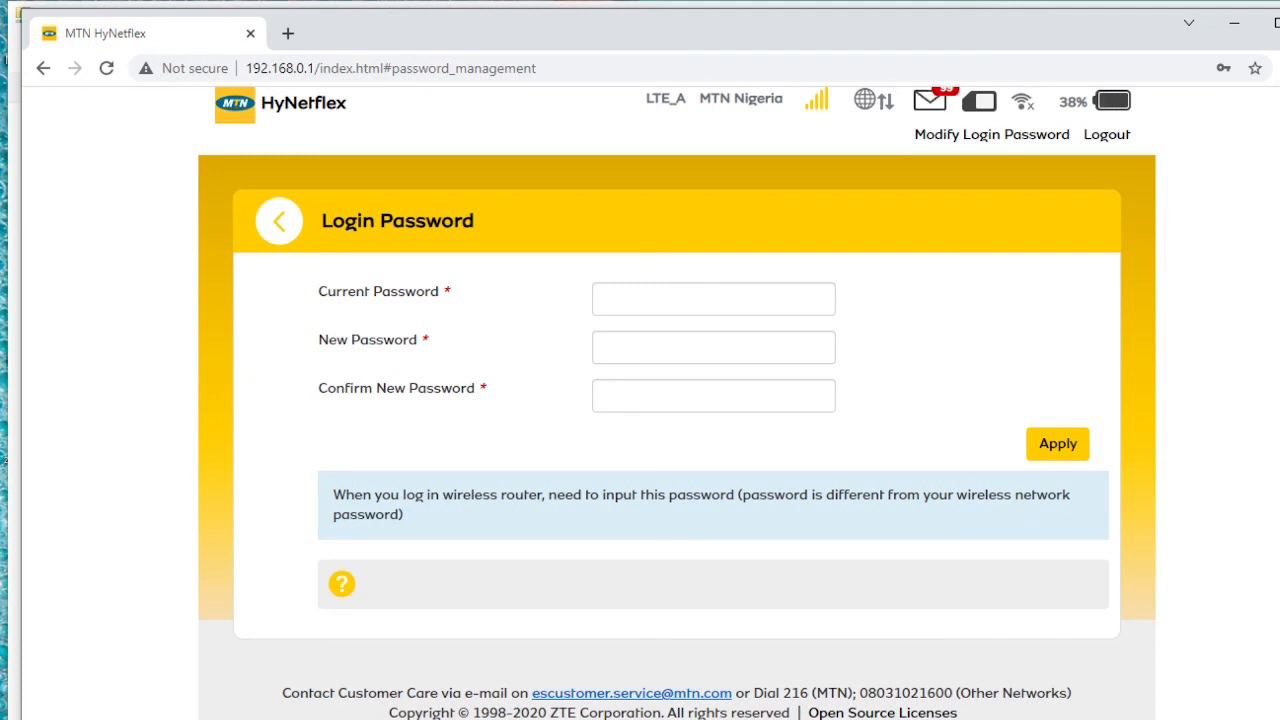
{"action": "mouse_move", "coordinate": [478, 504]}
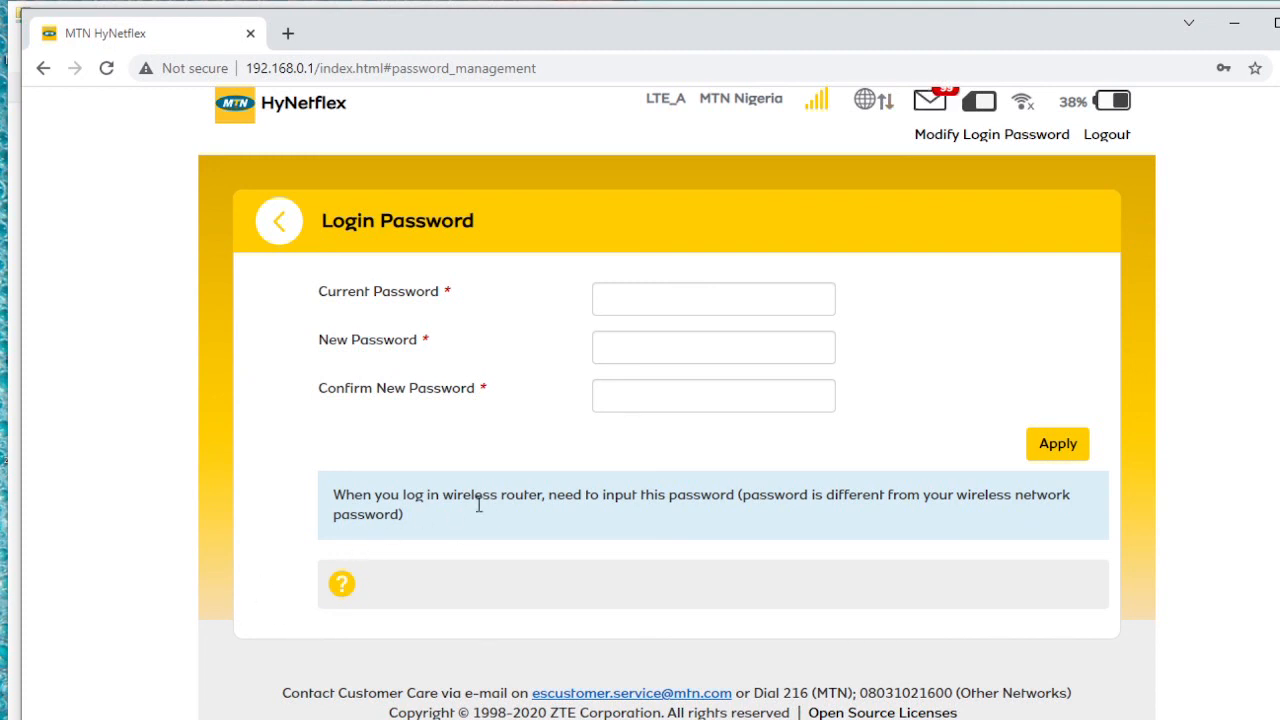
{"action": "left_click", "coordinate": [278, 220]}
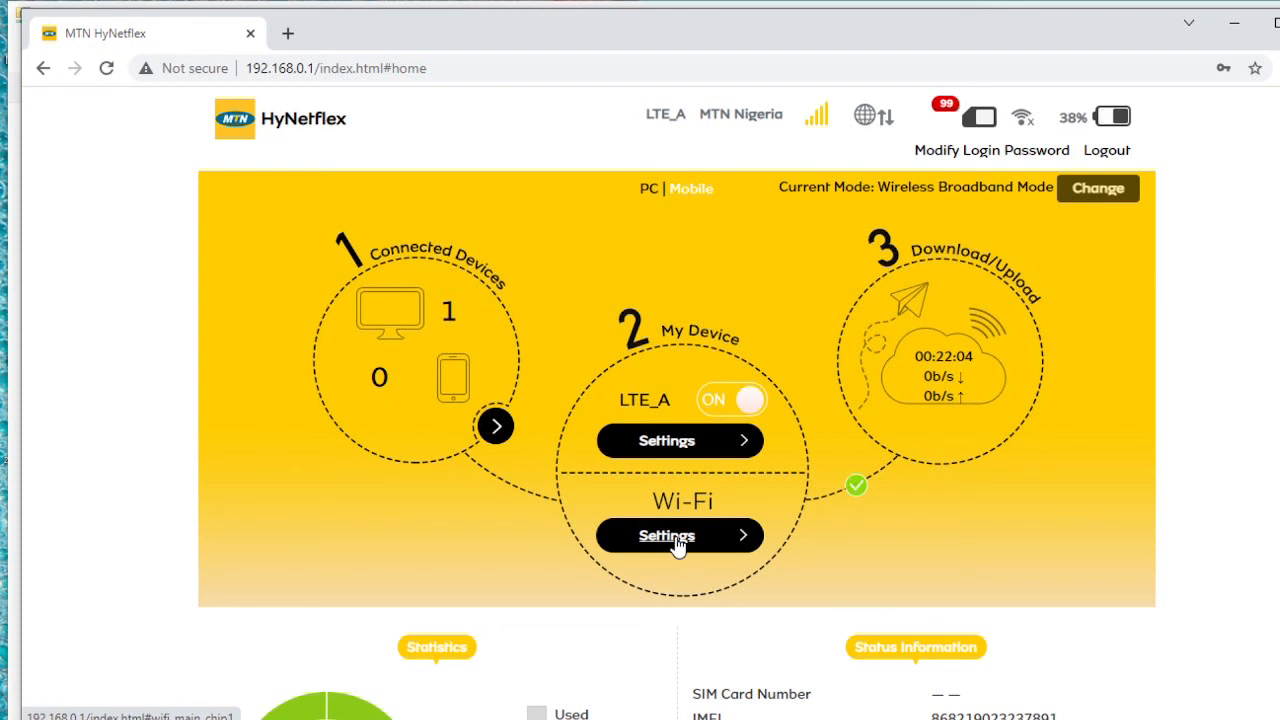
- Set Wi-Fi Switch to Enable in Wi-Fi Settings and apply it
{"action": "left_click", "coordinate": [679, 535]}
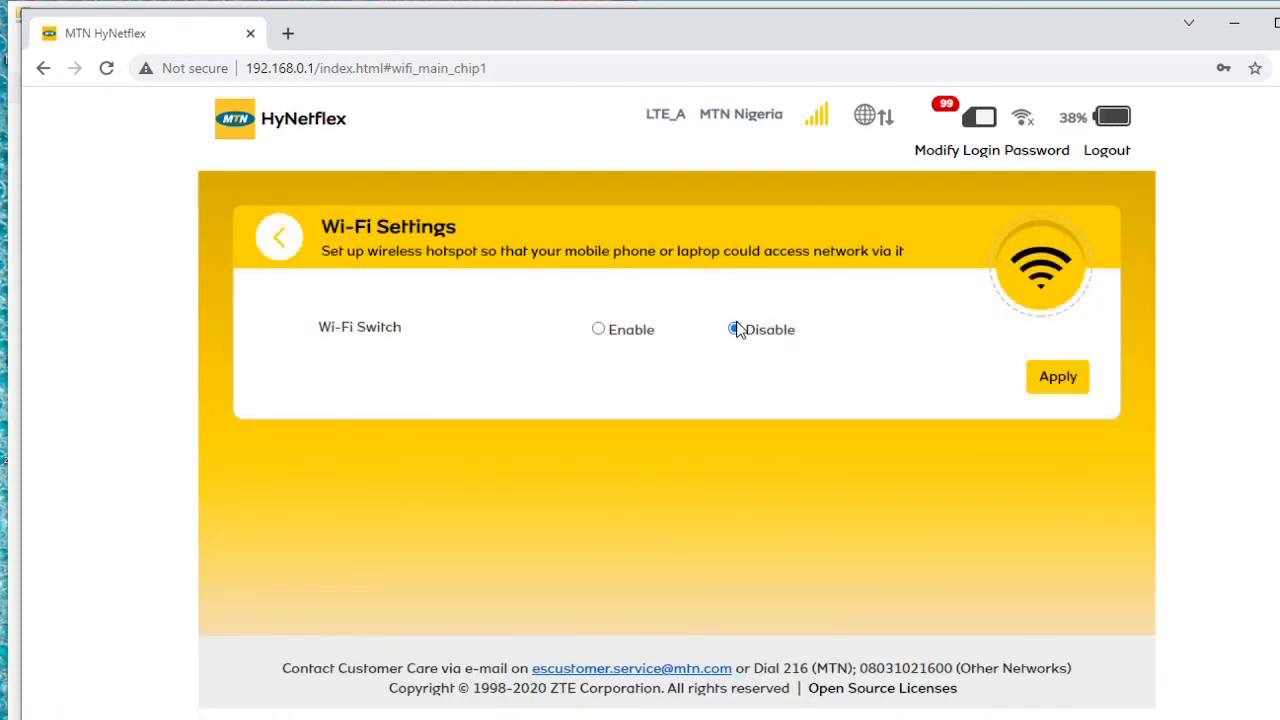
{"action": "left_click", "coordinate": [735, 329]}
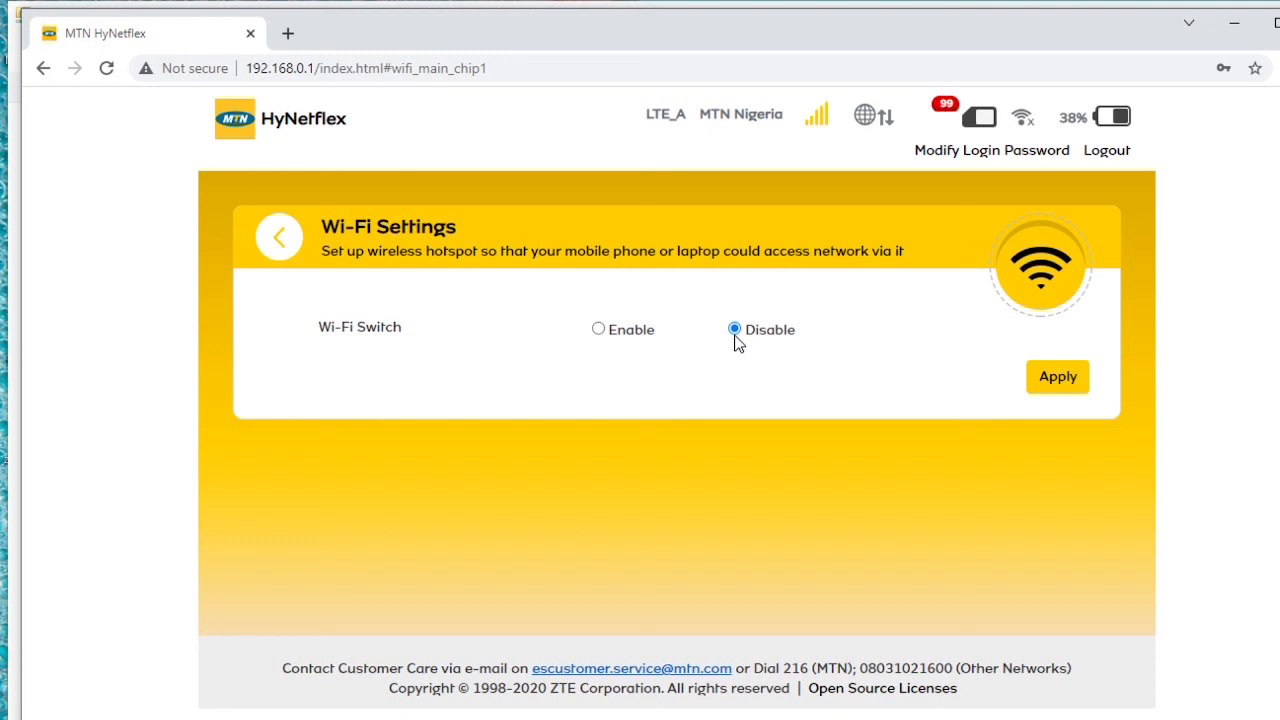
{"action": "mouse_move", "coordinate": [770, 341]}
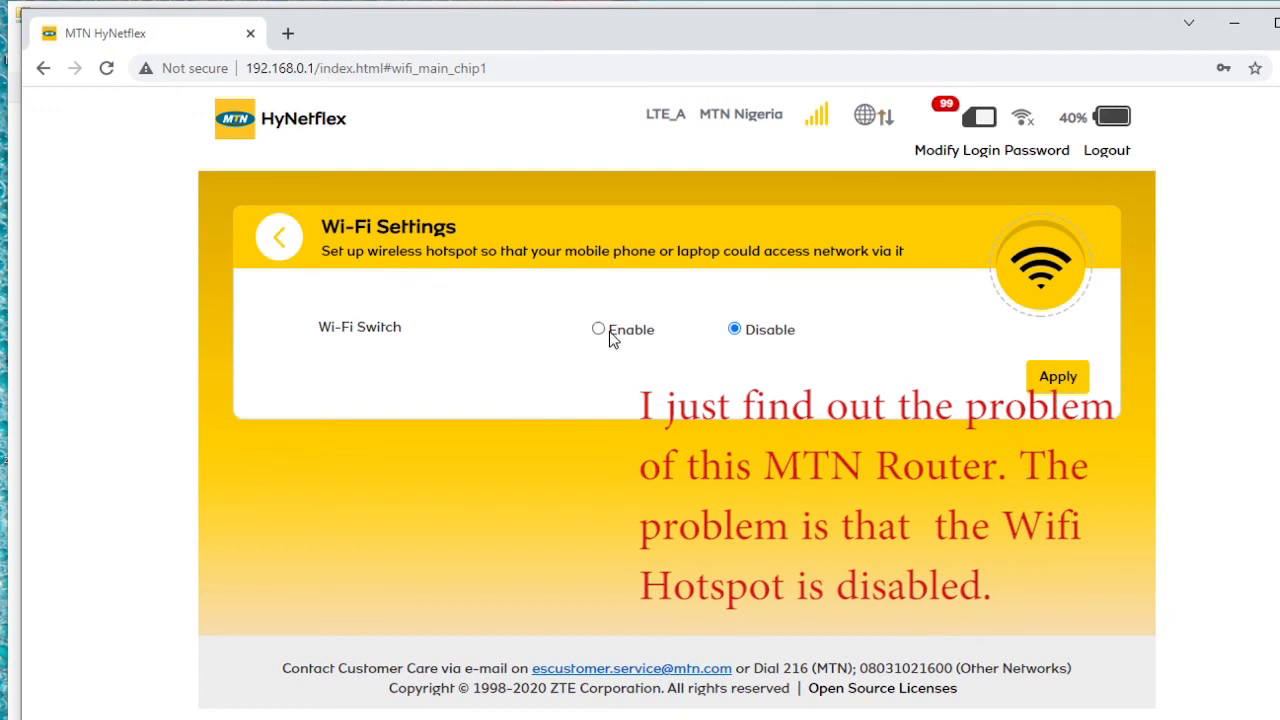
{"action": "left_click", "coordinate": [598, 328]}
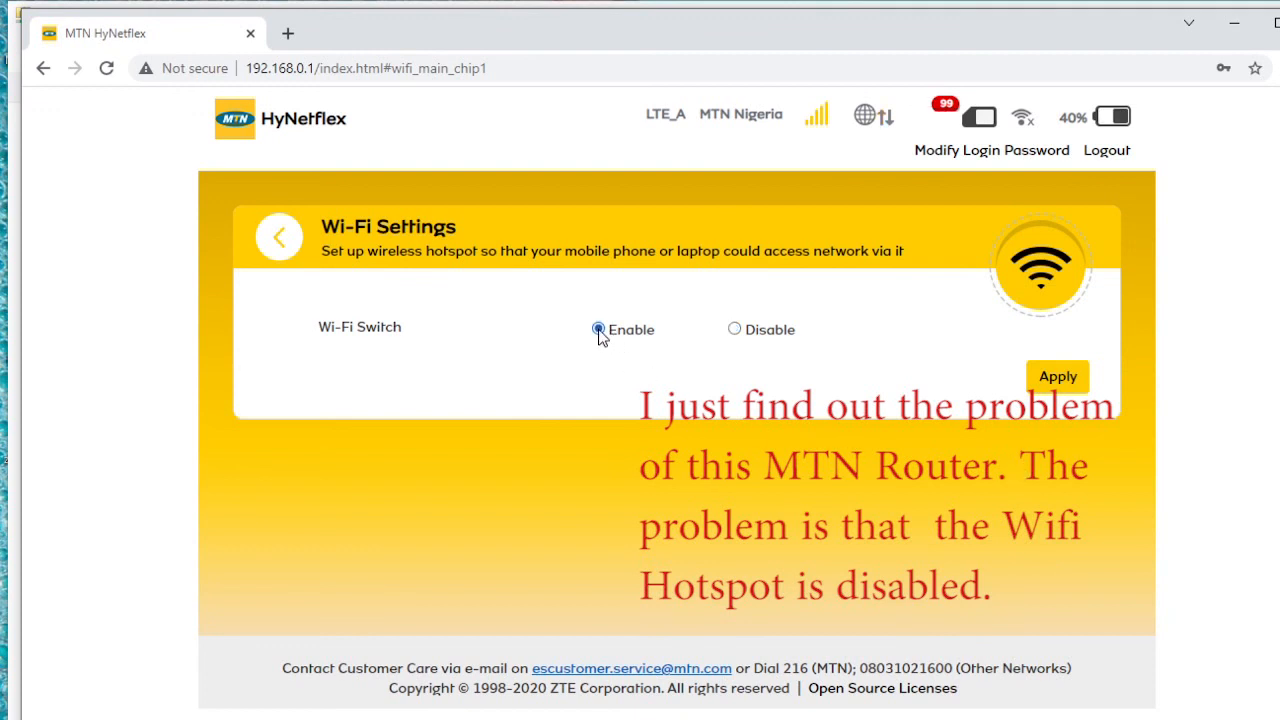
{"action": "left_click", "coordinate": [1057, 376]}
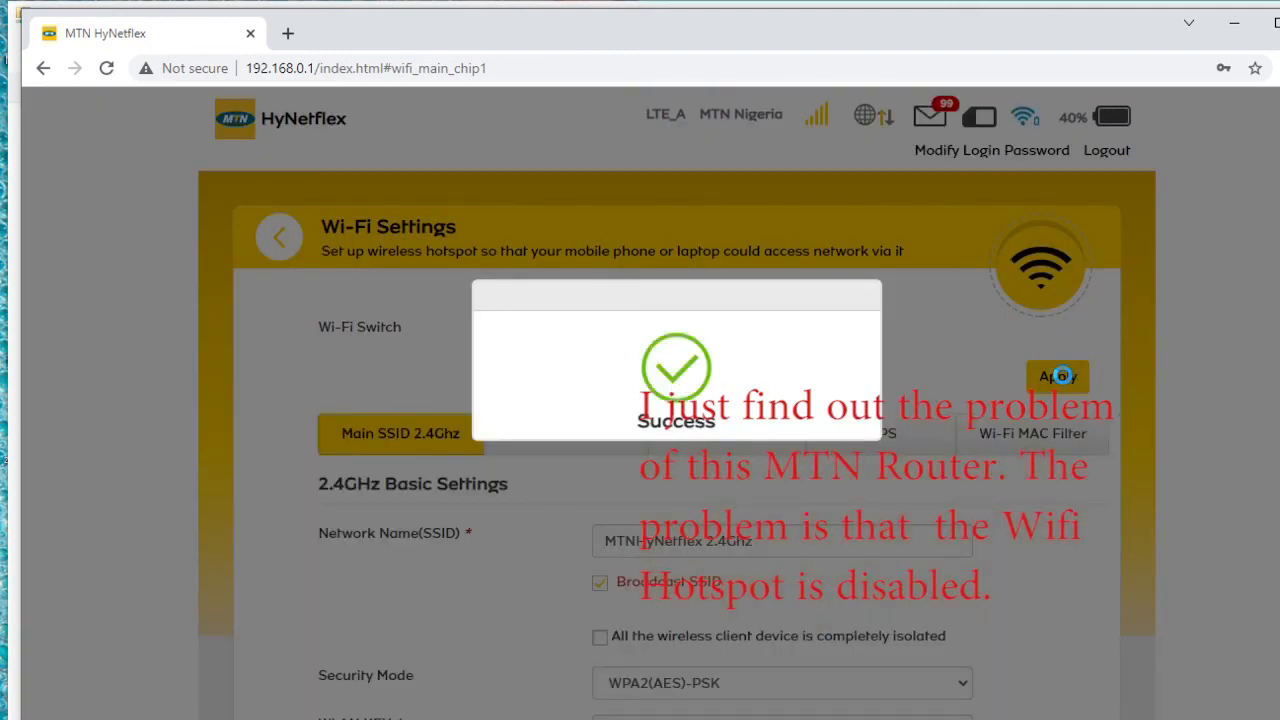
{"action": "left_click", "coordinate": [1057, 377]}
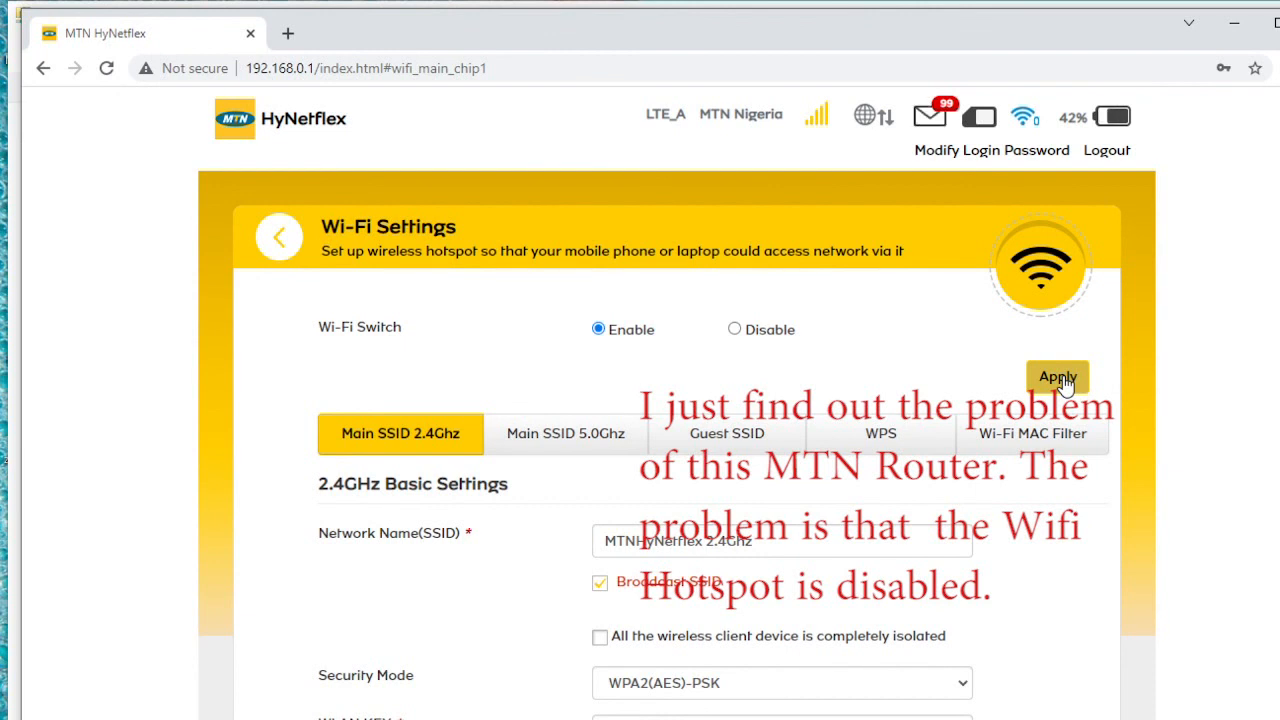
- Set a new WPA2-PSK WLAN key for MTNHyNetflex 2.4Ghz, apply, and confirm the reconnect warning
{"action": "scroll", "scroll_direction": "down", "scroll_amount": 3}
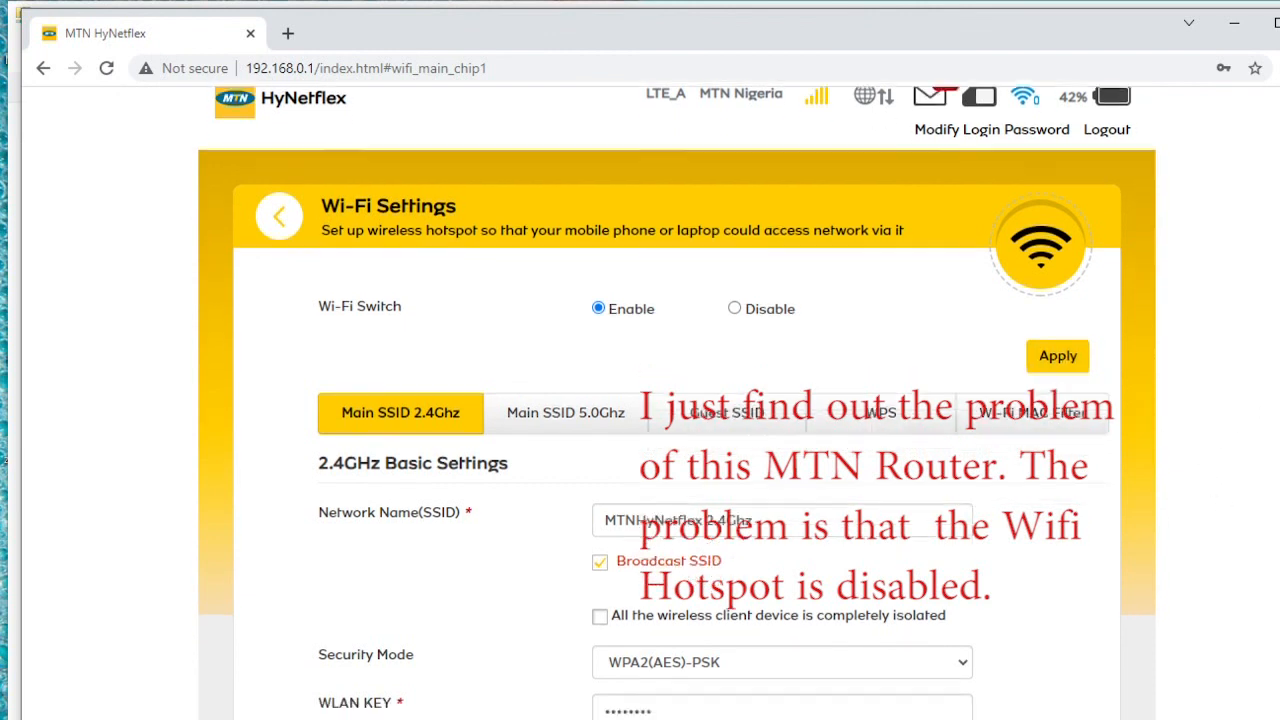
{"action": "scroll", "scroll_direction": "down", "scroll_amount": 3}
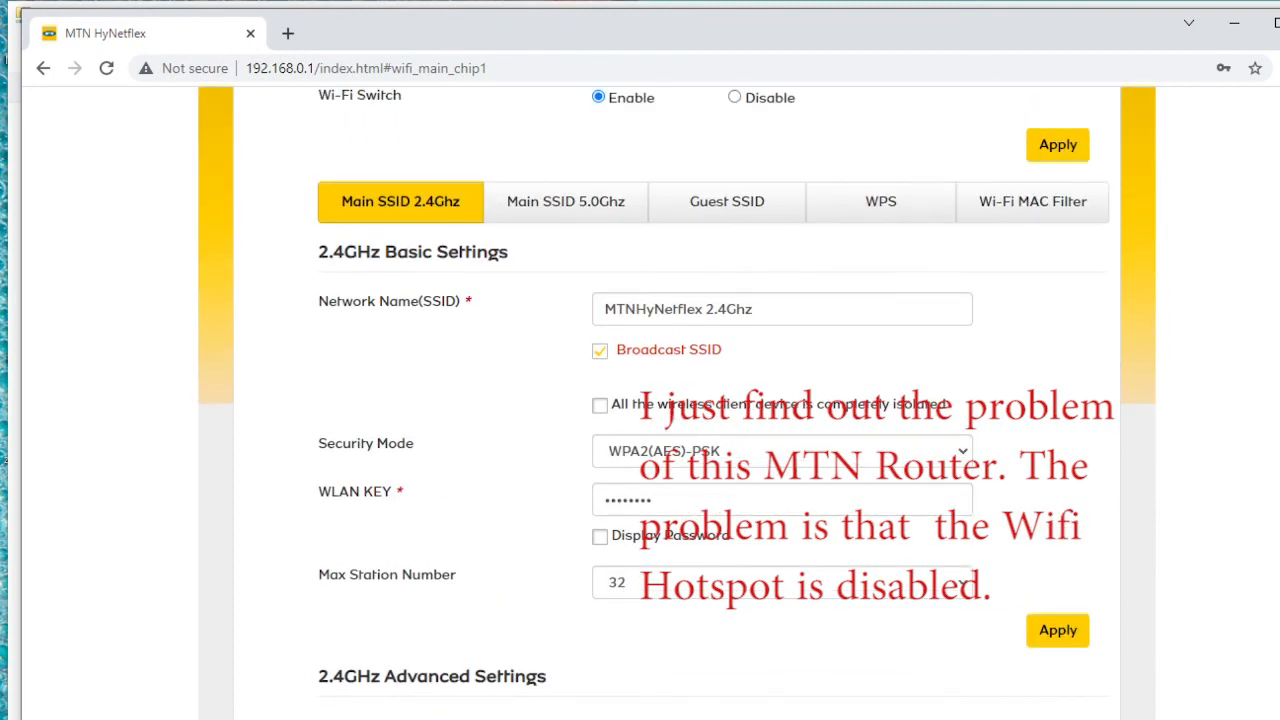
{"action": "mouse_move", "coordinate": [740, 288]}
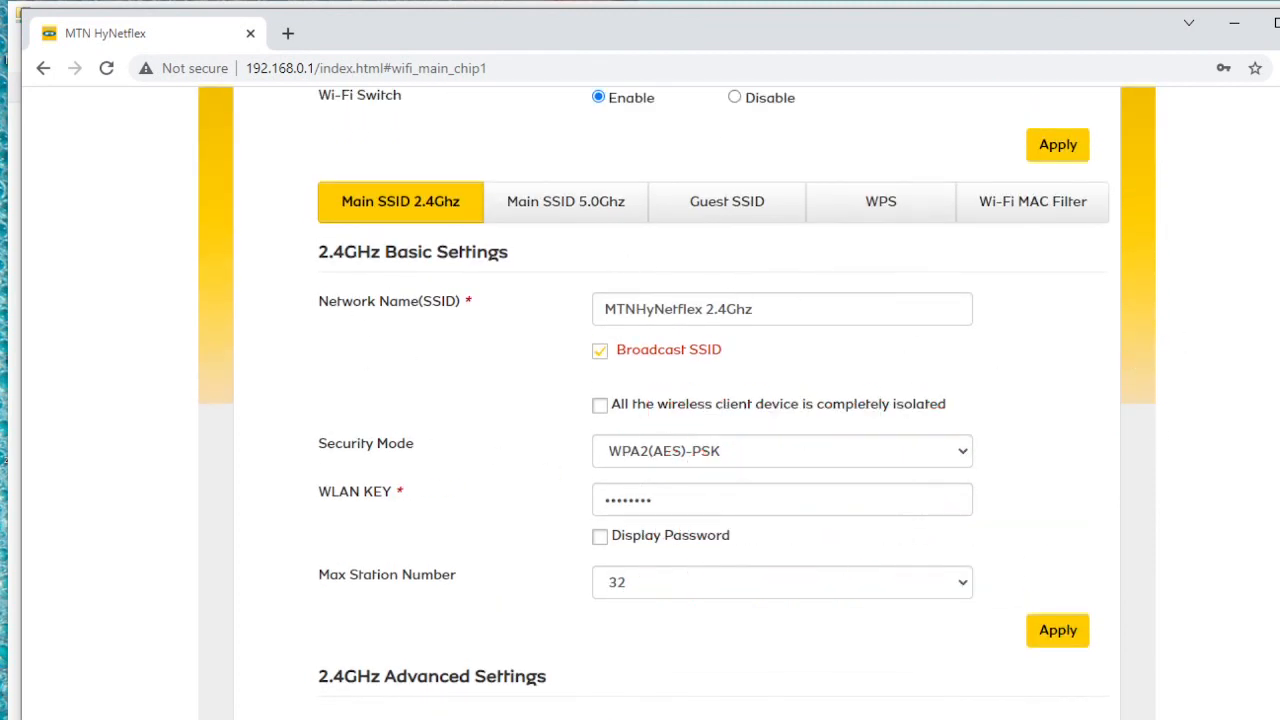
{"action": "scroll", "scroll_direction": "down", "scroll_amount": 3}
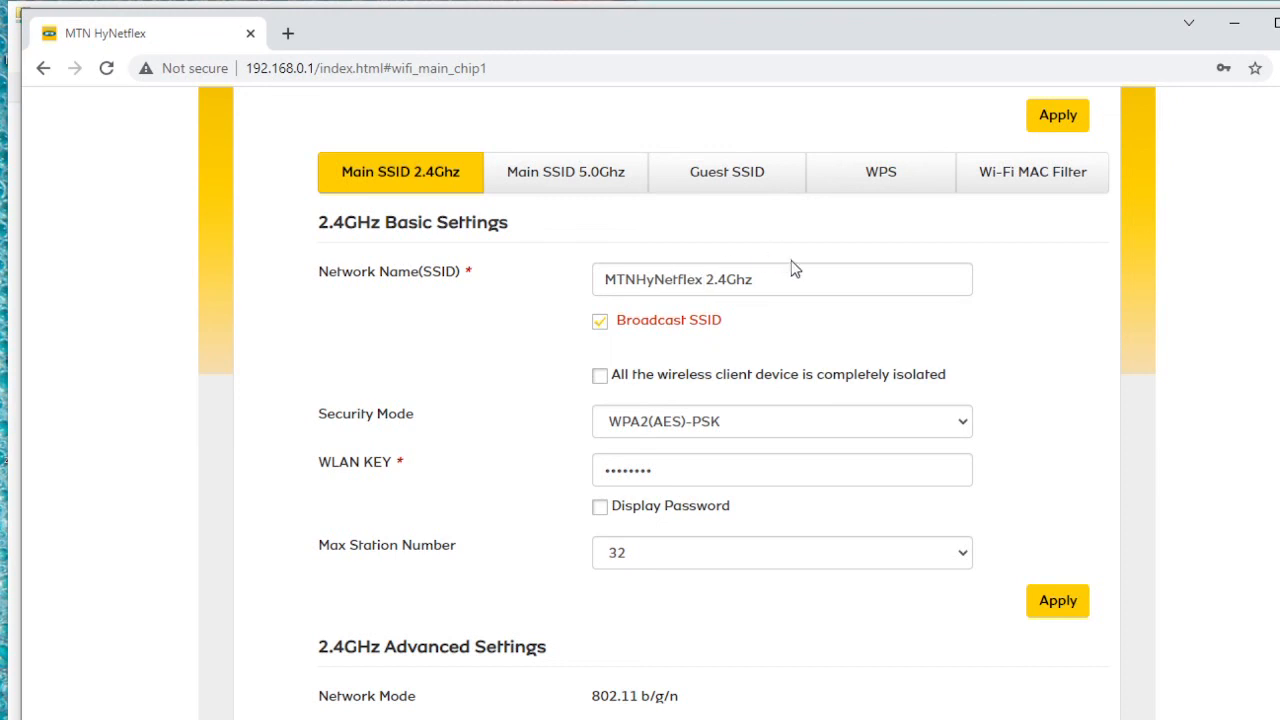
{"action": "mouse_move", "coordinate": [630, 516]}
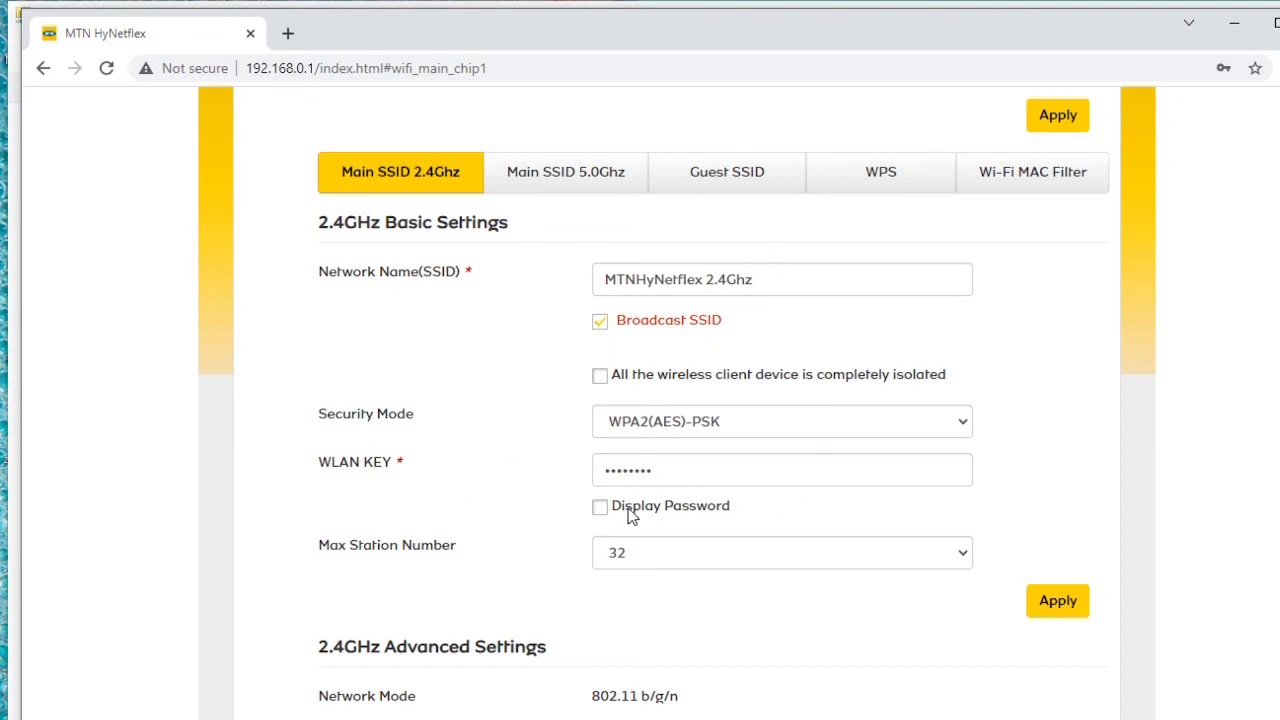
{"action": "left_click", "coordinate": [599, 506]}
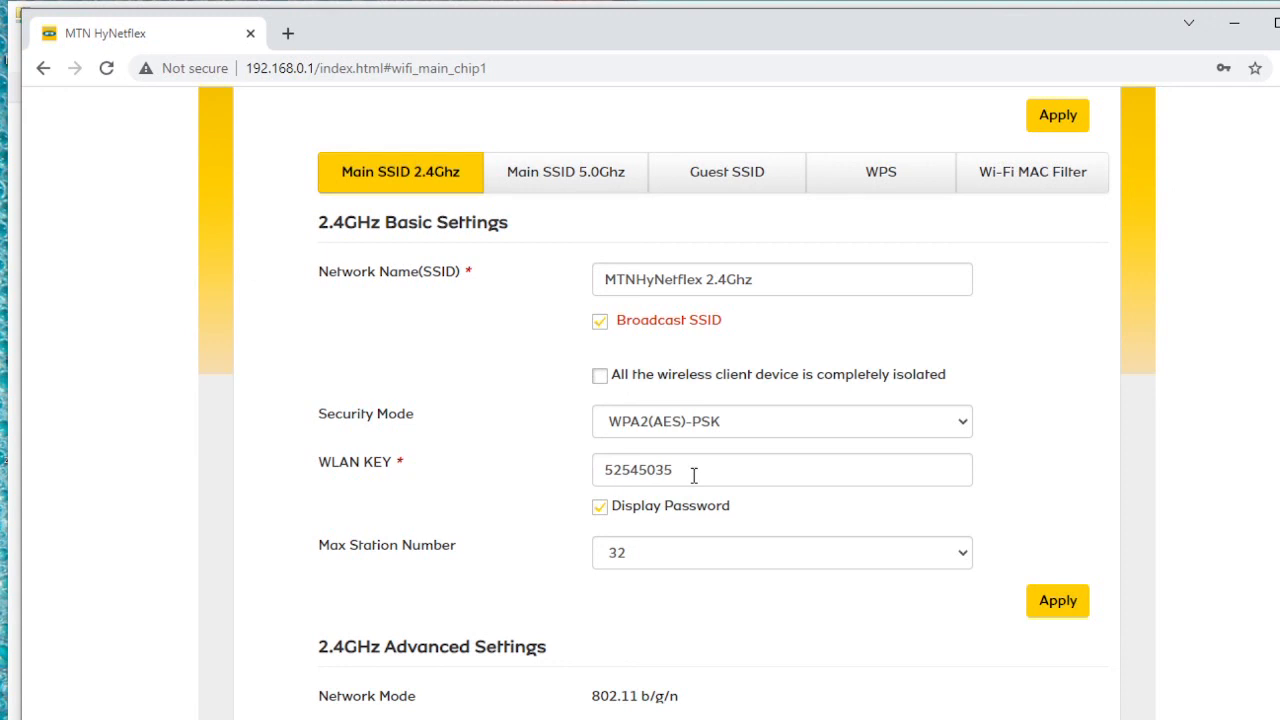
{"action": "mouse_move", "coordinate": [809, 469]}
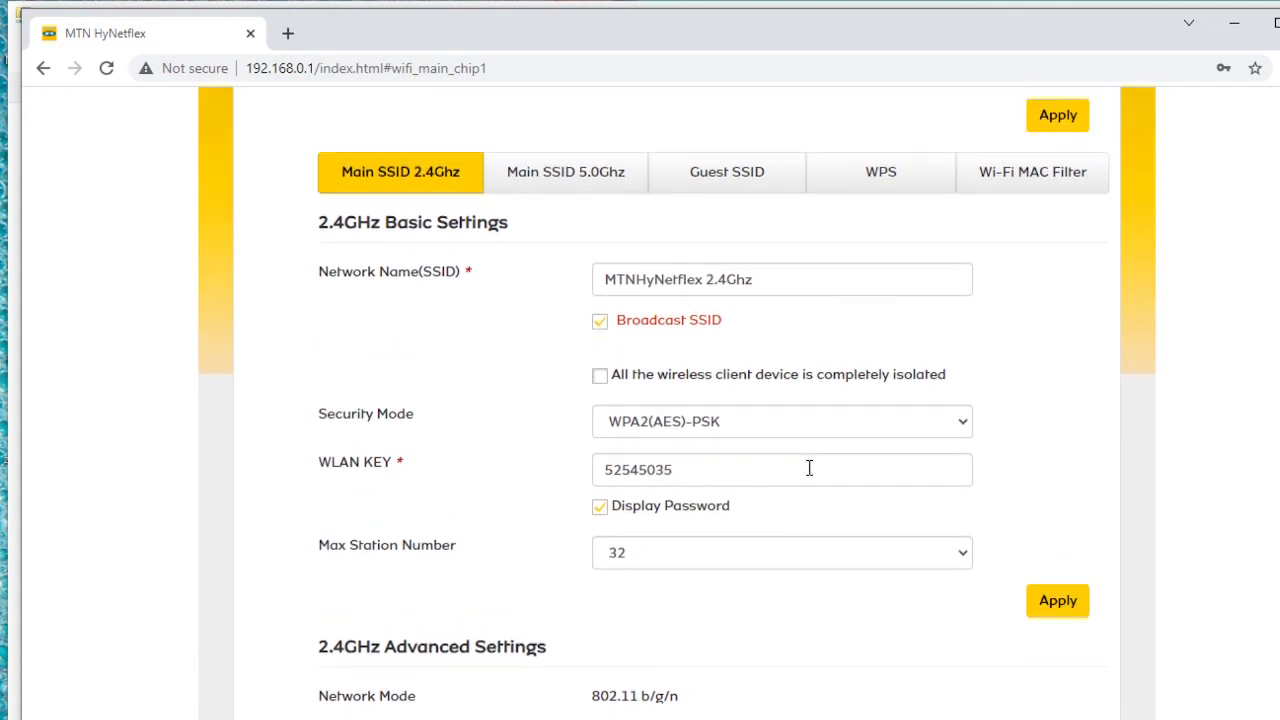
{"action": "left_click", "coordinate": [599, 506]}
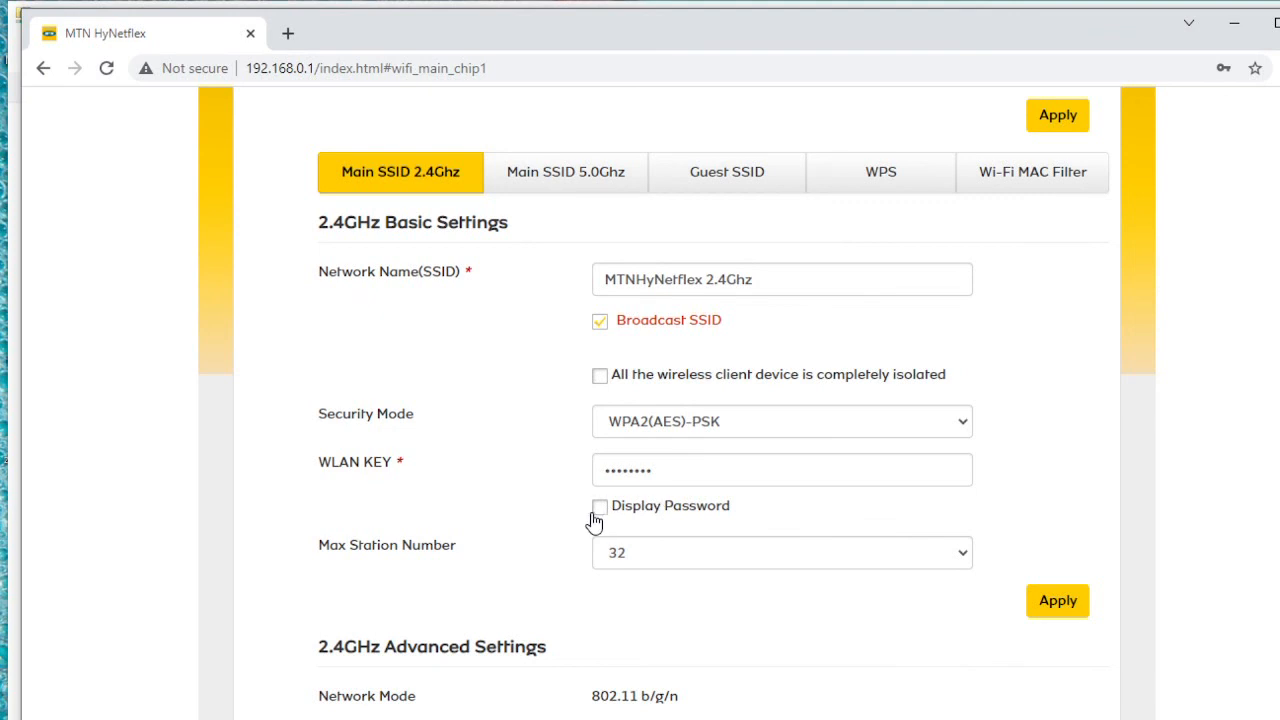
{"action": "left_click", "coordinate": [599, 506]}
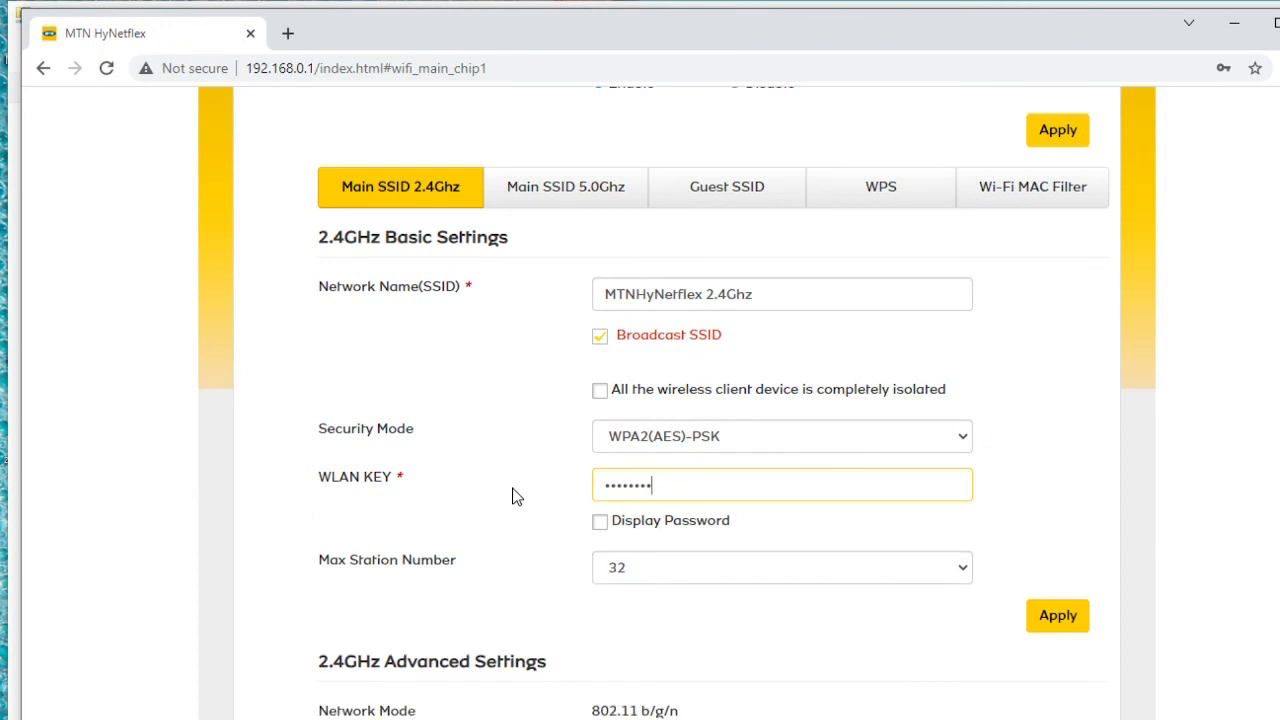
{"action": "left_click", "coordinate": [1057, 615]}
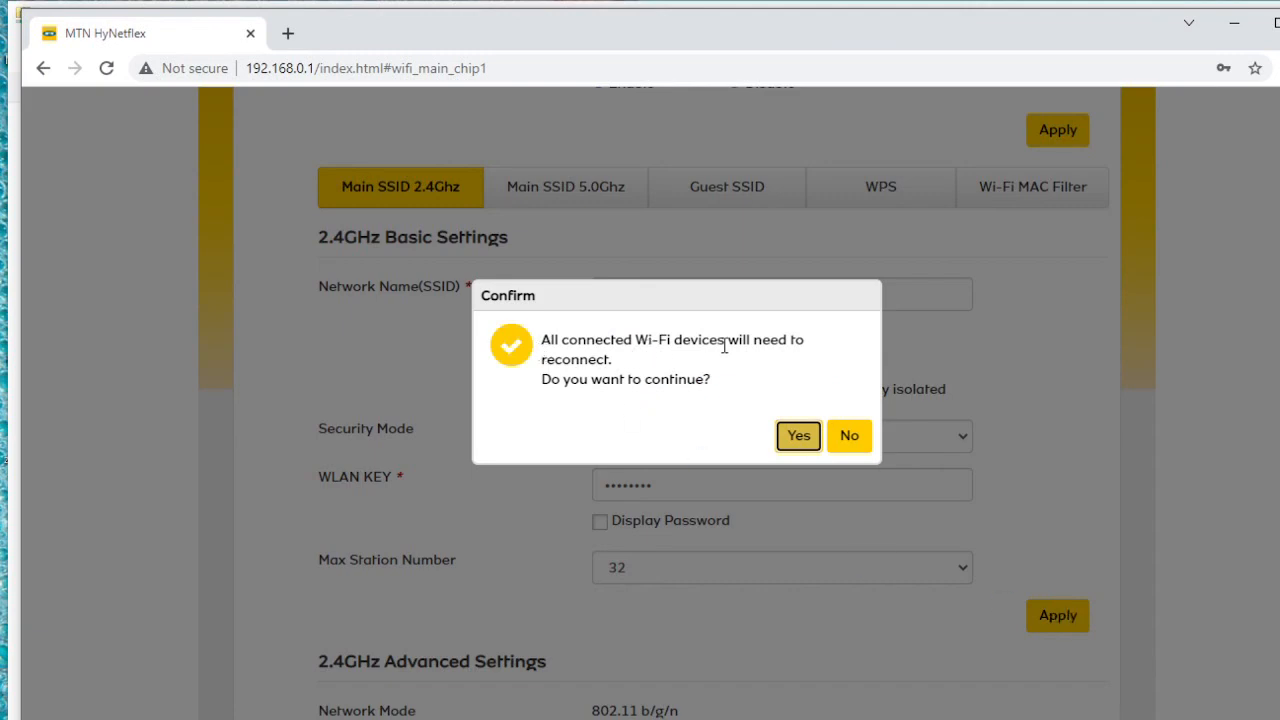
{"action": "mouse_move", "coordinate": [596, 404]}
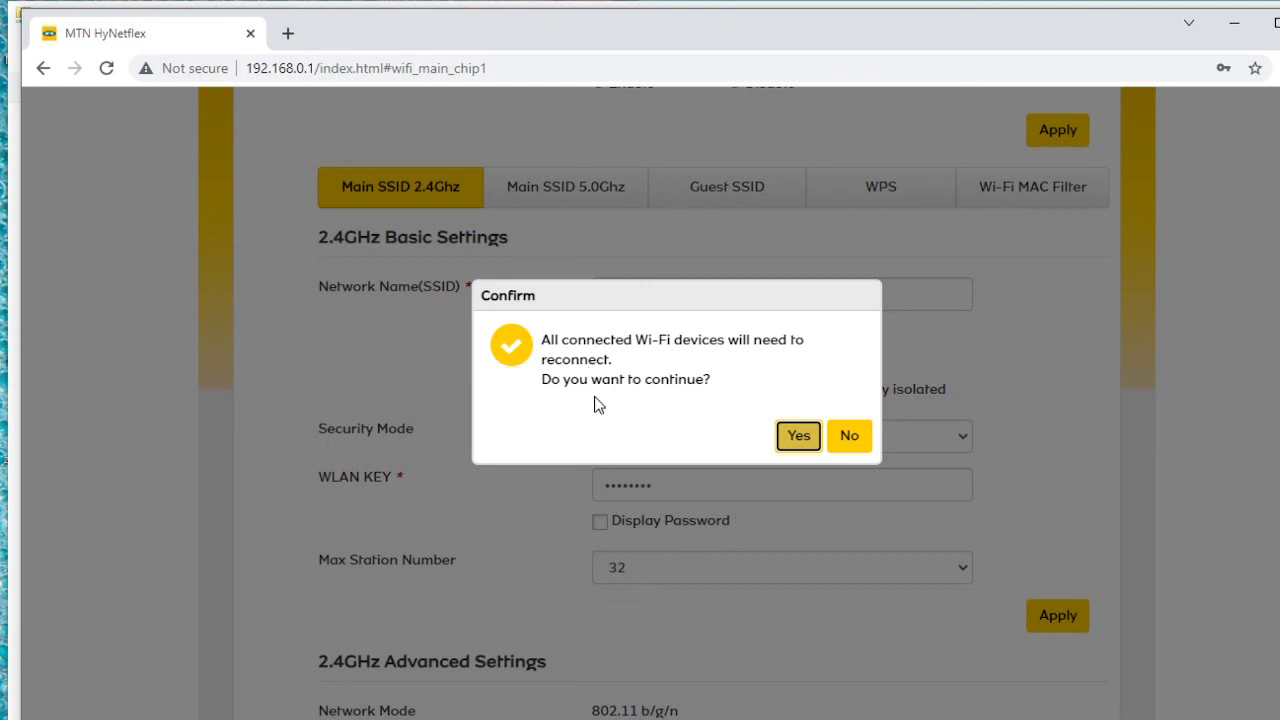
{"action": "left_click", "coordinate": [797, 435]}
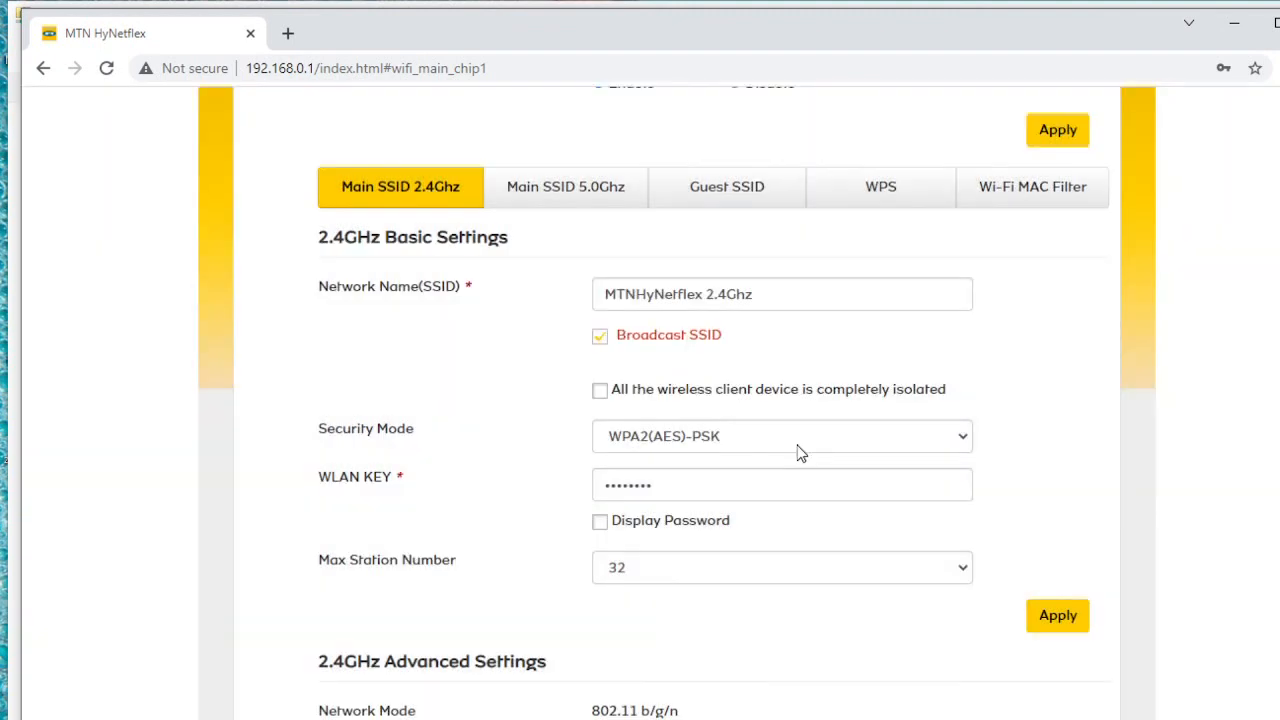
{"action": "mouse_move", "coordinate": [808, 458]}
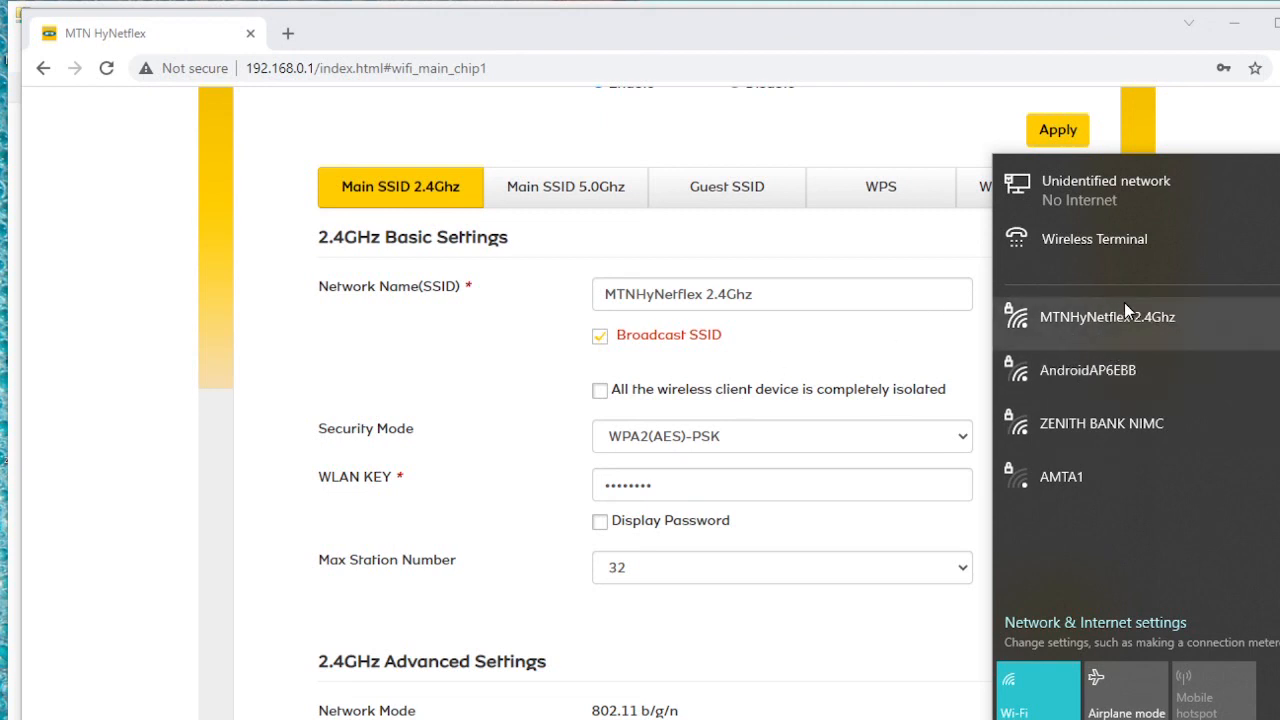
{"action": "mouse_move", "coordinate": [1103, 335]}
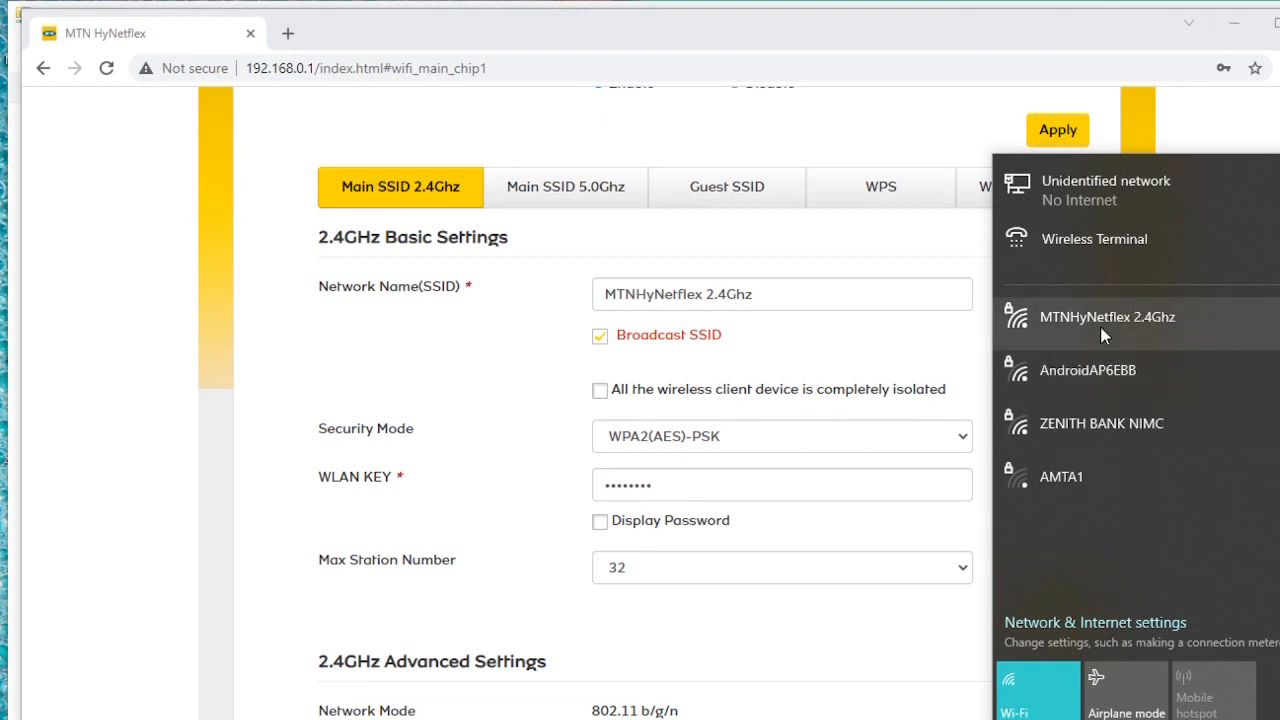
- Join the MTNHyNetflex 2.4Ghz network from the Windows network flyout
{"action": "left_click", "coordinate": [1107, 317]}
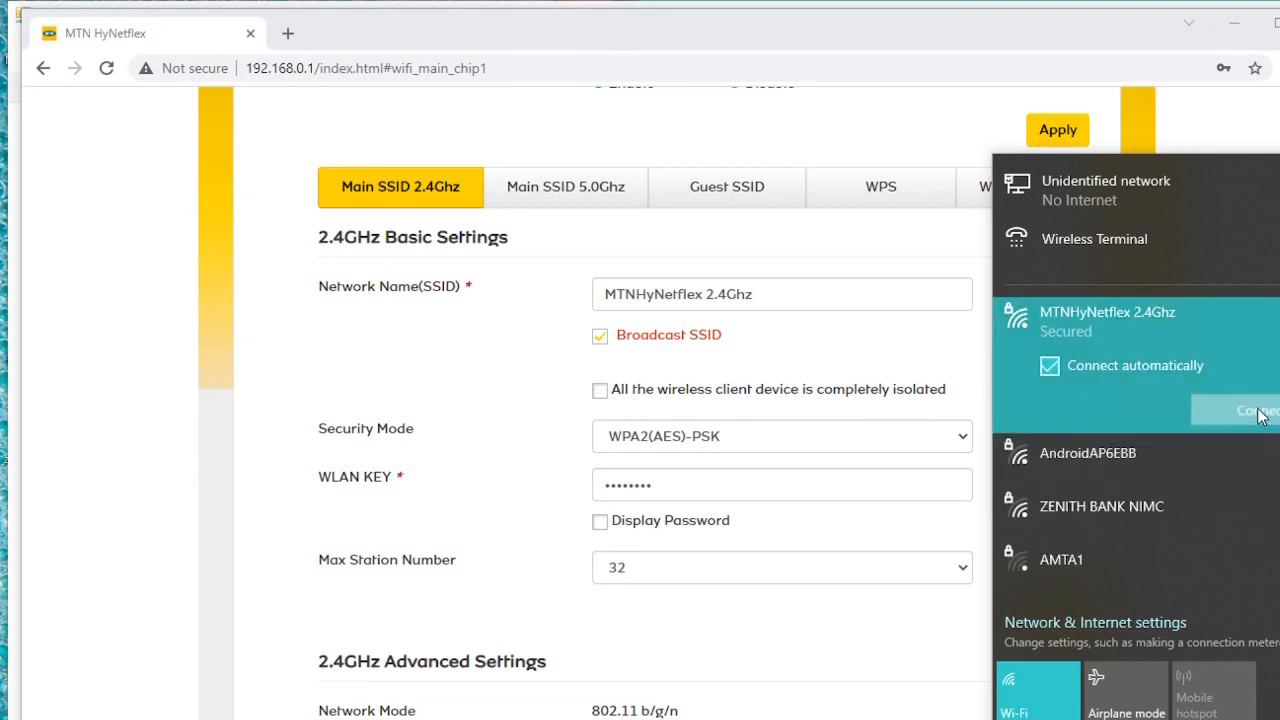
{"action": "left_click", "coordinate": [1262, 410]}
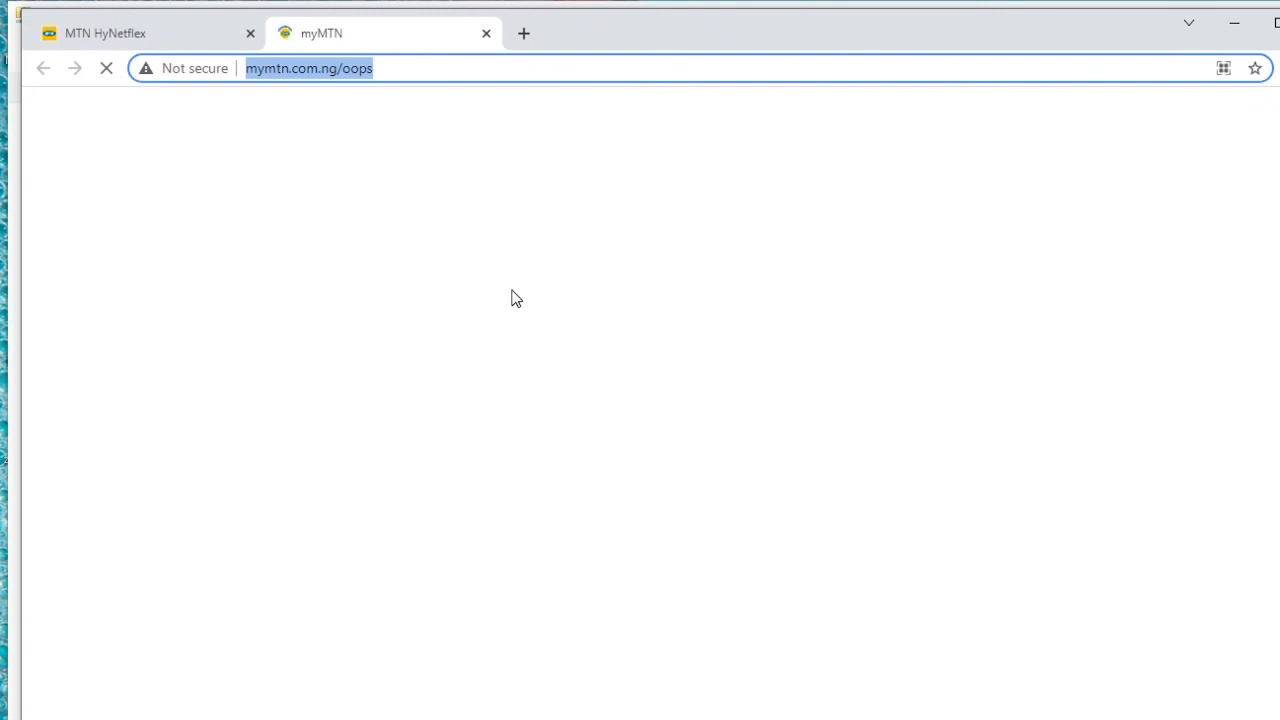
{"action": "mouse_move", "coordinate": [530, 309]}
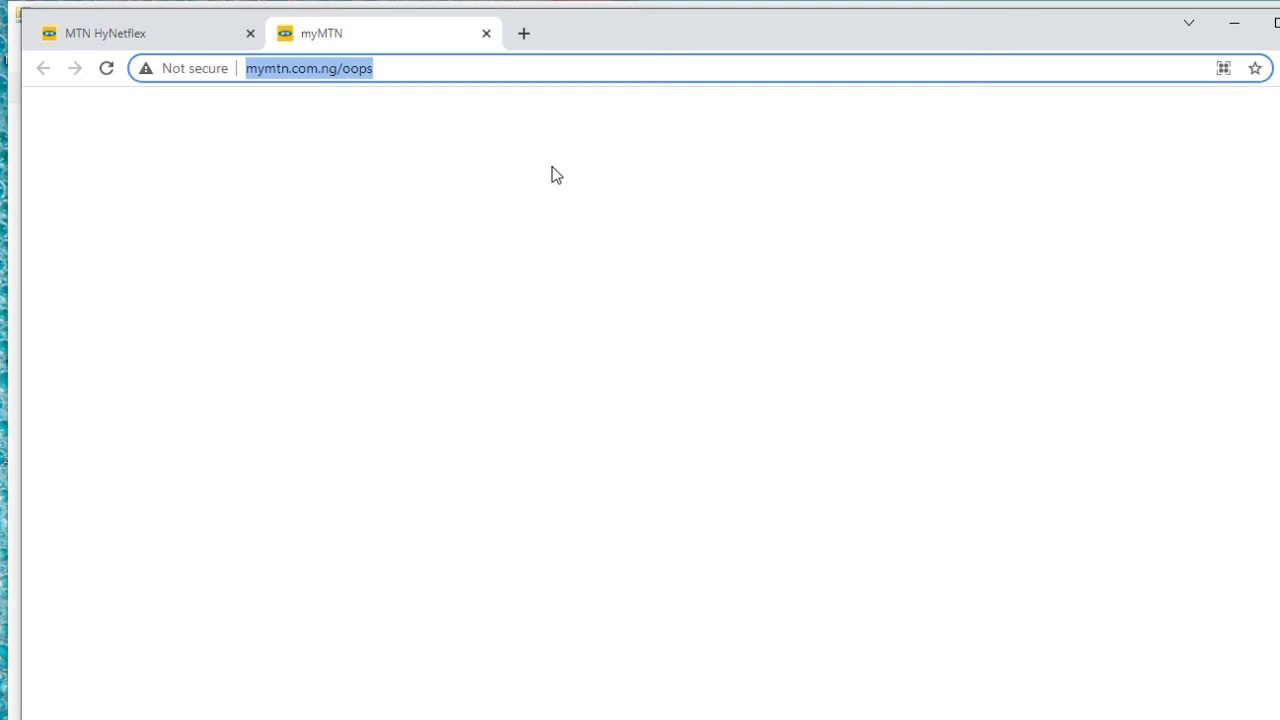
- Load 192.168.0.1 in the new tab and begin entering the admin password
{"action": "type", "text": "192.168.0.1/index.html#login"}
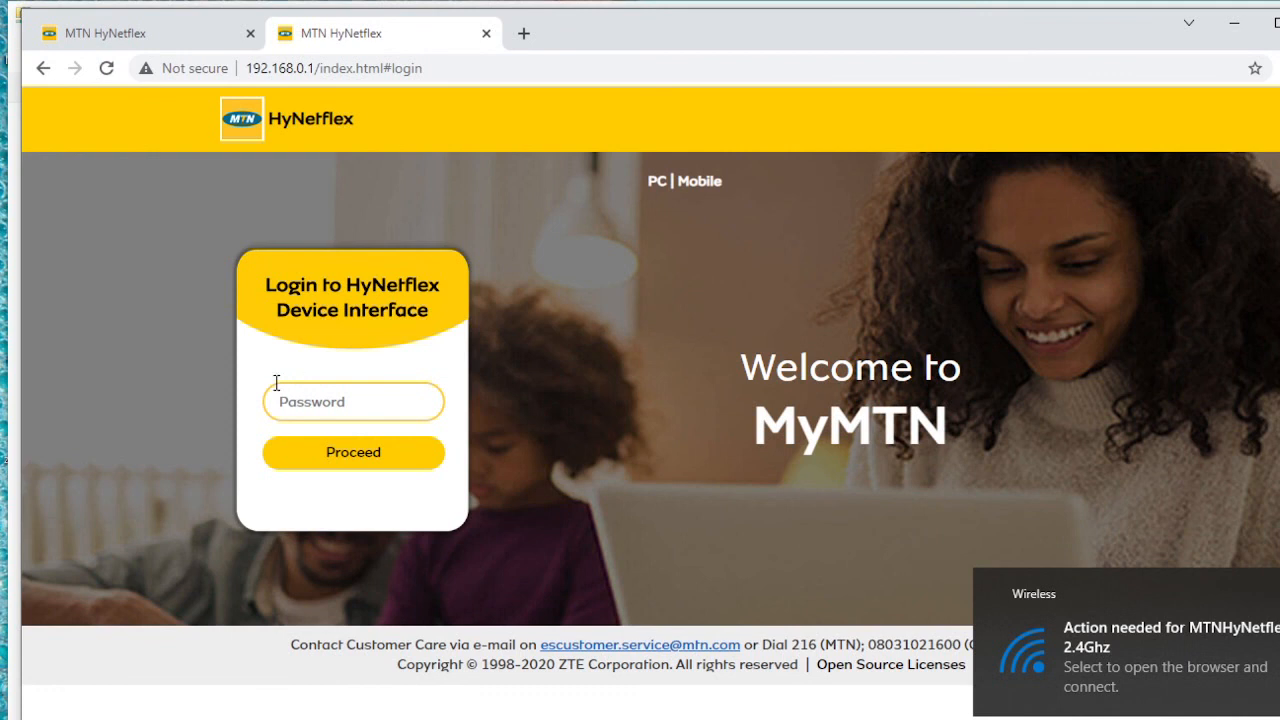
{"action": "left_click", "coordinate": [352, 401]}
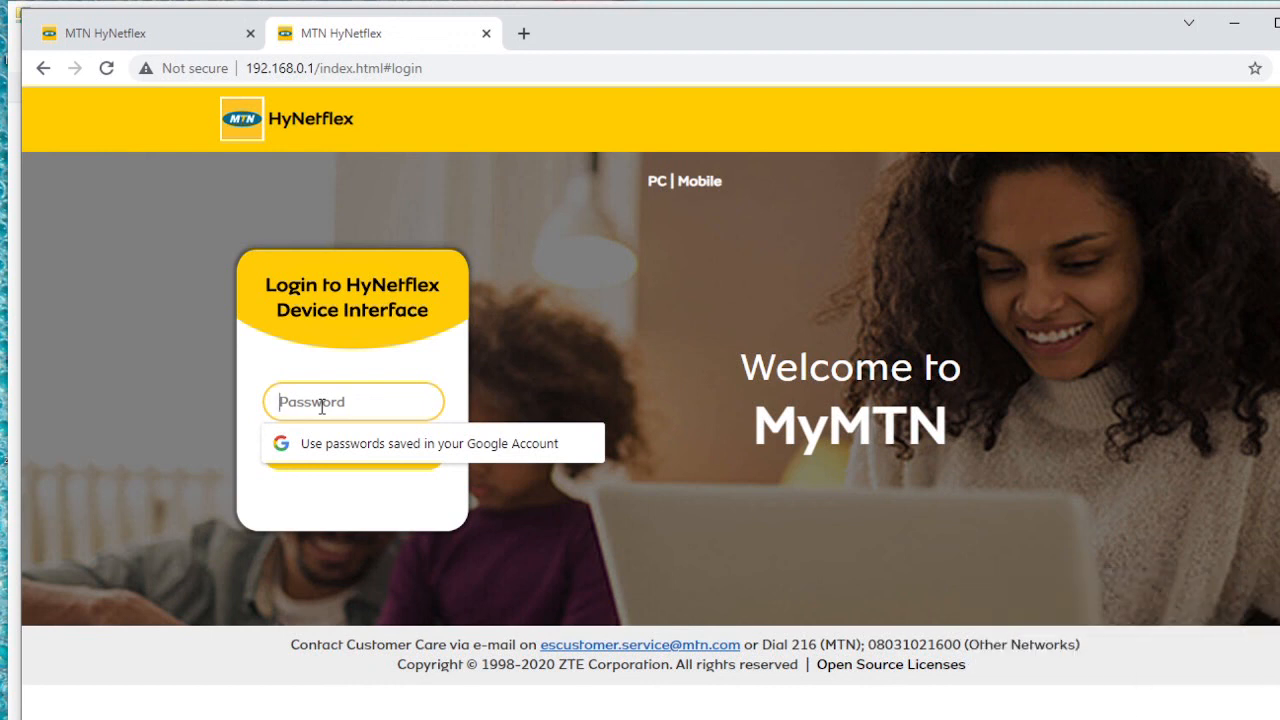
{"action": "type", "text": "••"}
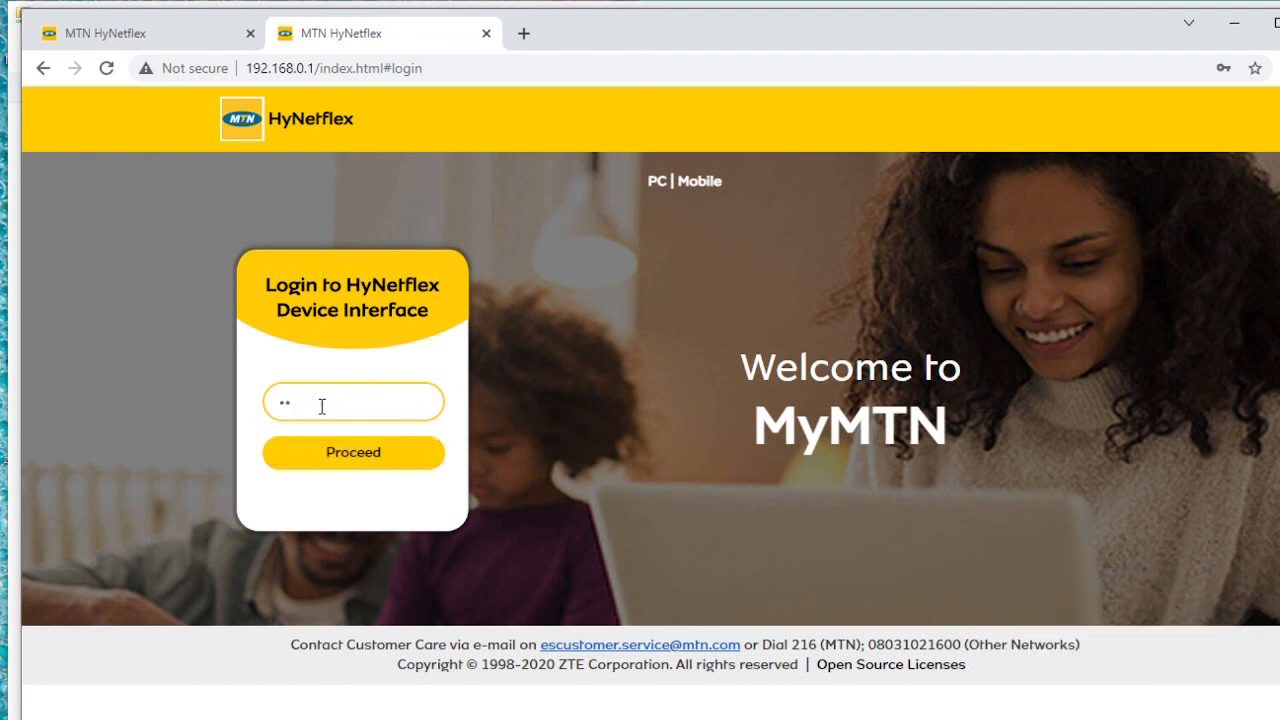